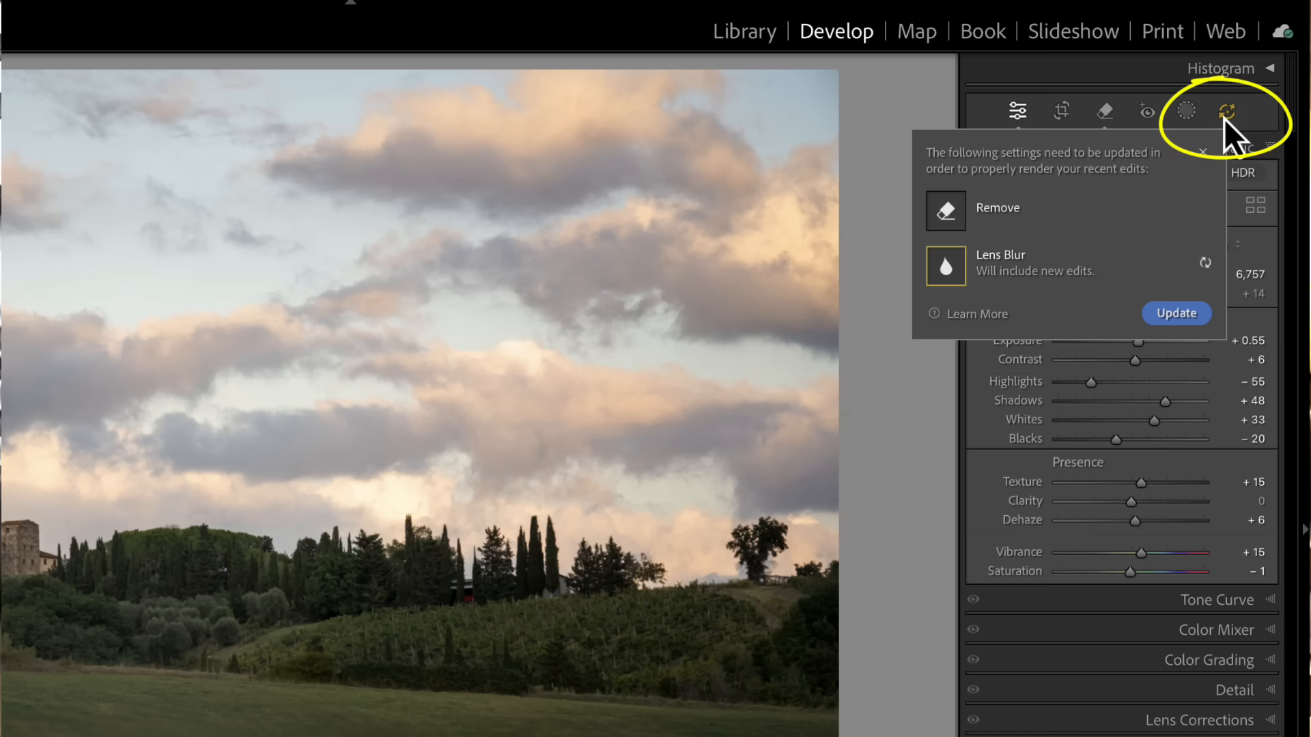
- Select the Tuscan hillside photo so its Basic tone and presence settings show
left_click(1175, 314)
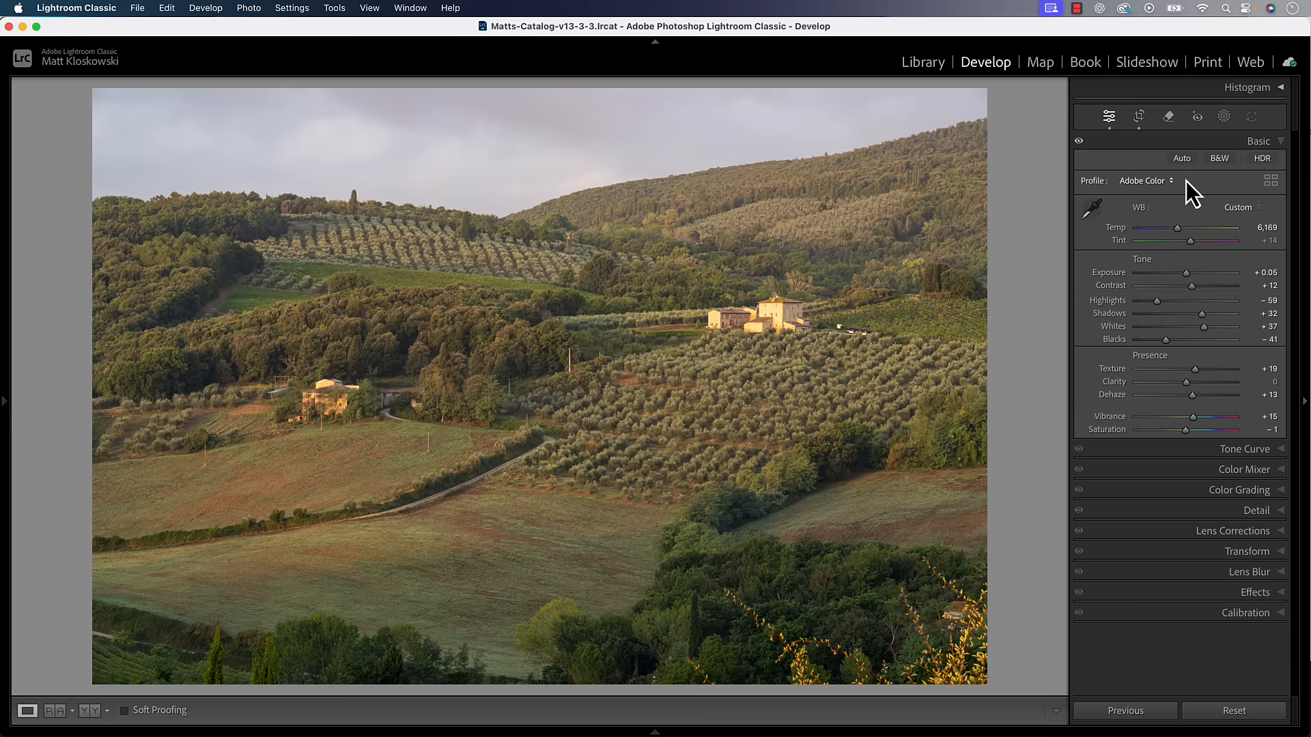
mouse_move(1175, 326)
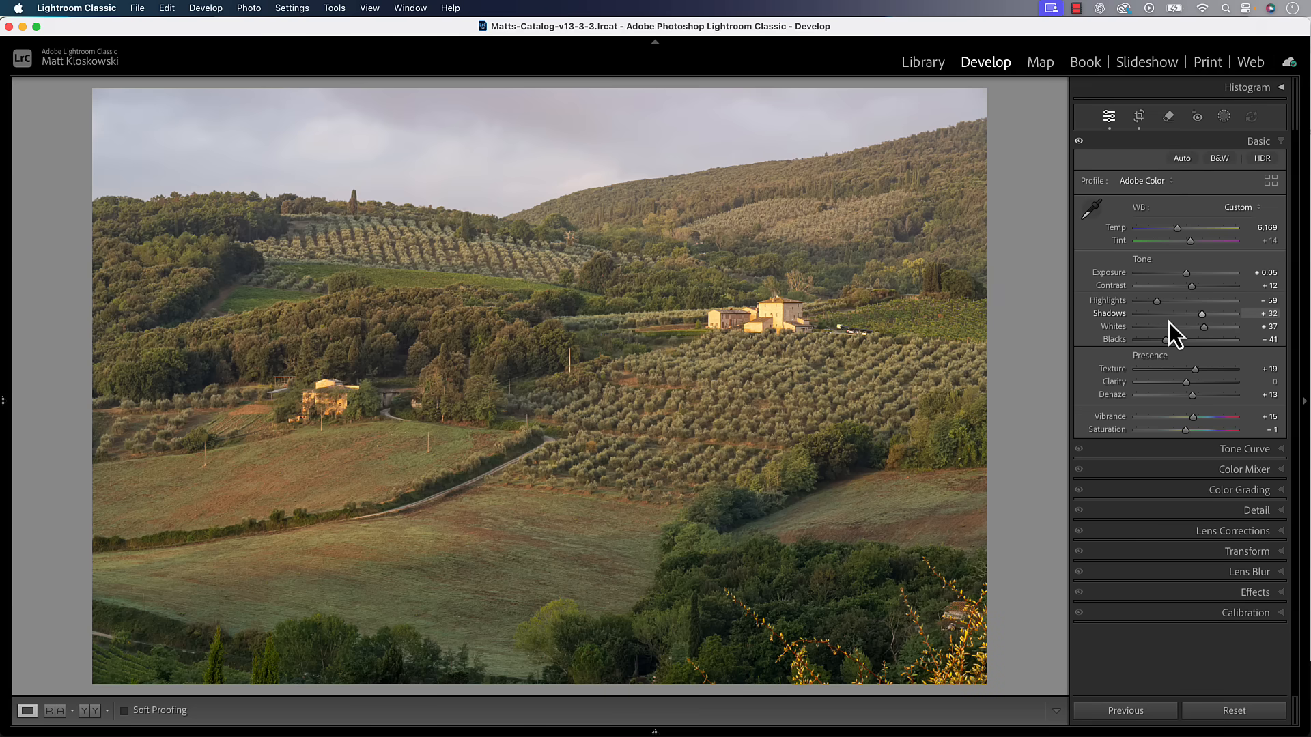
mouse_move(1165, 359)
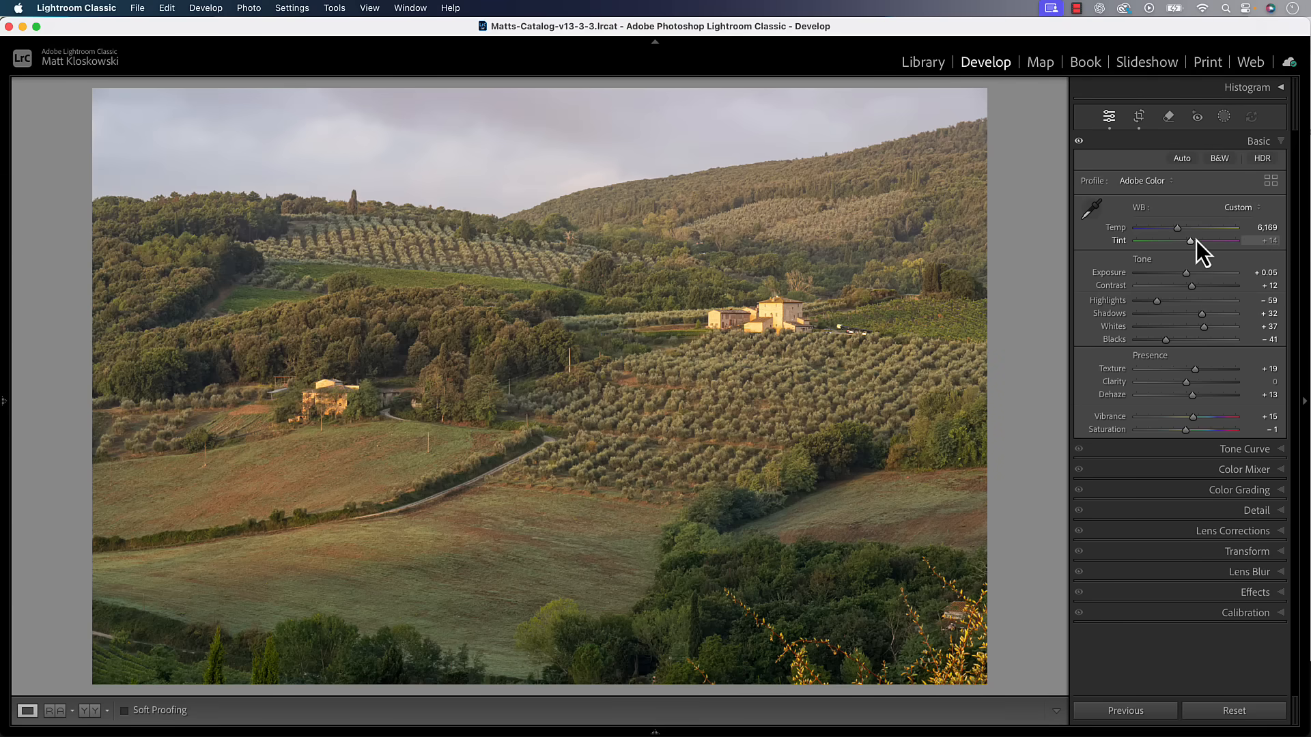
mouse_move(1249, 153)
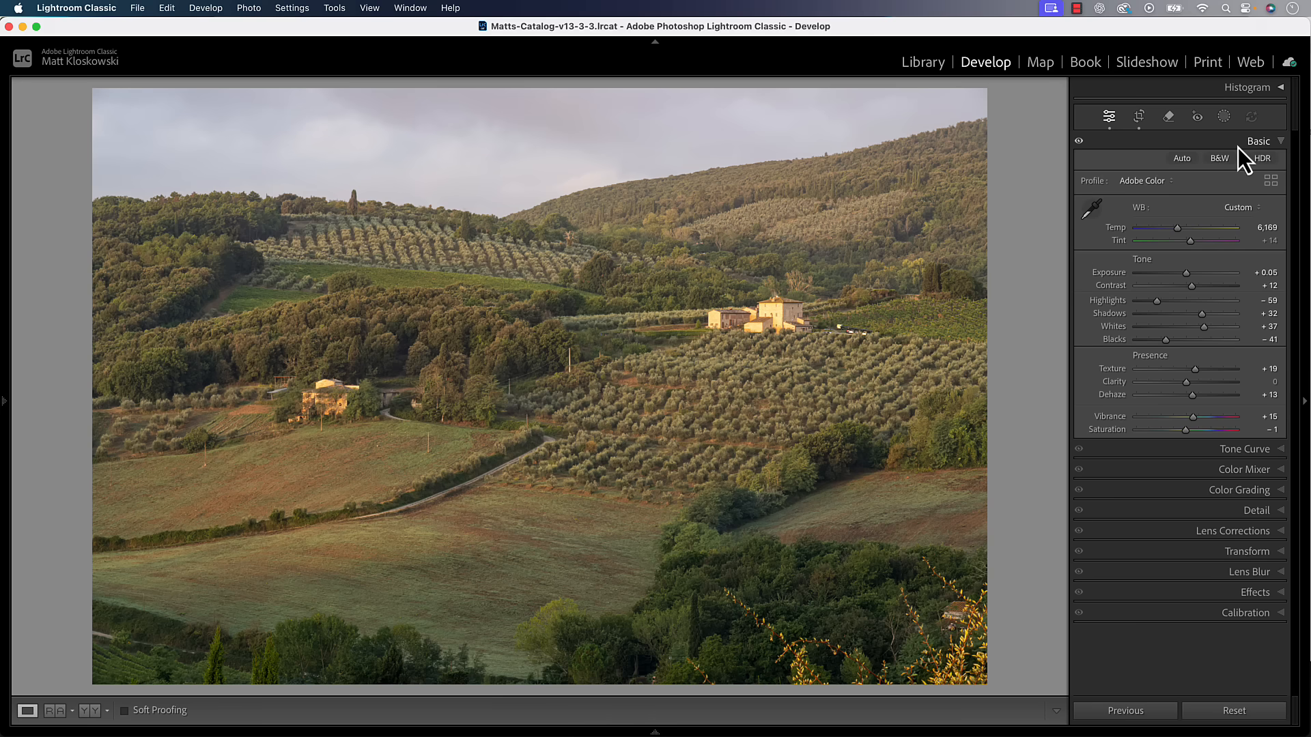
mouse_move(1245, 422)
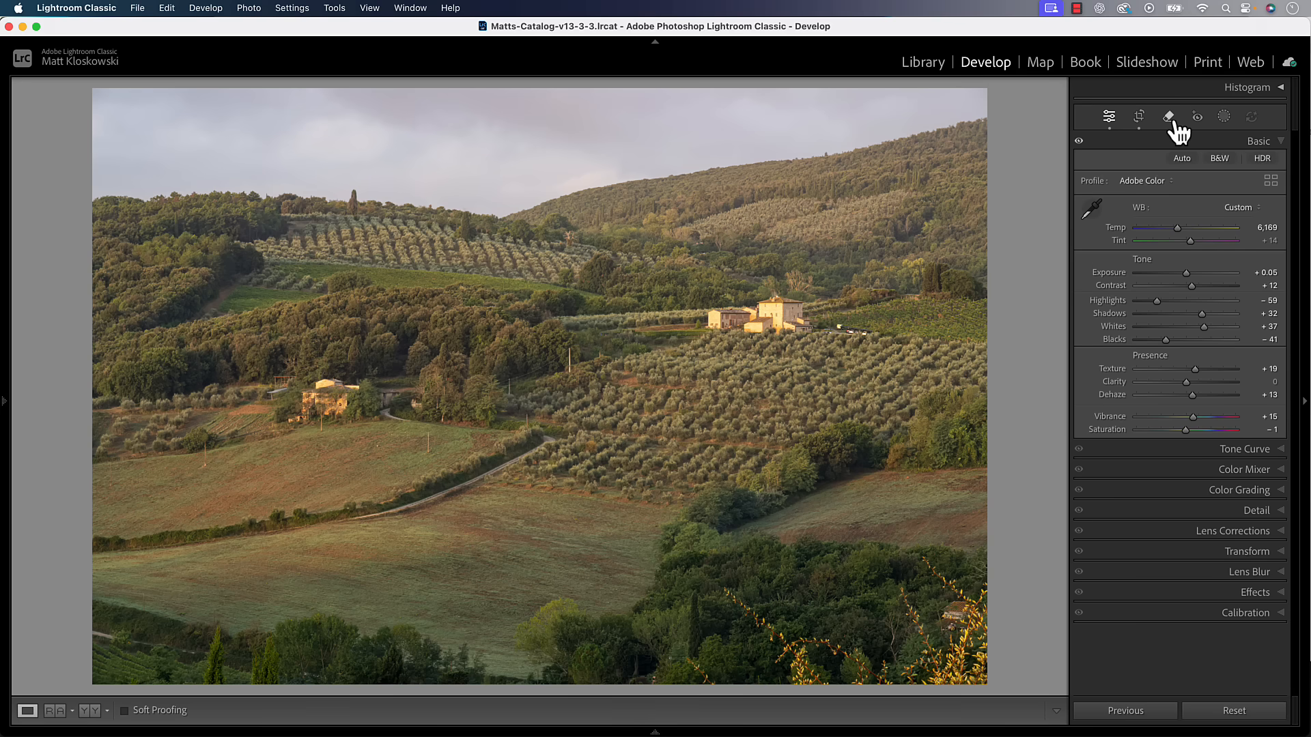
- Review the Remove tool's AI removal and Heal modes to see the existing hillside spots
left_click(1169, 116)
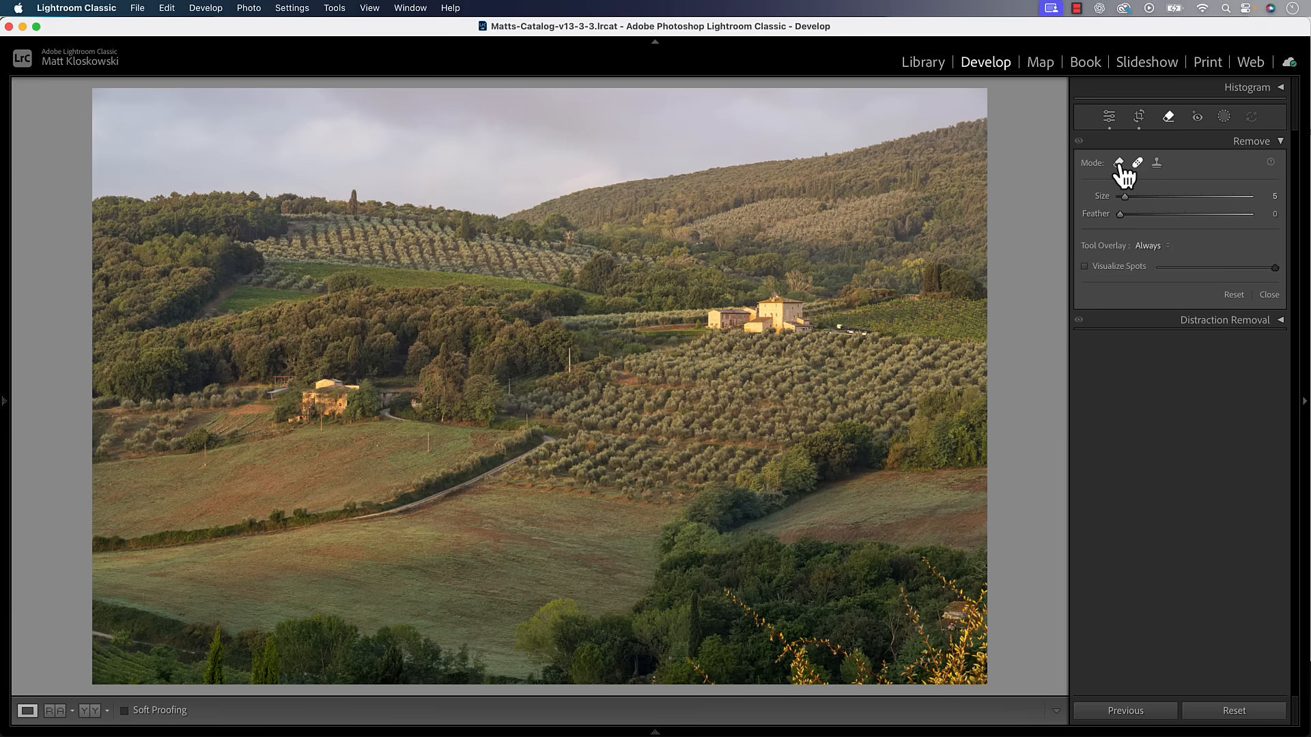
left_click(1119, 163)
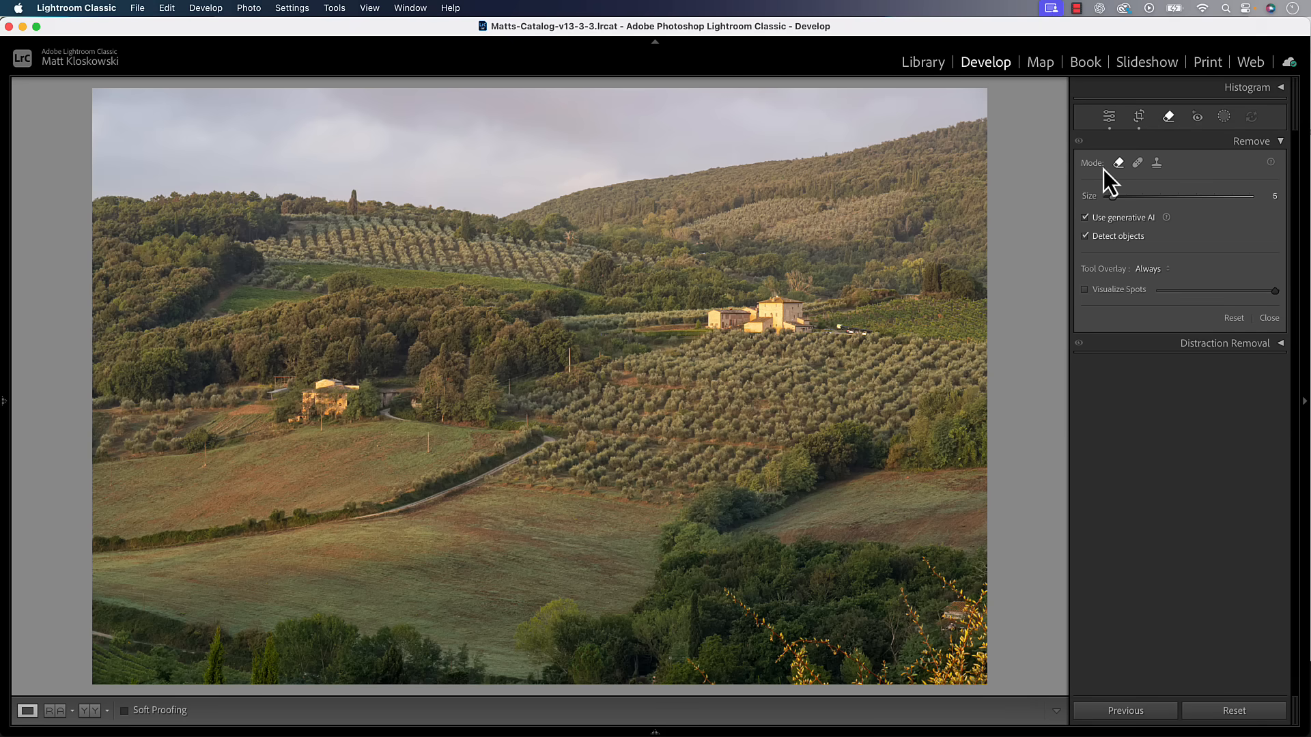
left_click(1137, 162)
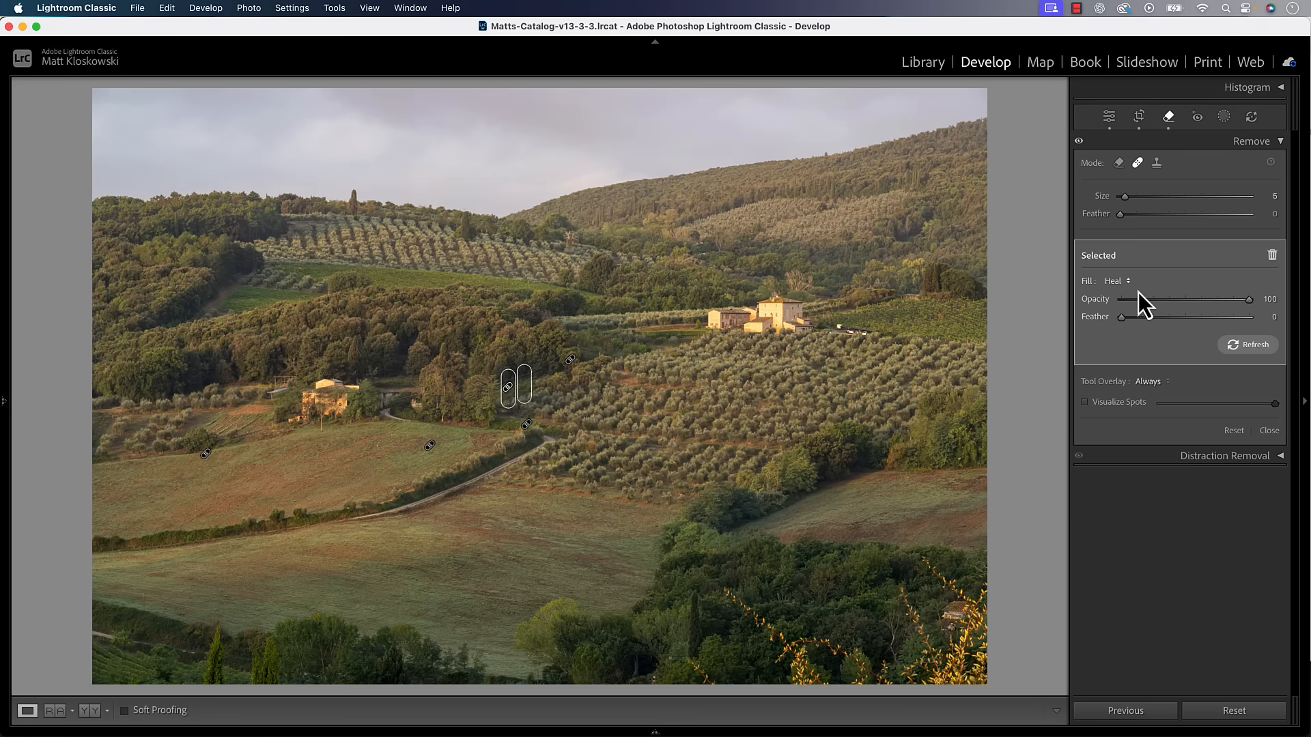
- Return to the Edit panels and dismiss the AI tools-used summary
left_click(1108, 116)
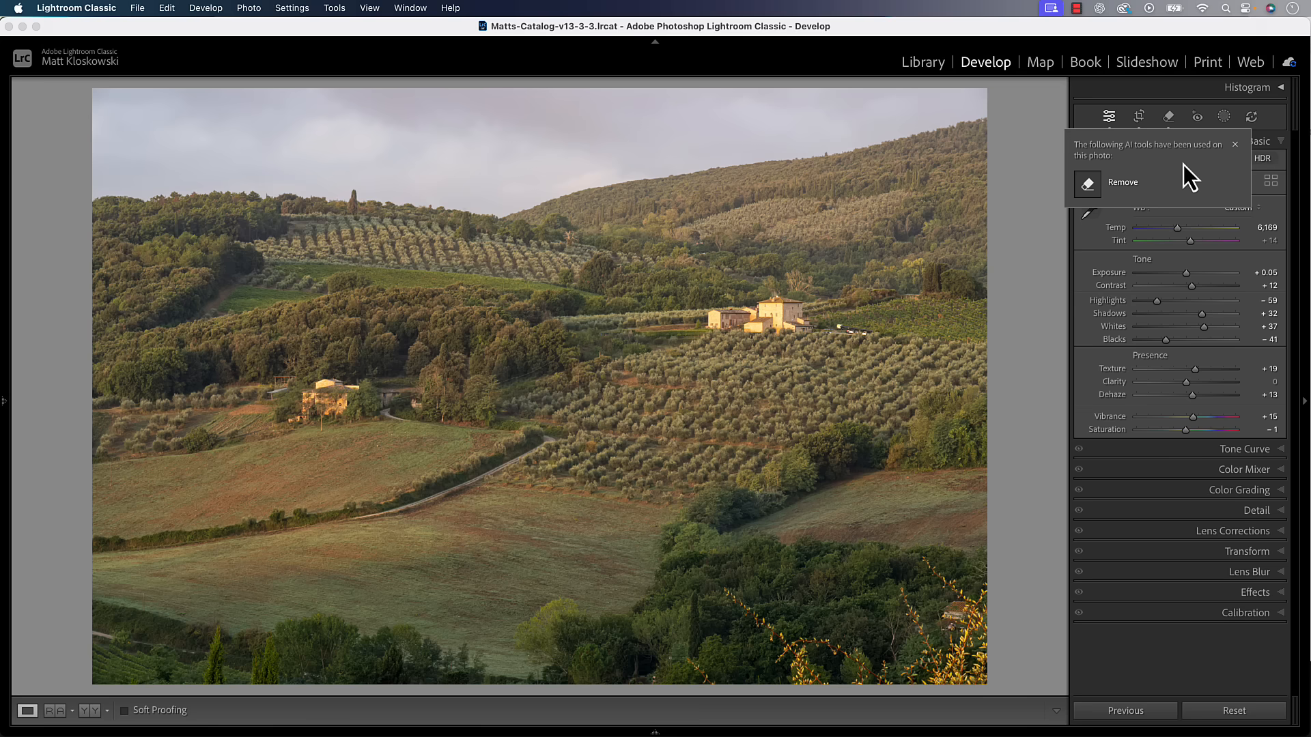
mouse_move(1174, 182)
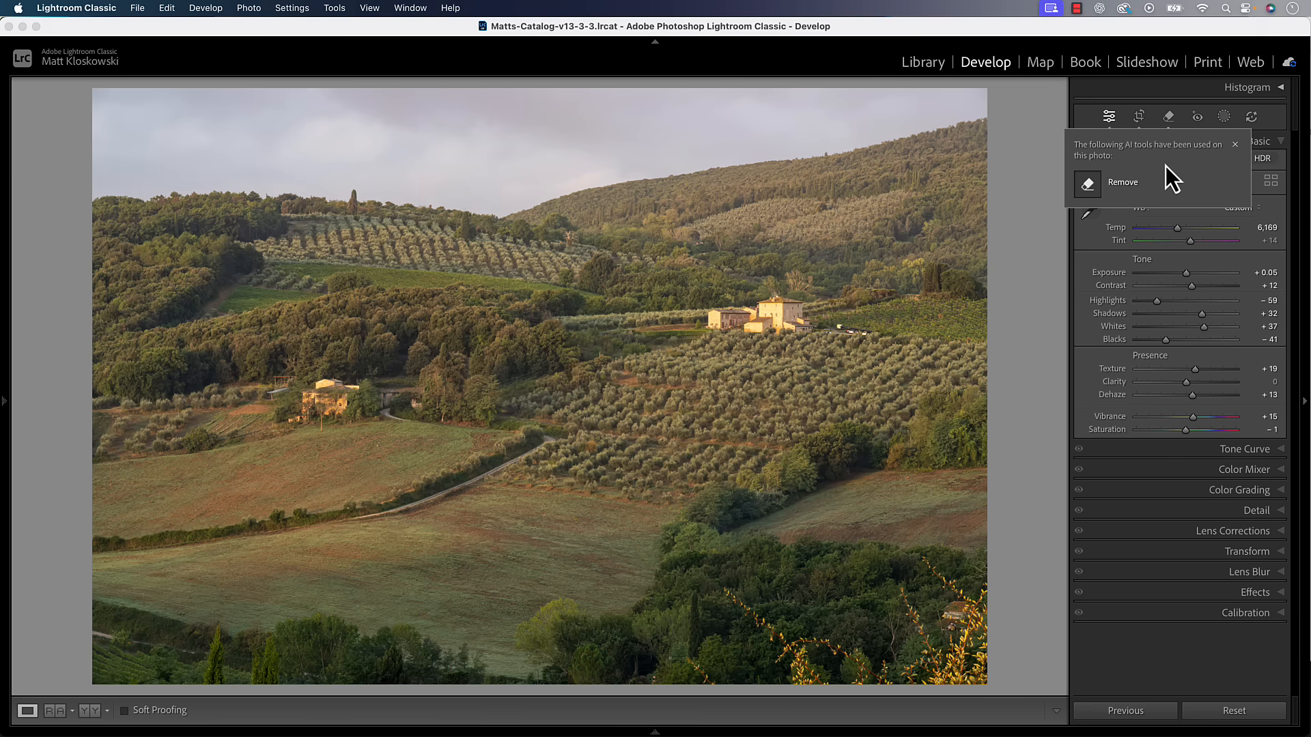
left_click(1234, 143)
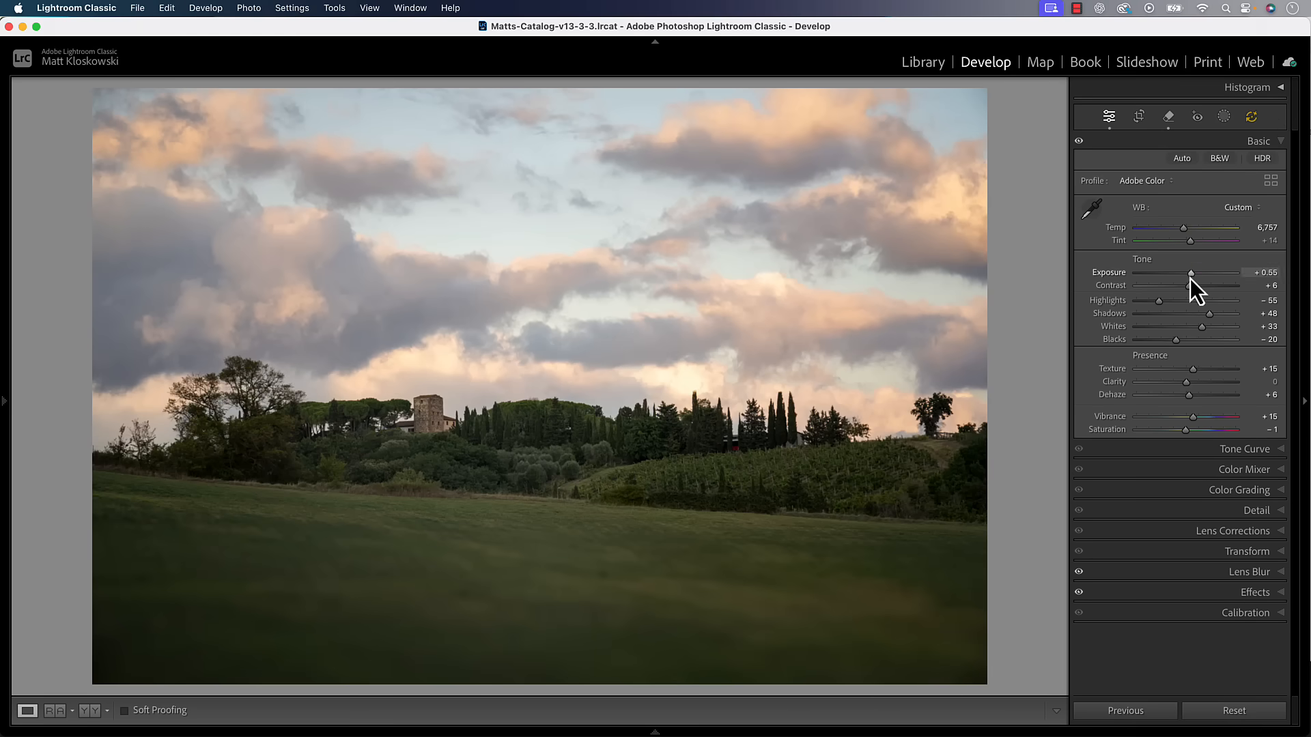
mouse_move(1200, 234)
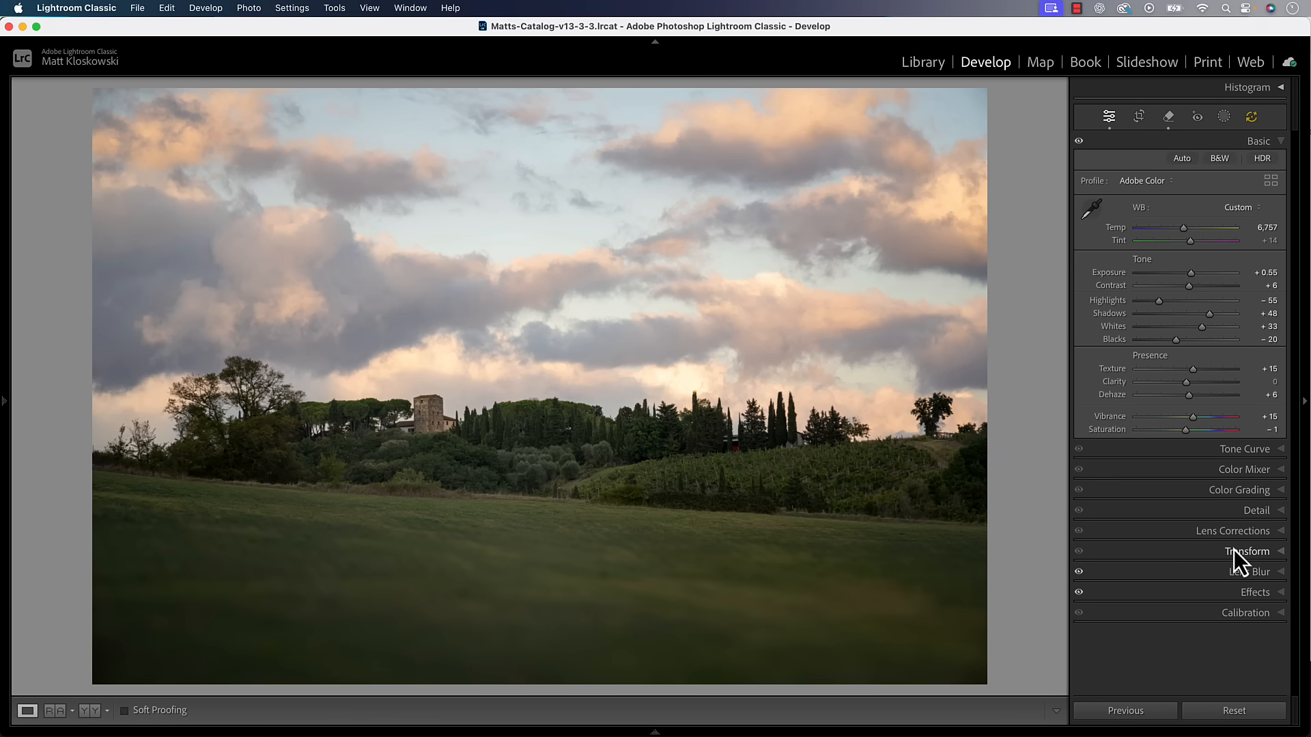
mouse_move(1241, 582)
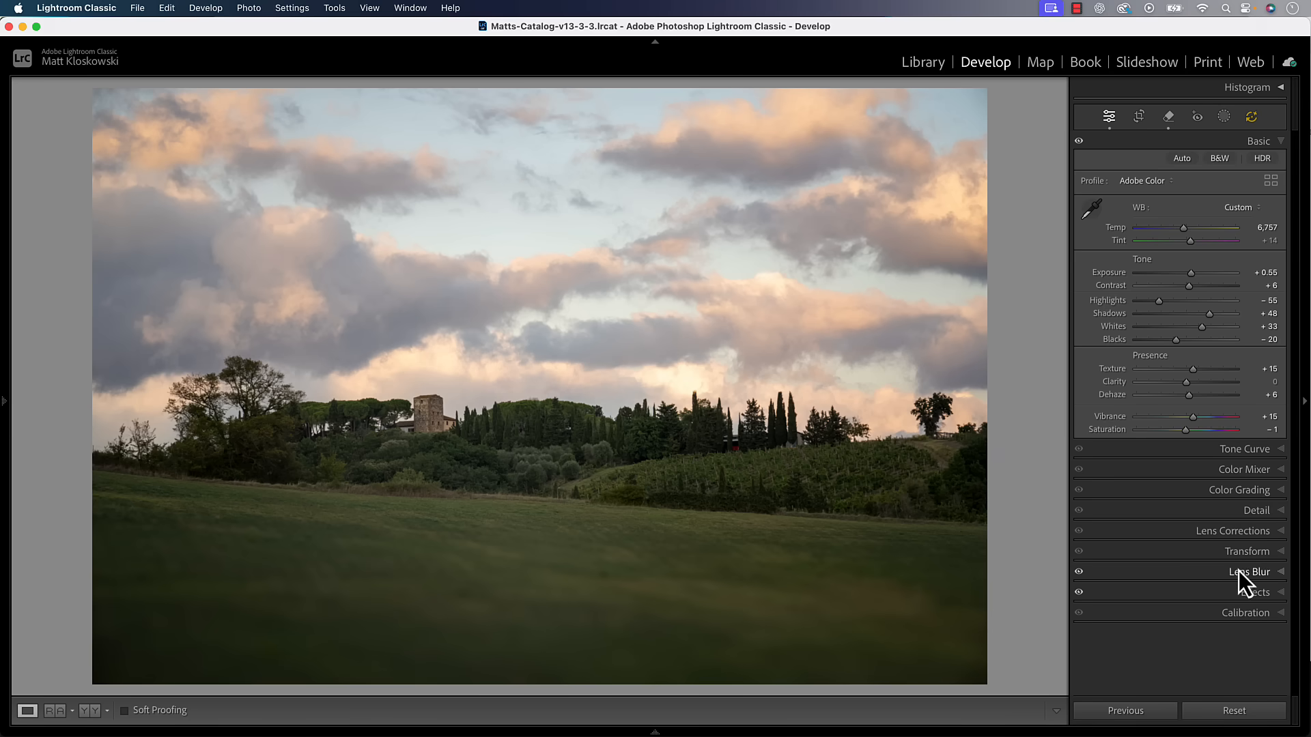
- Inspect the Lens Blur settings (amount 87, bokeh) on the castle landscape, then collapse the panel
left_click(1246, 572)
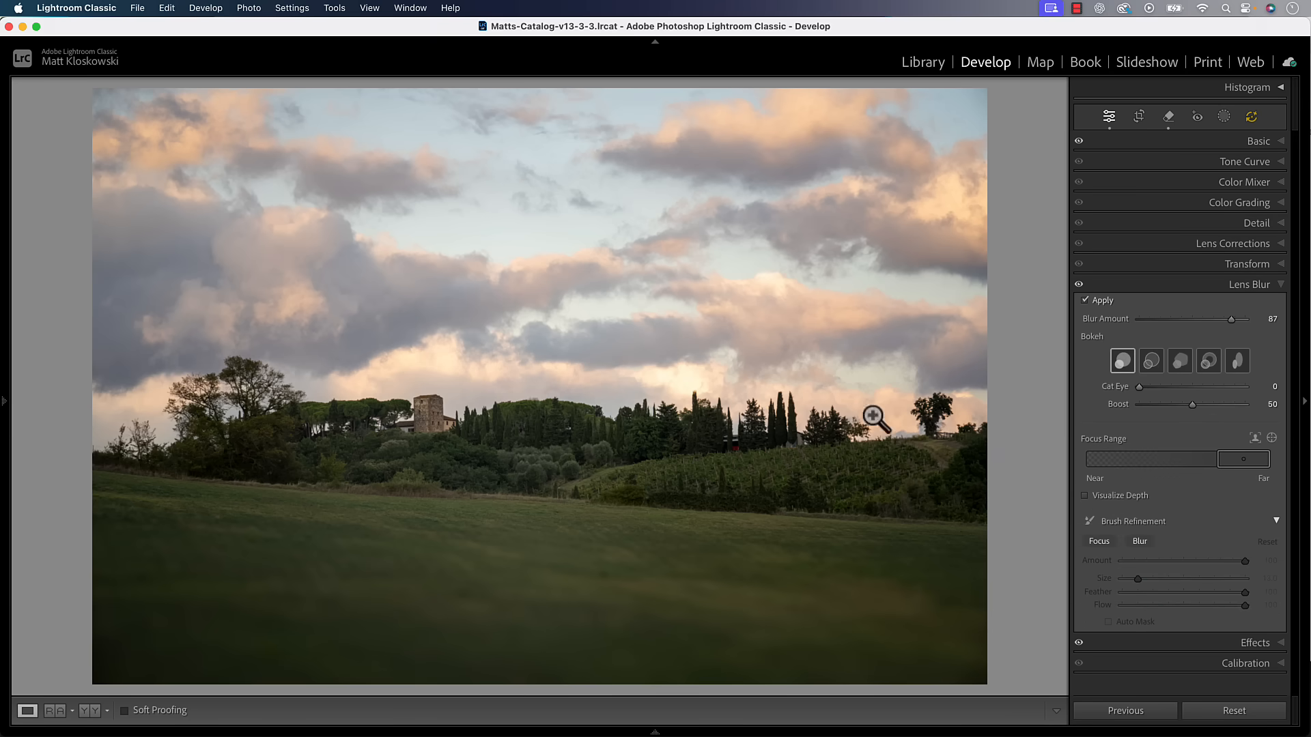
mouse_move(720, 607)
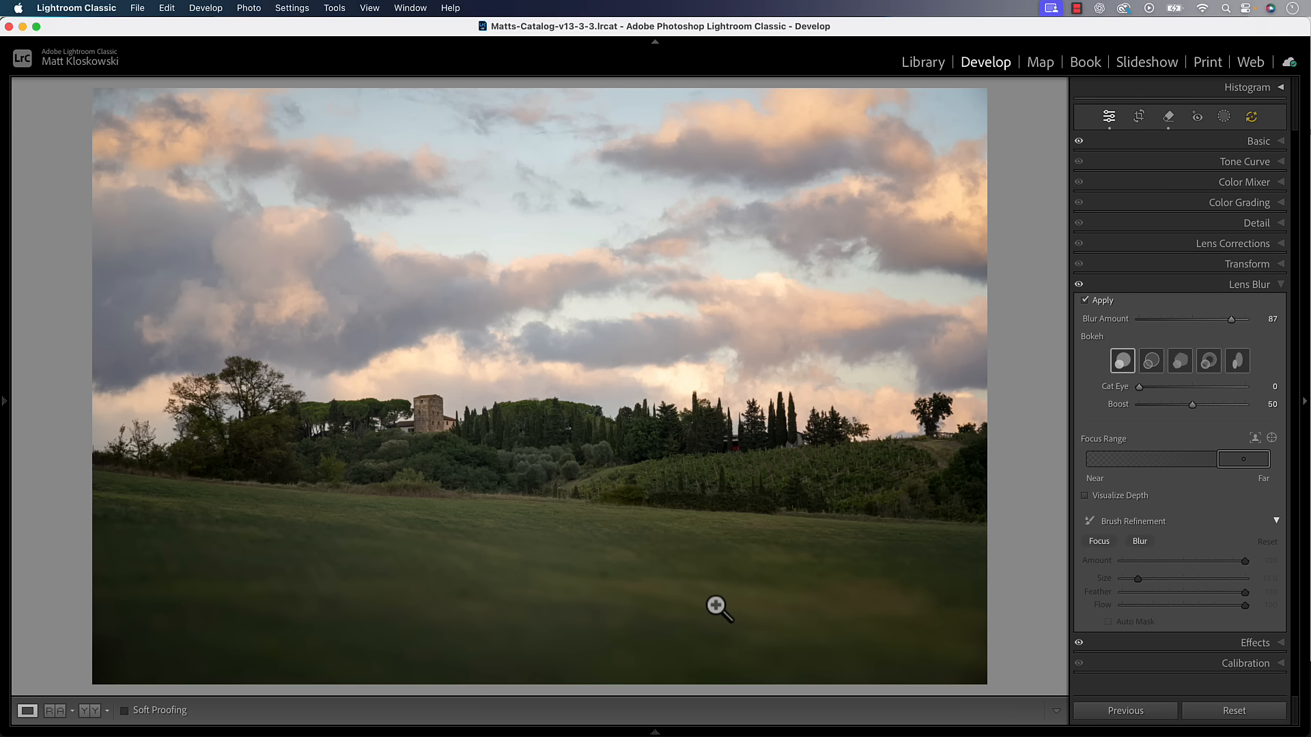
mouse_move(1124, 347)
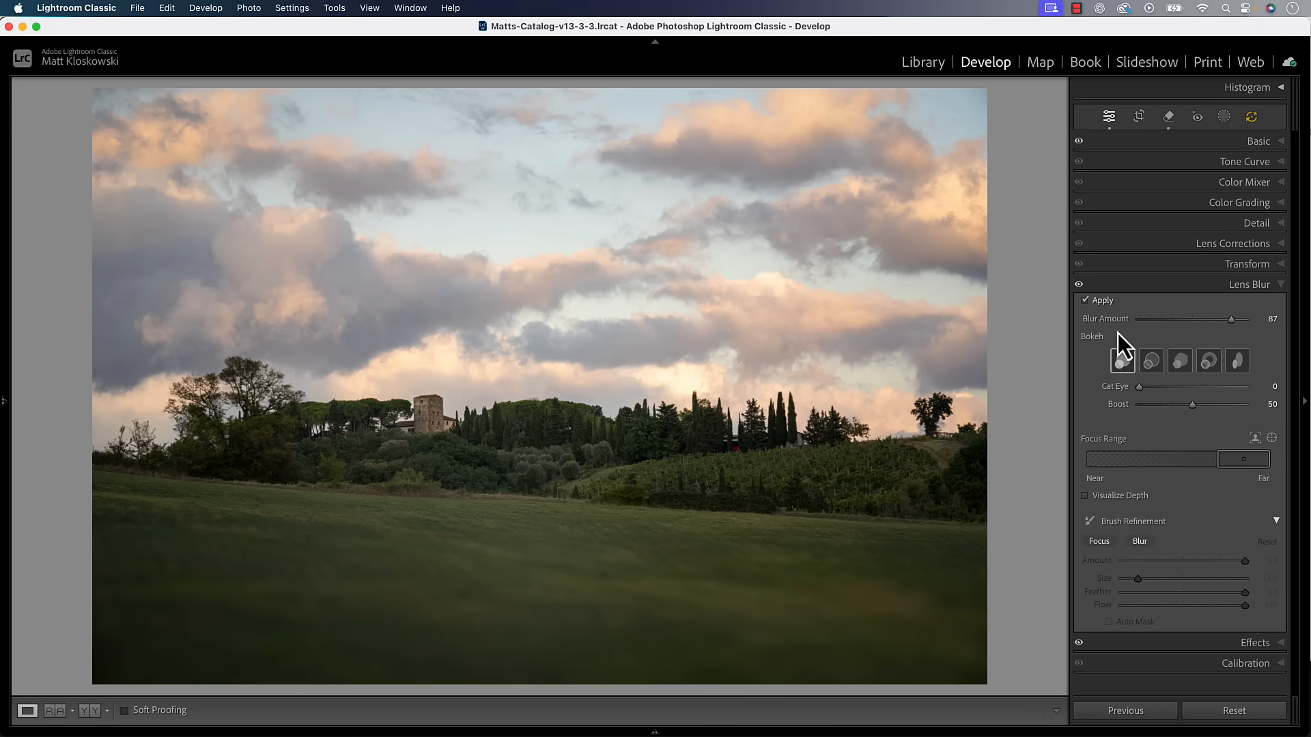
left_click(1249, 284)
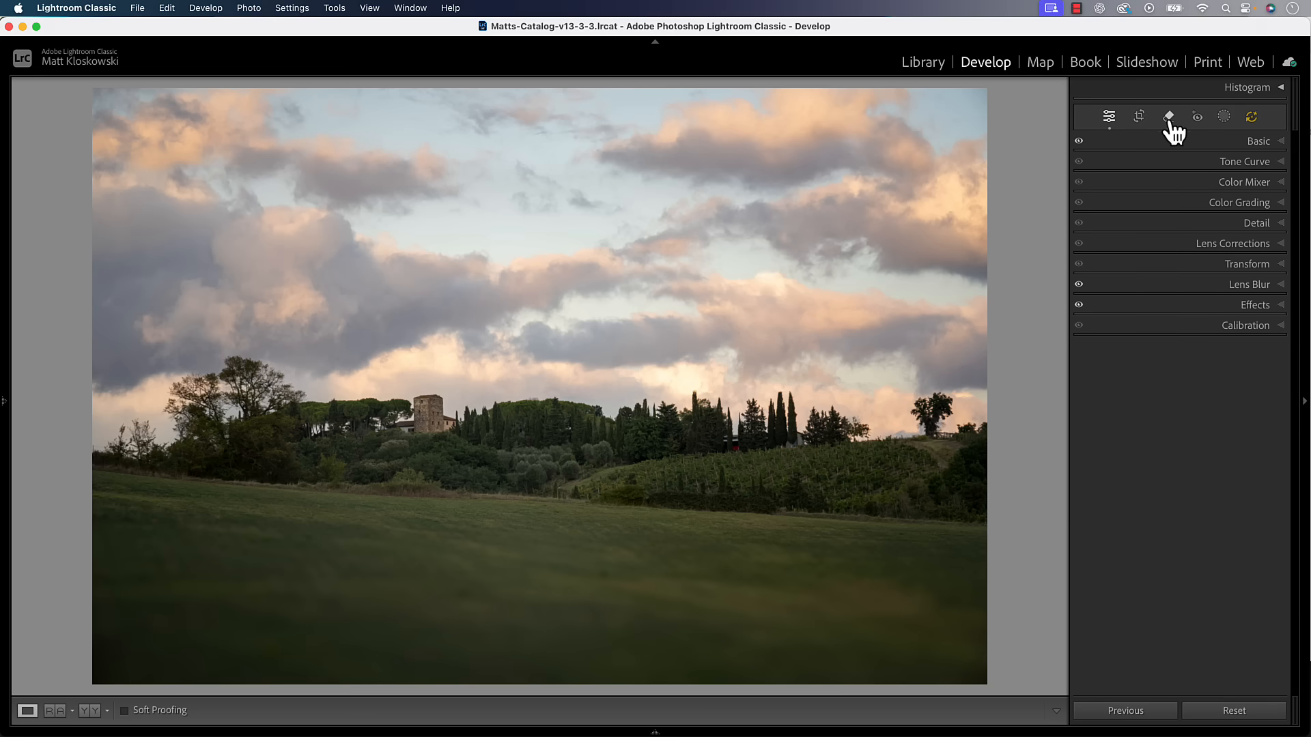
- Check the sky removal spot in the Remove panel, then return to the expanded Basic tone settings
left_click(1169, 116)
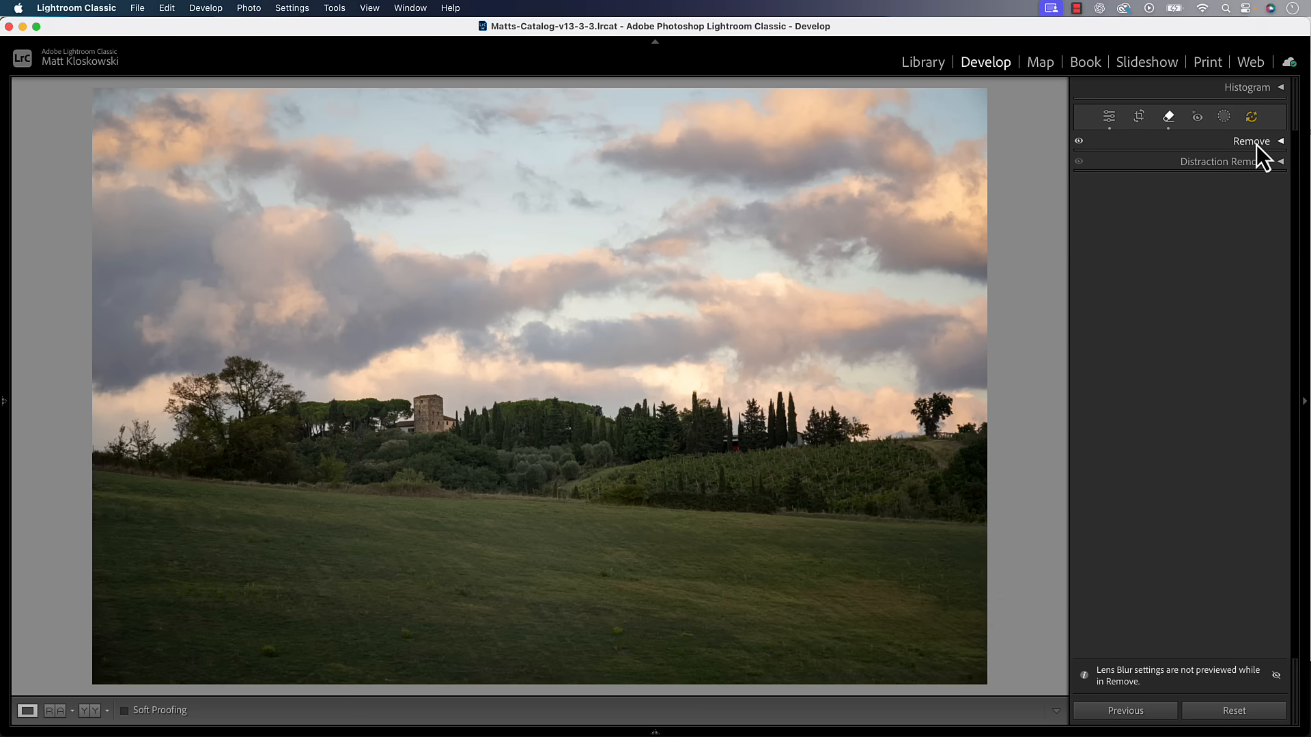
left_click(1252, 140)
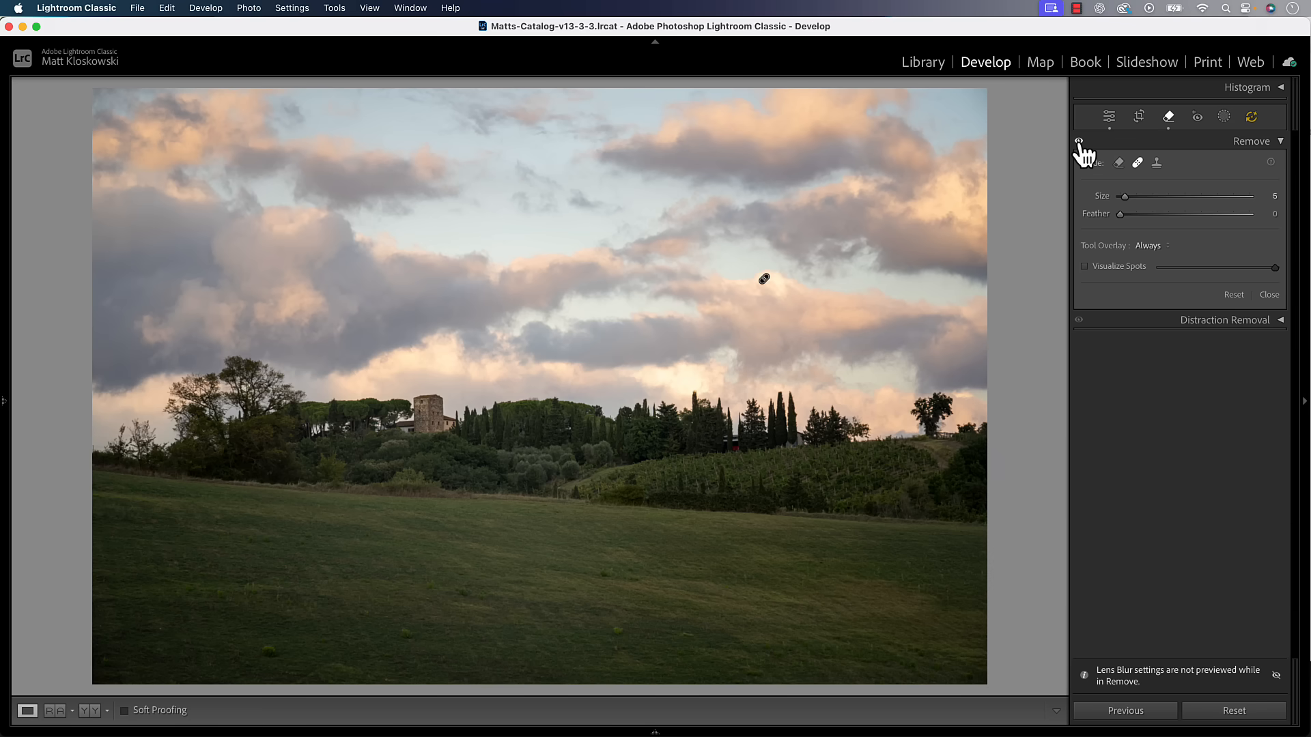
left_click(1108, 116)
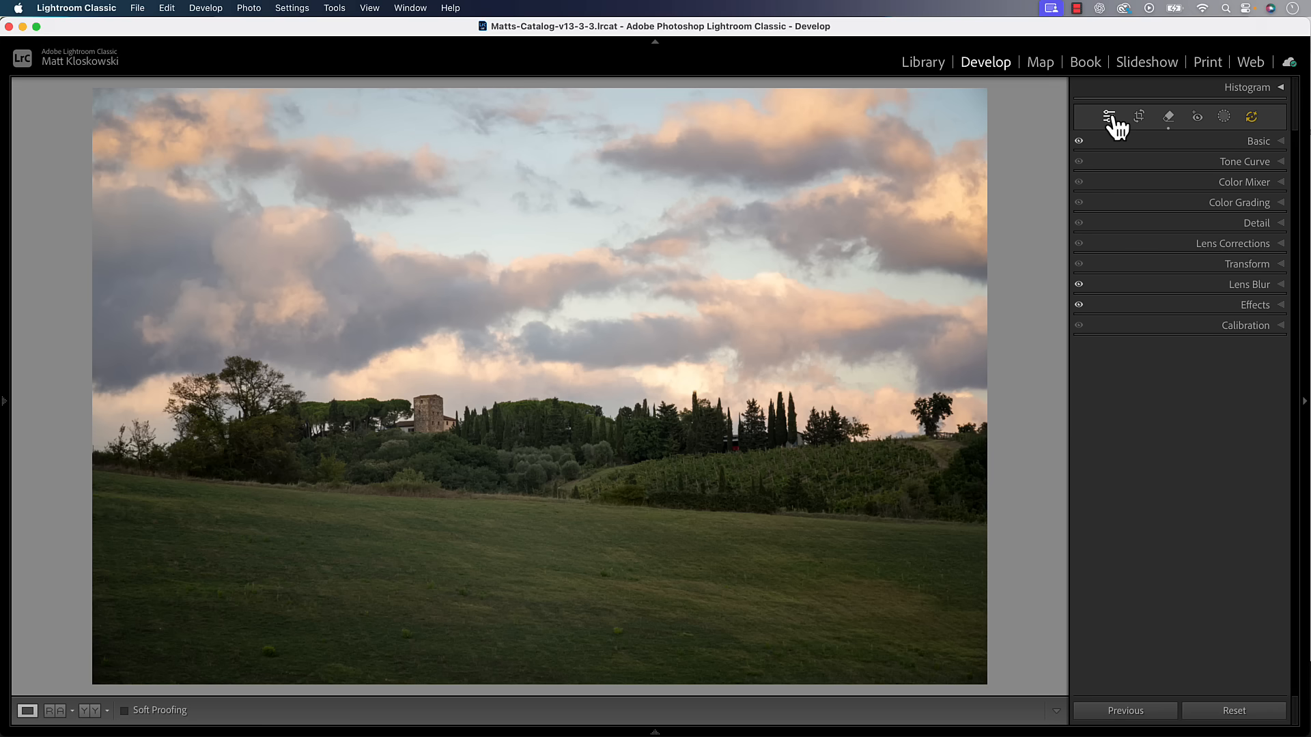
left_click(1258, 140)
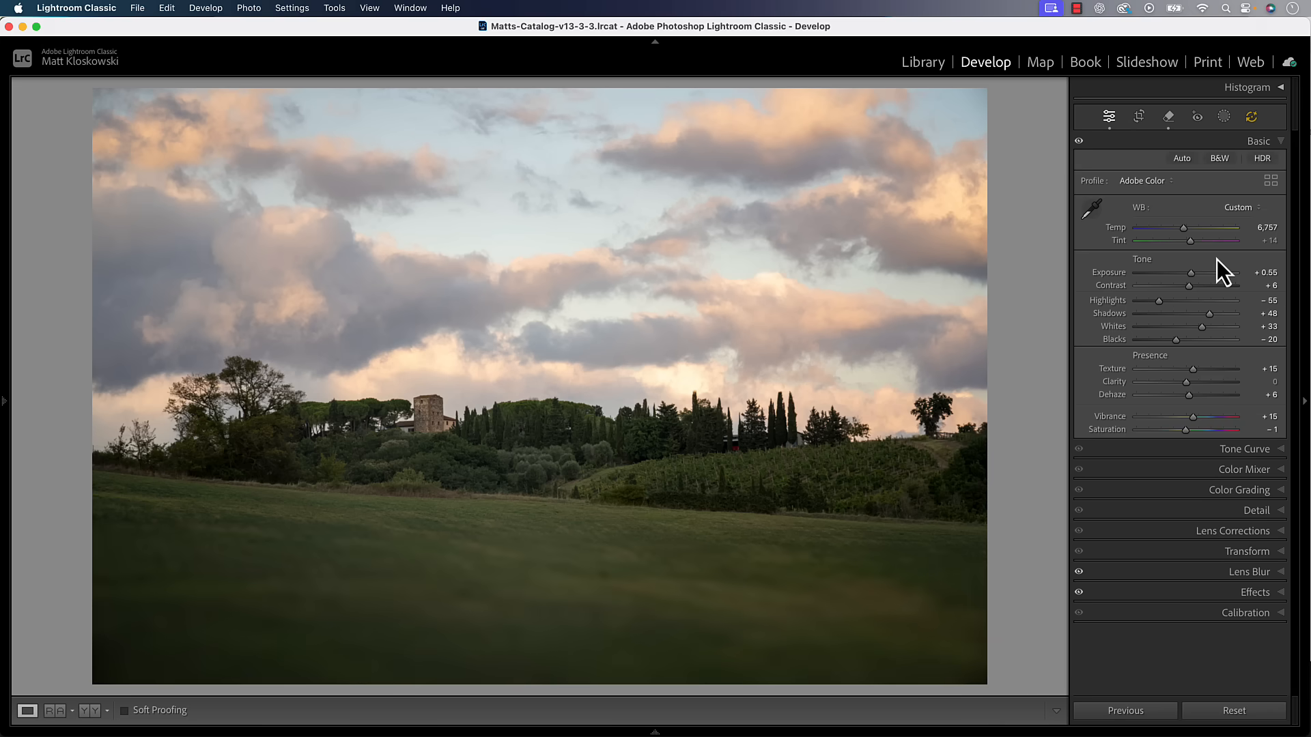
mouse_move(1253, 583)
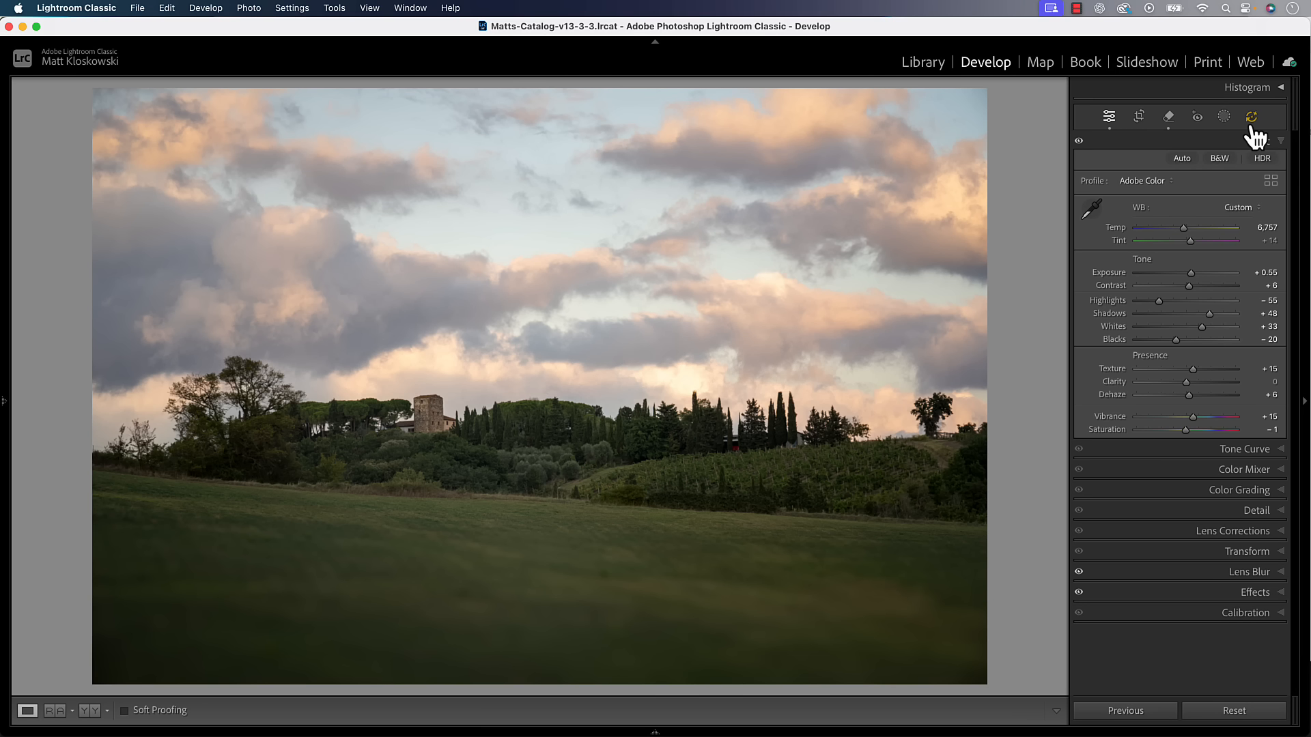
mouse_move(1271, 116)
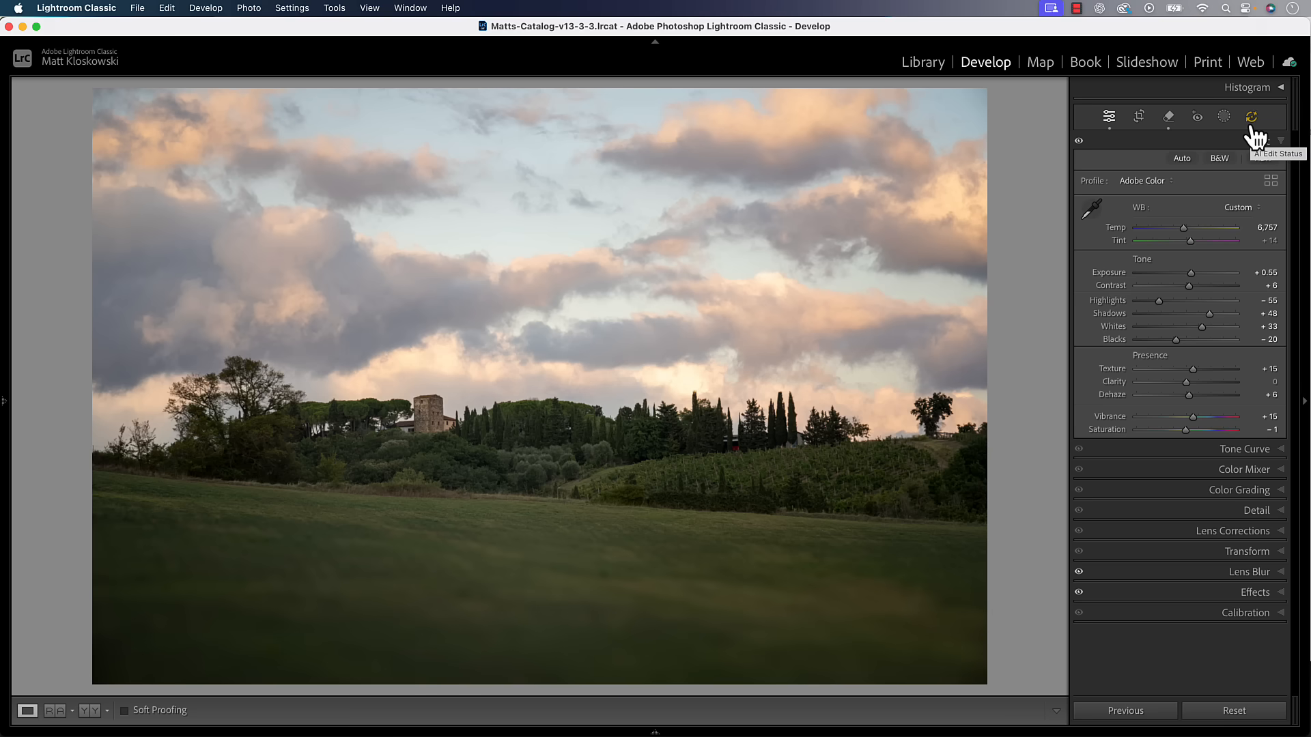
- Review the outdated Remove and Lens Blur AI edits and apply the Update
left_click(1275, 116)
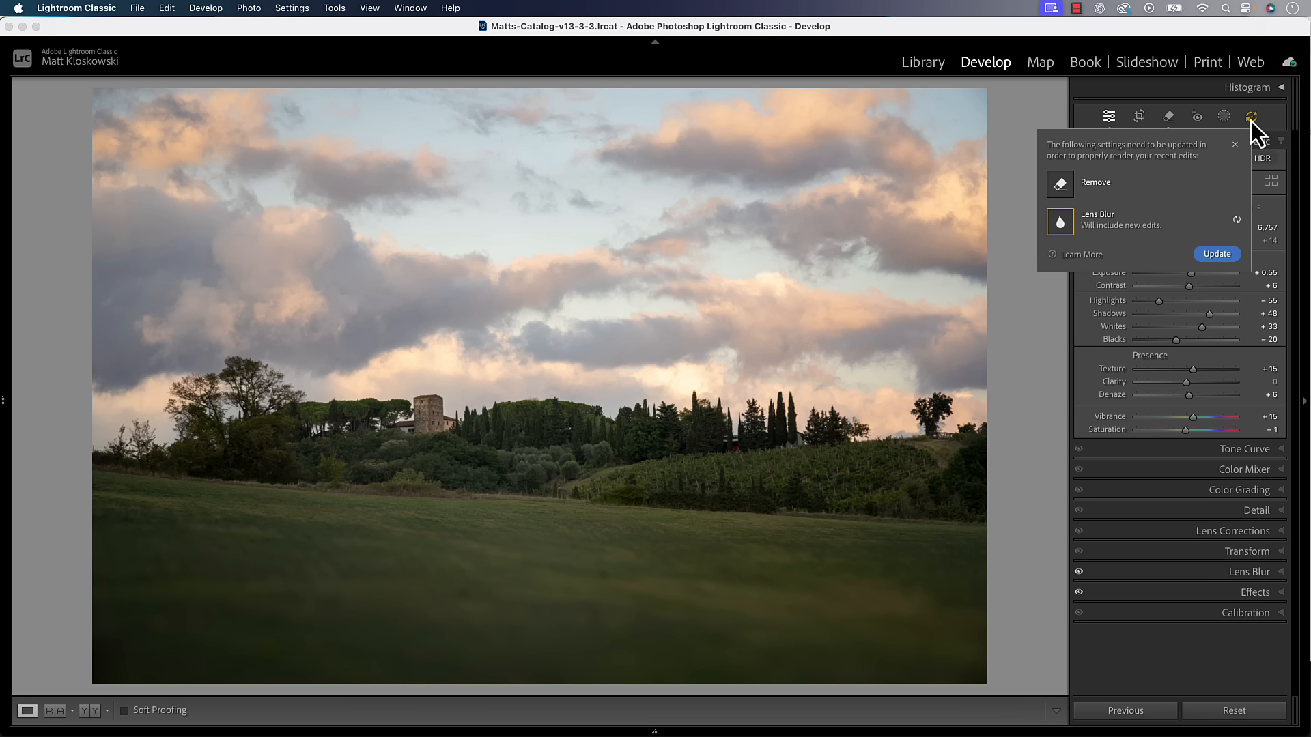
mouse_move(1139, 161)
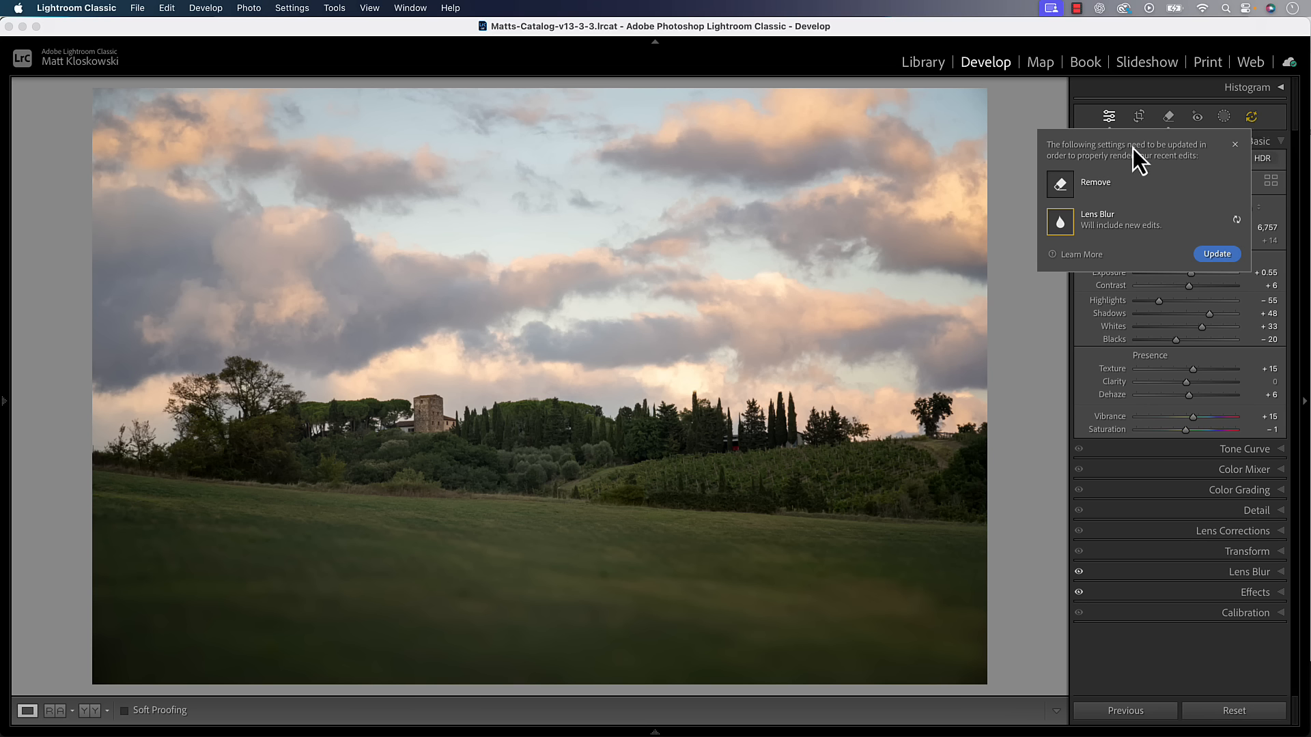
mouse_move(1203, 170)
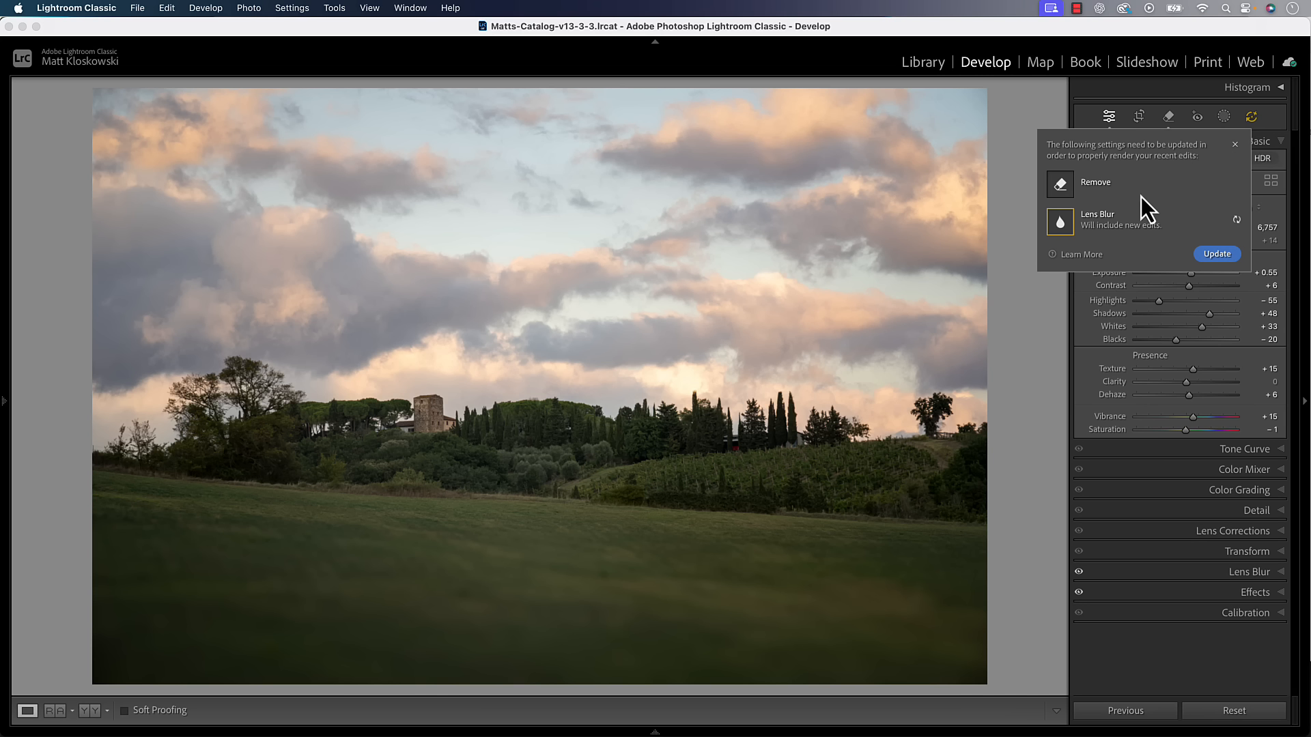
mouse_move(1070, 243)
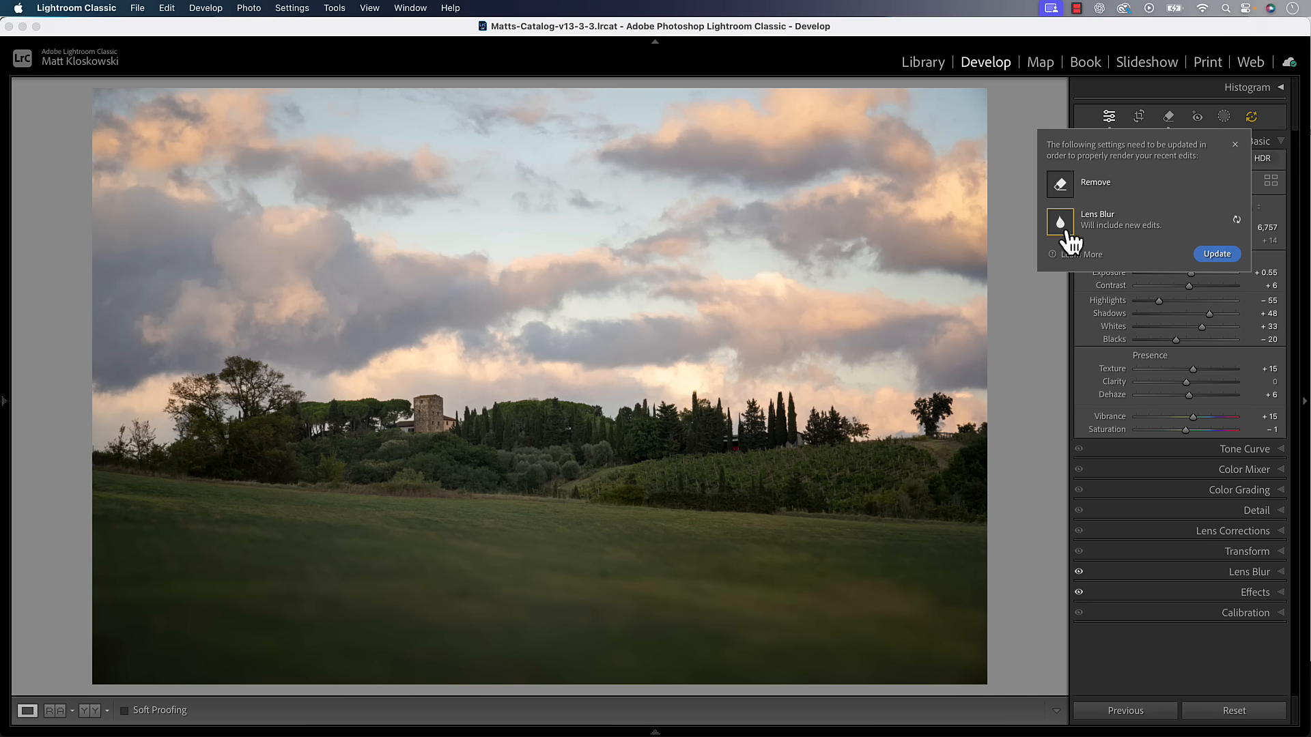
mouse_move(1077, 243)
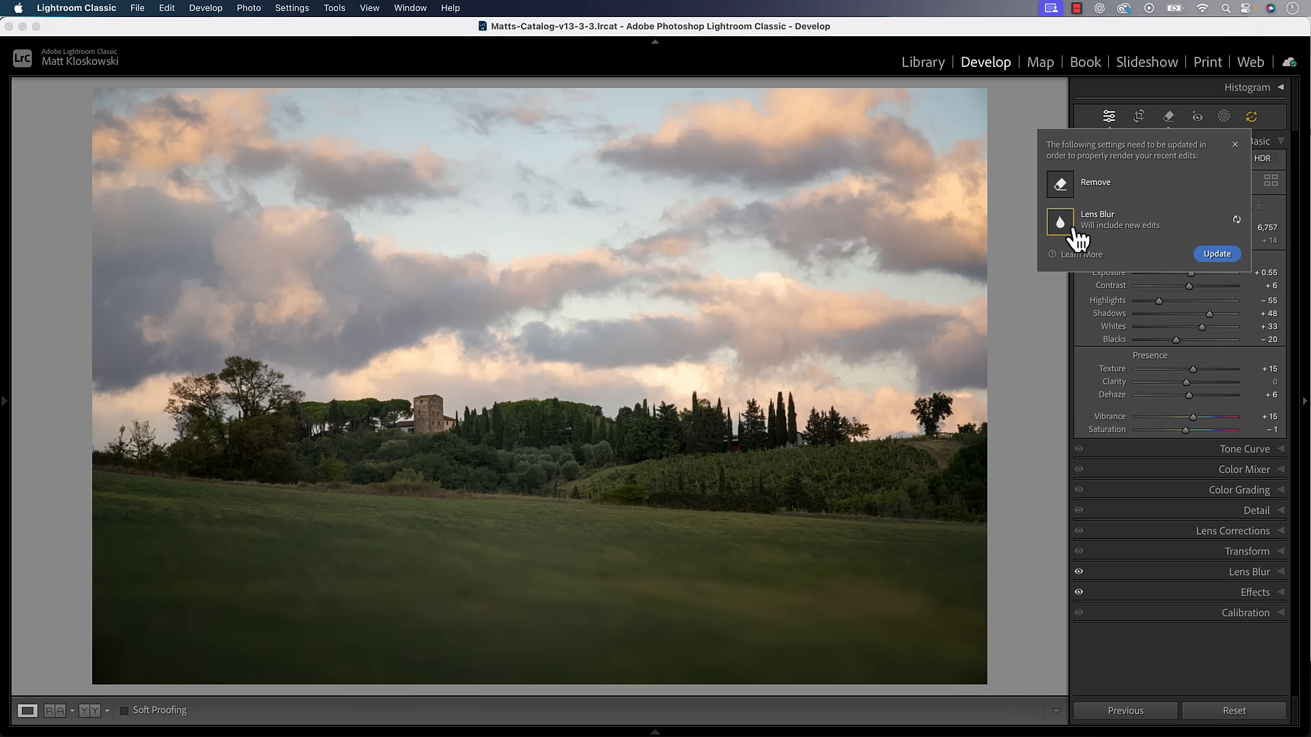
mouse_move(1104, 240)
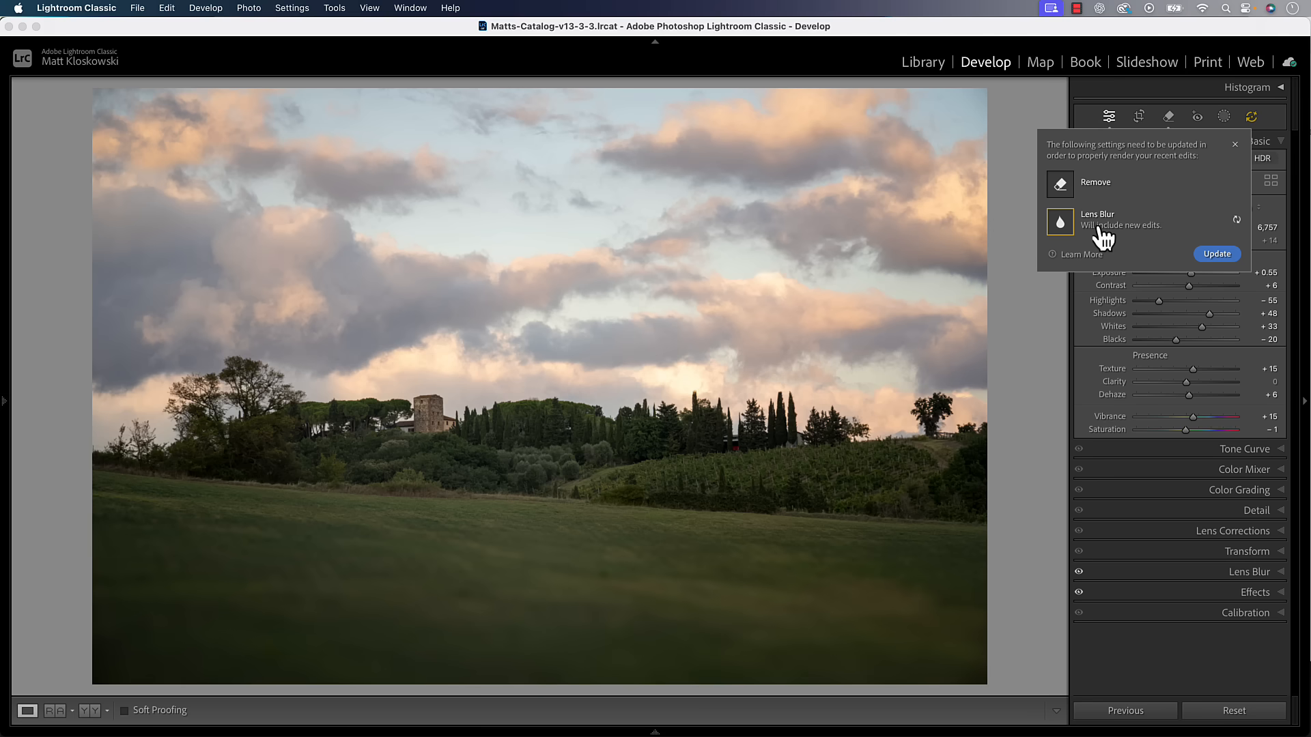
mouse_move(1111, 243)
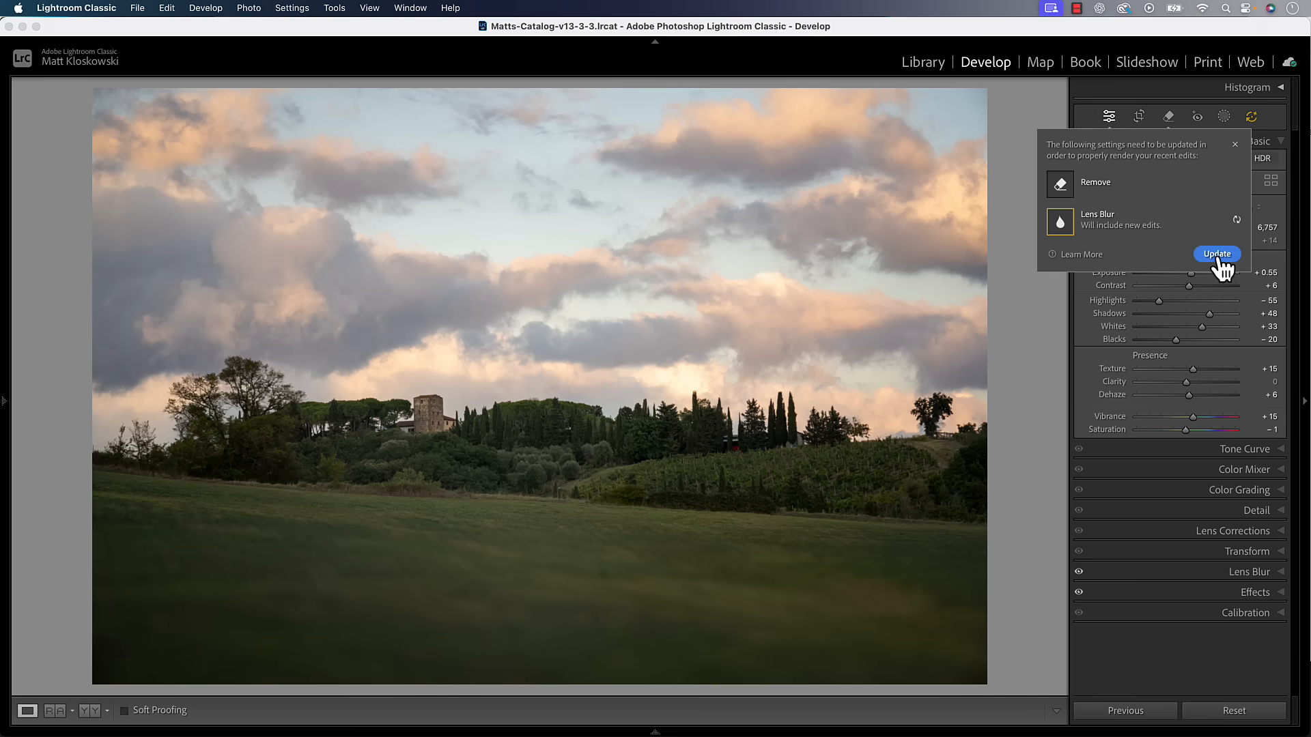
left_click(1216, 254)
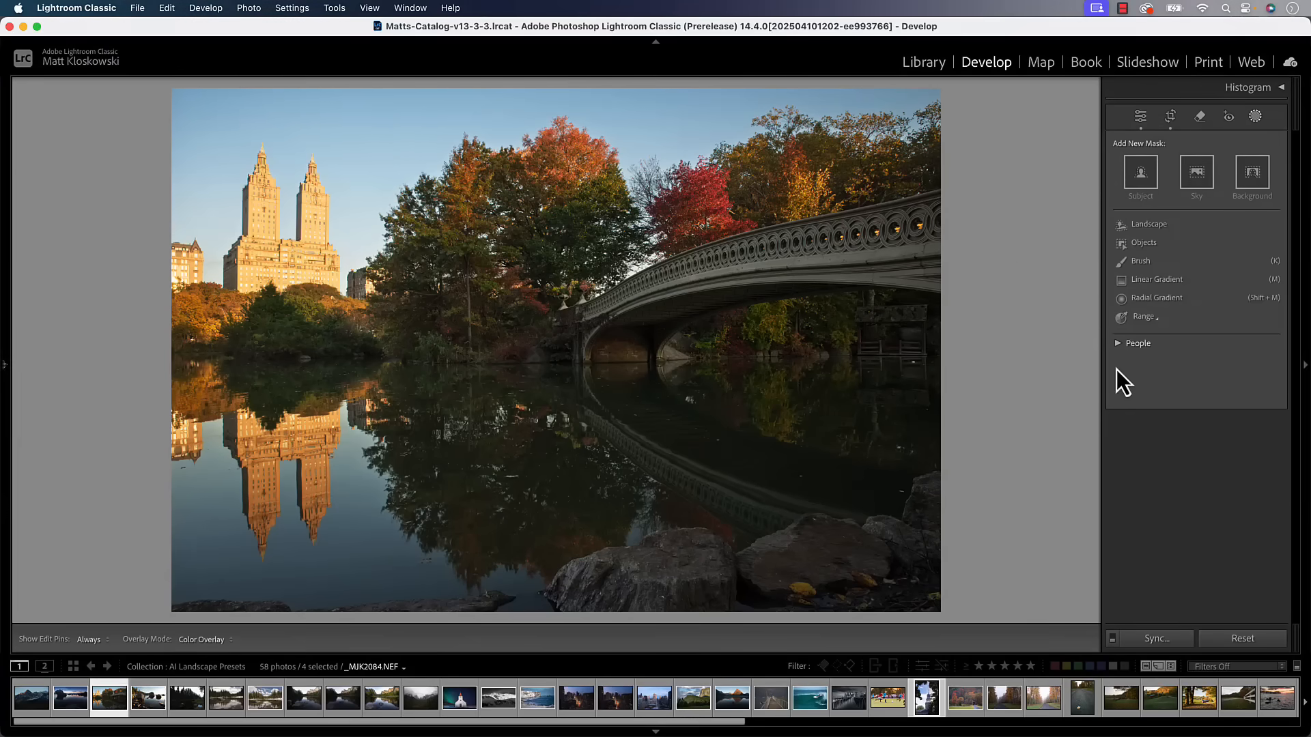
mouse_move(1185, 424)
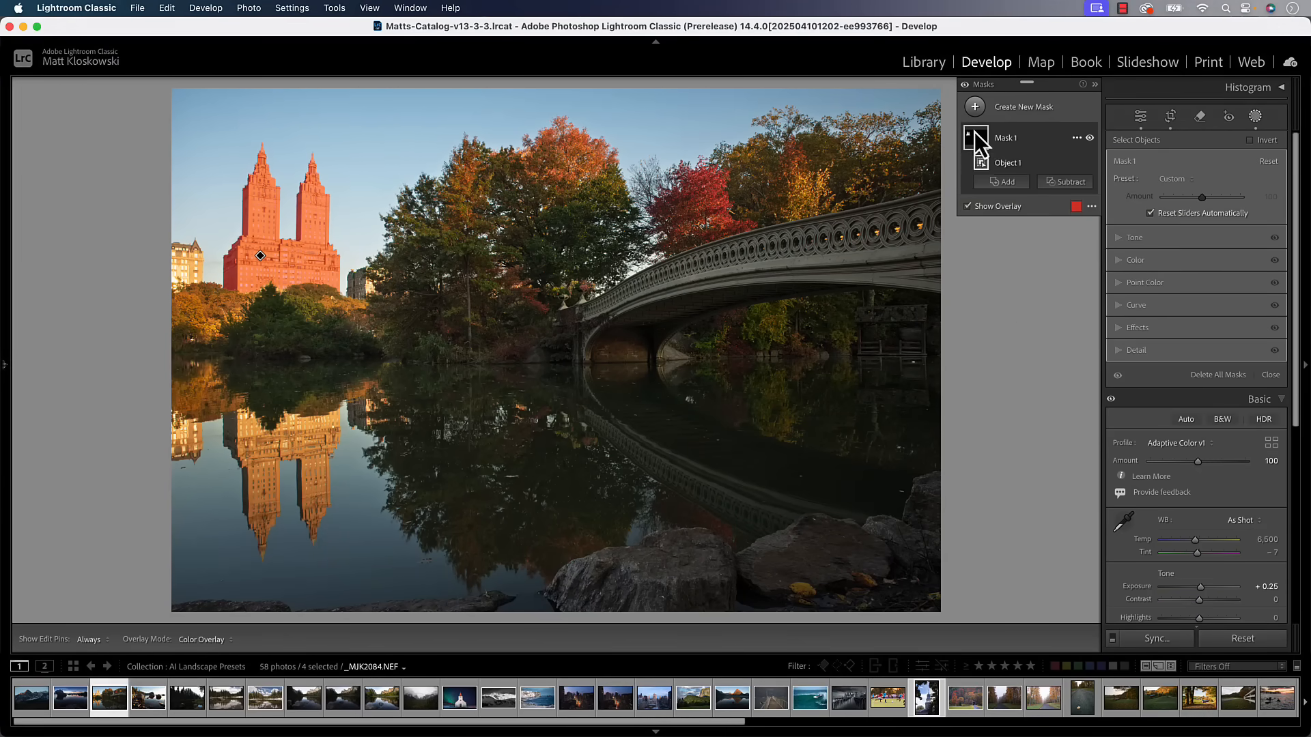
- Create a Select Landscape mask on the portrait with Vegetation included
left_click(654, 698)
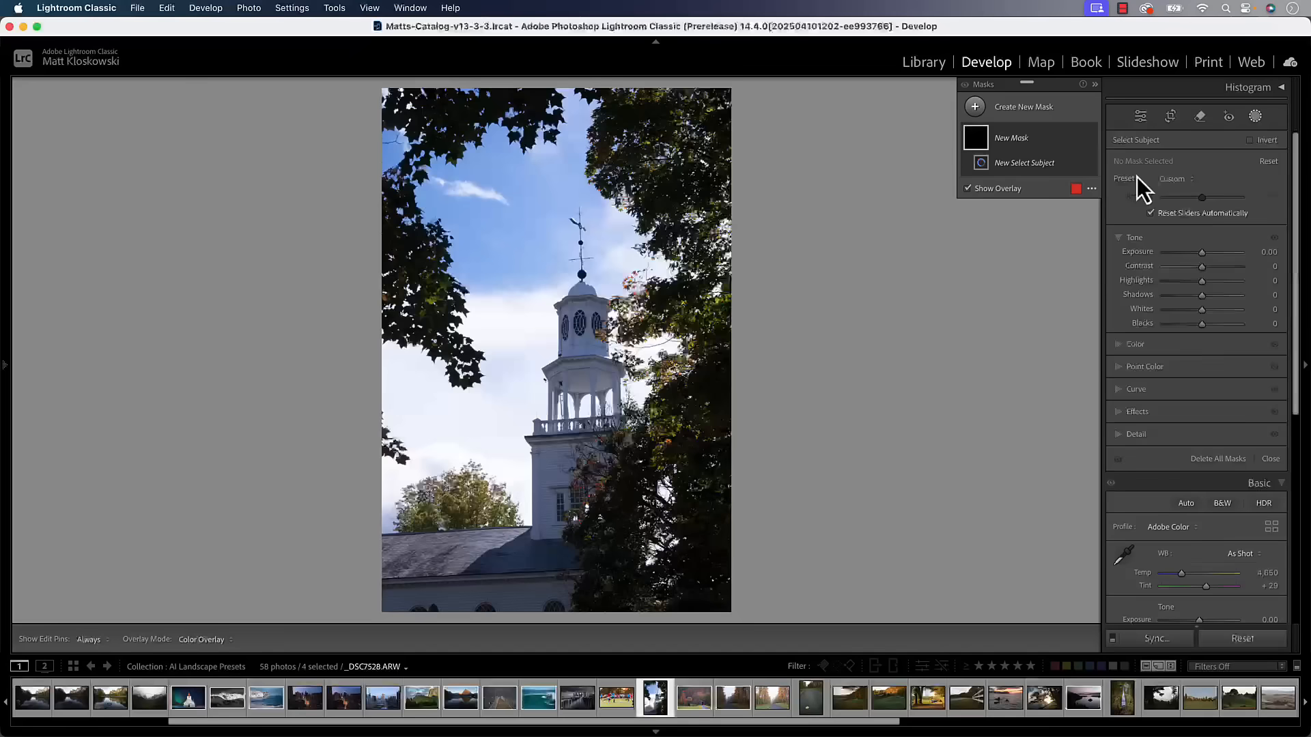
left_click(1008, 181)
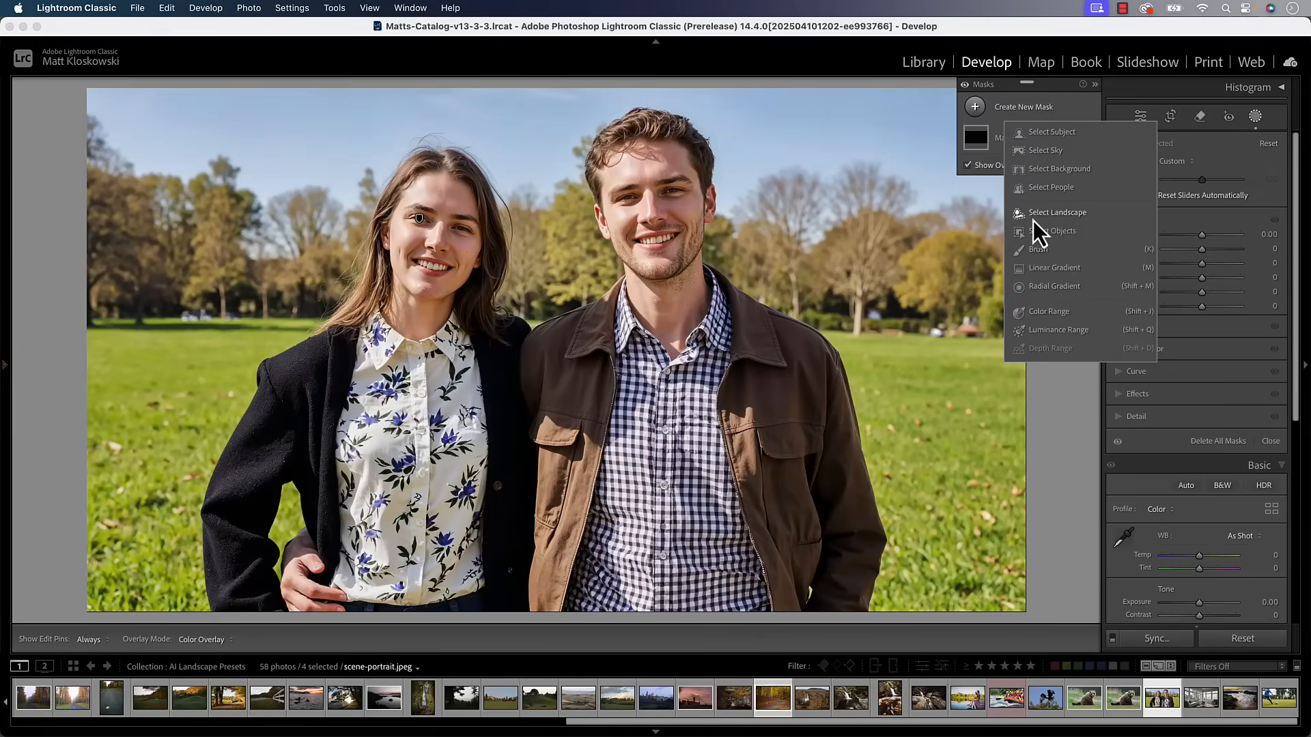
left_click(1056, 212)
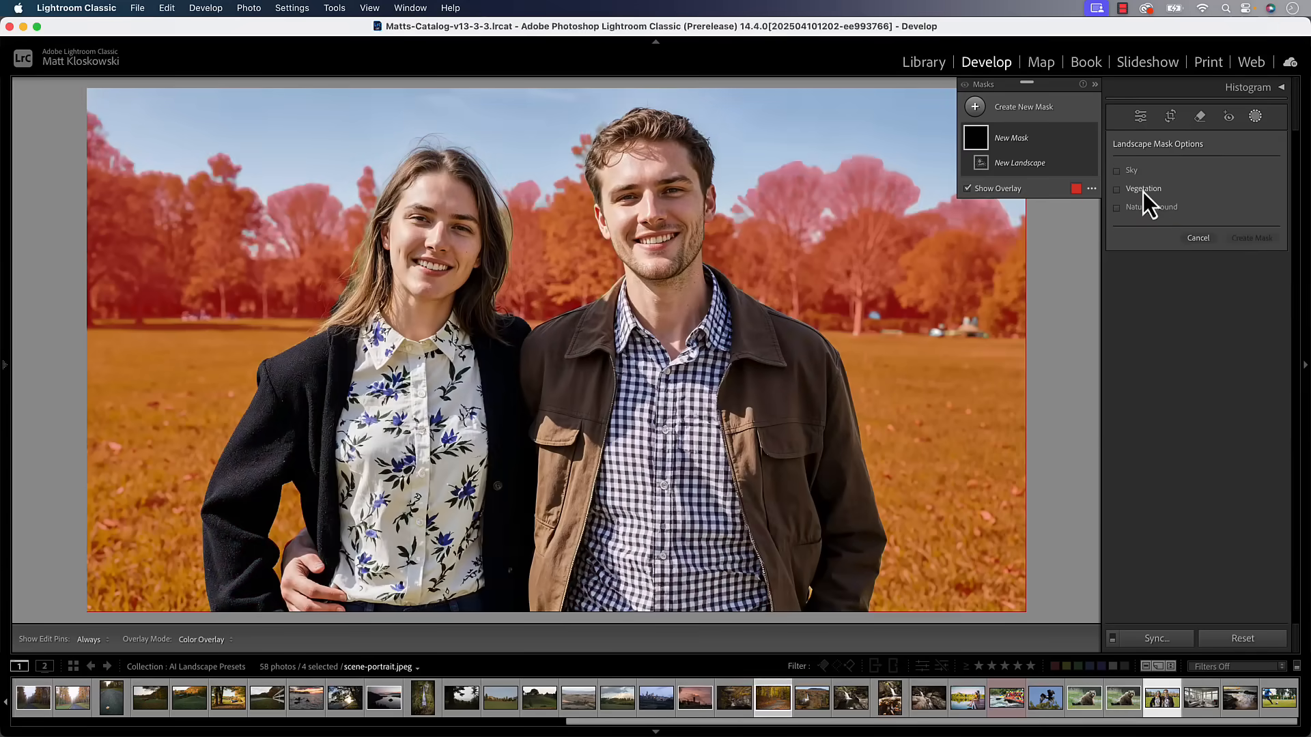
left_click(1197, 237)
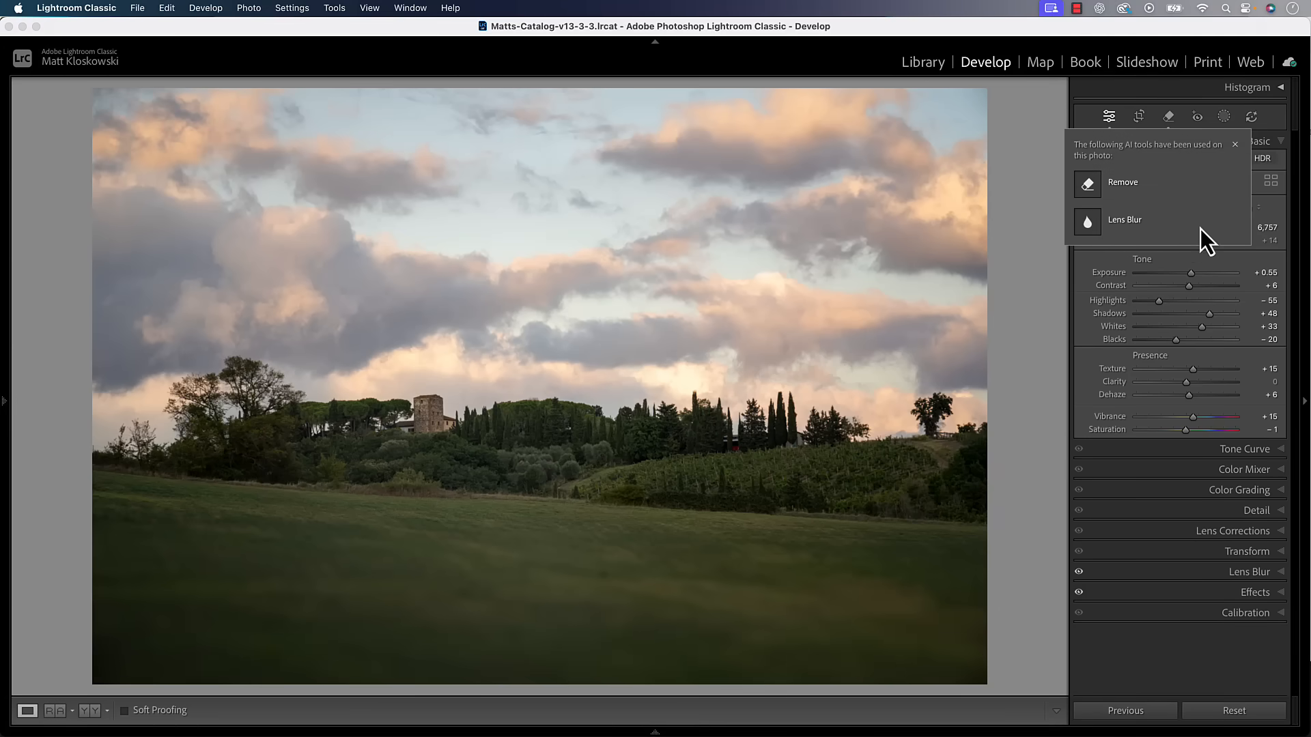
mouse_move(1225, 238)
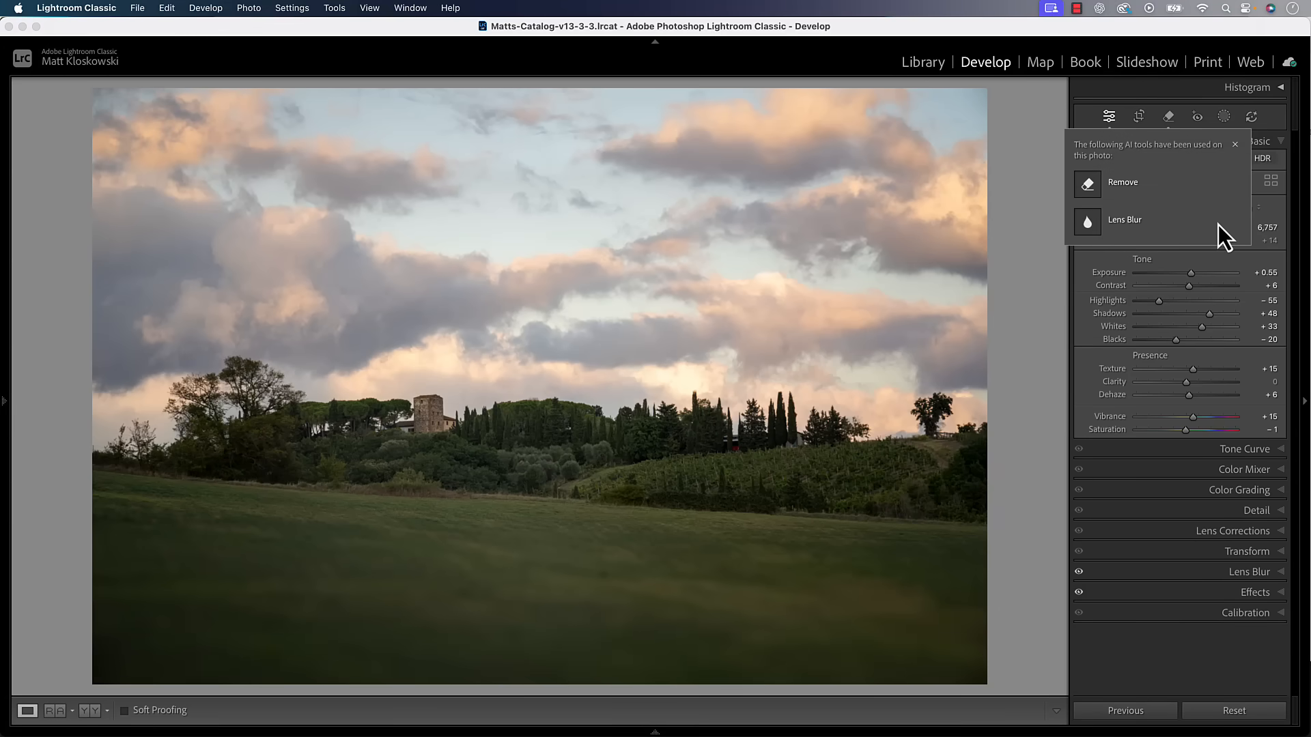
mouse_move(1241, 197)
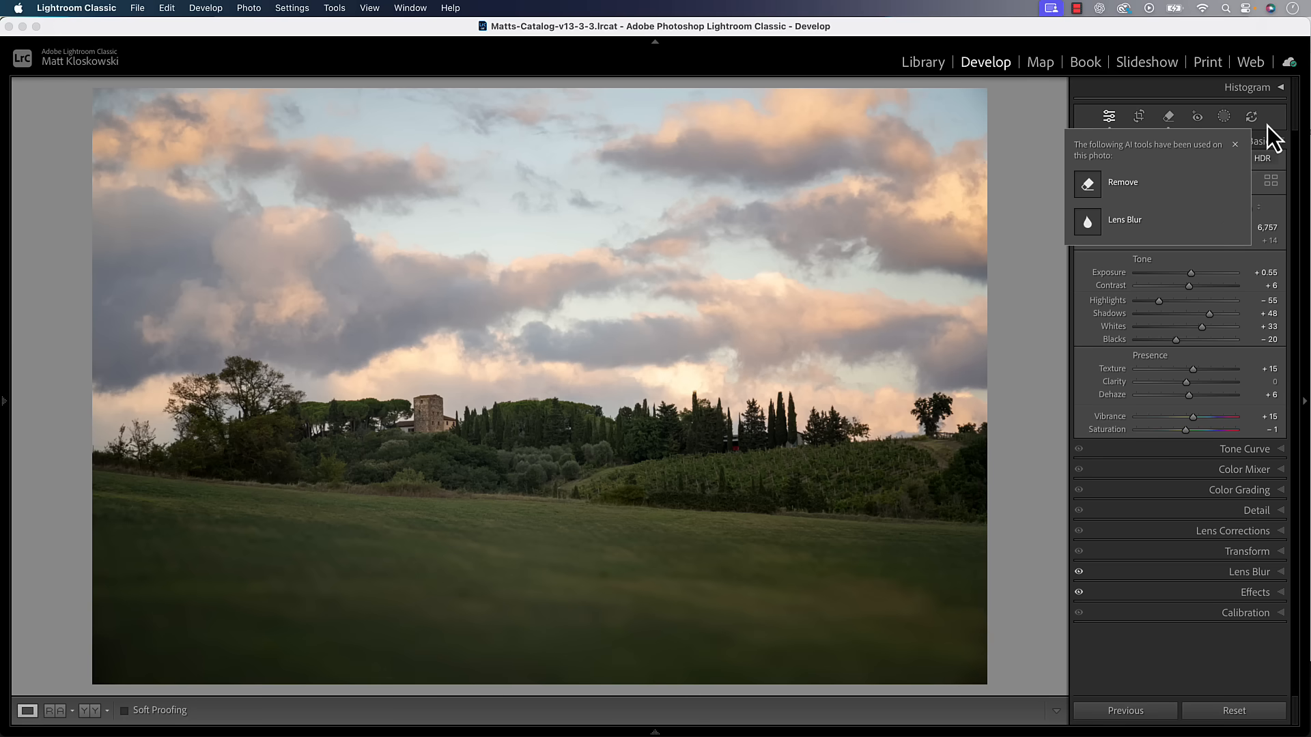
- Dismiss the AI Edit Status list showing Remove and Lens Blur as used
left_click(1234, 143)
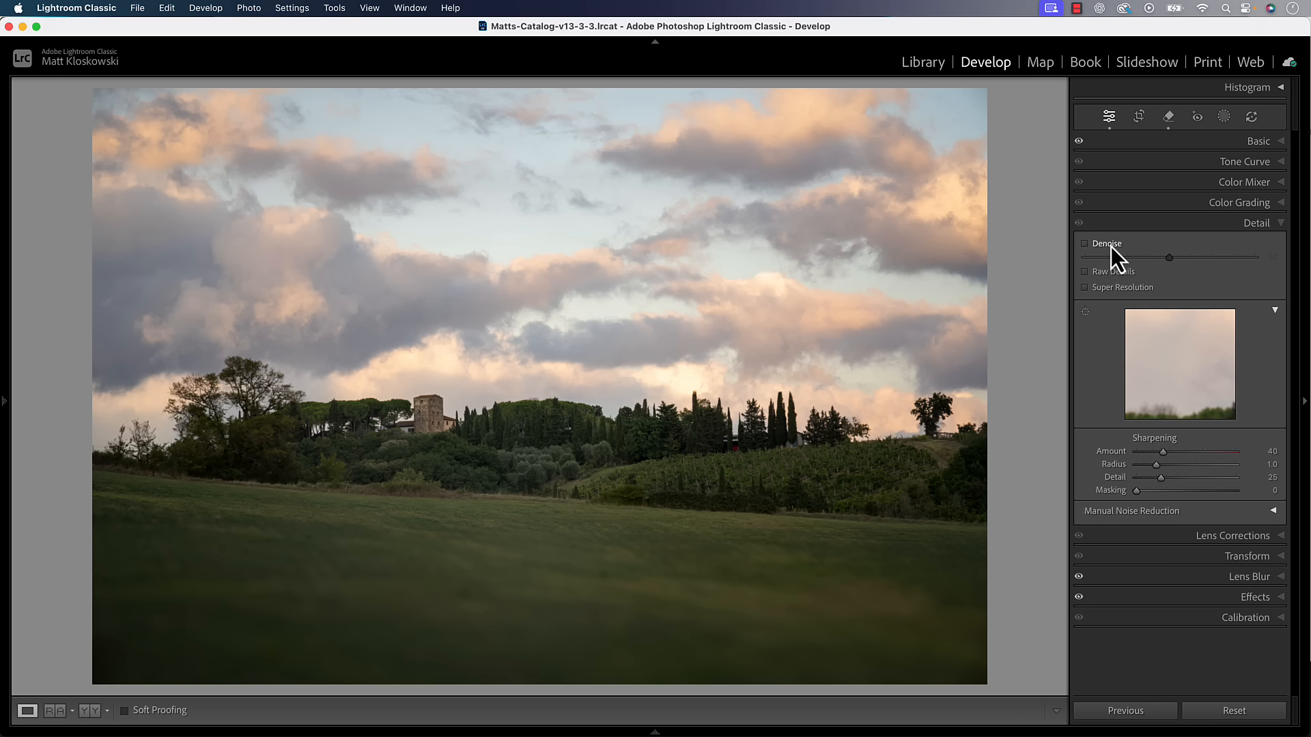
mouse_move(1204, 262)
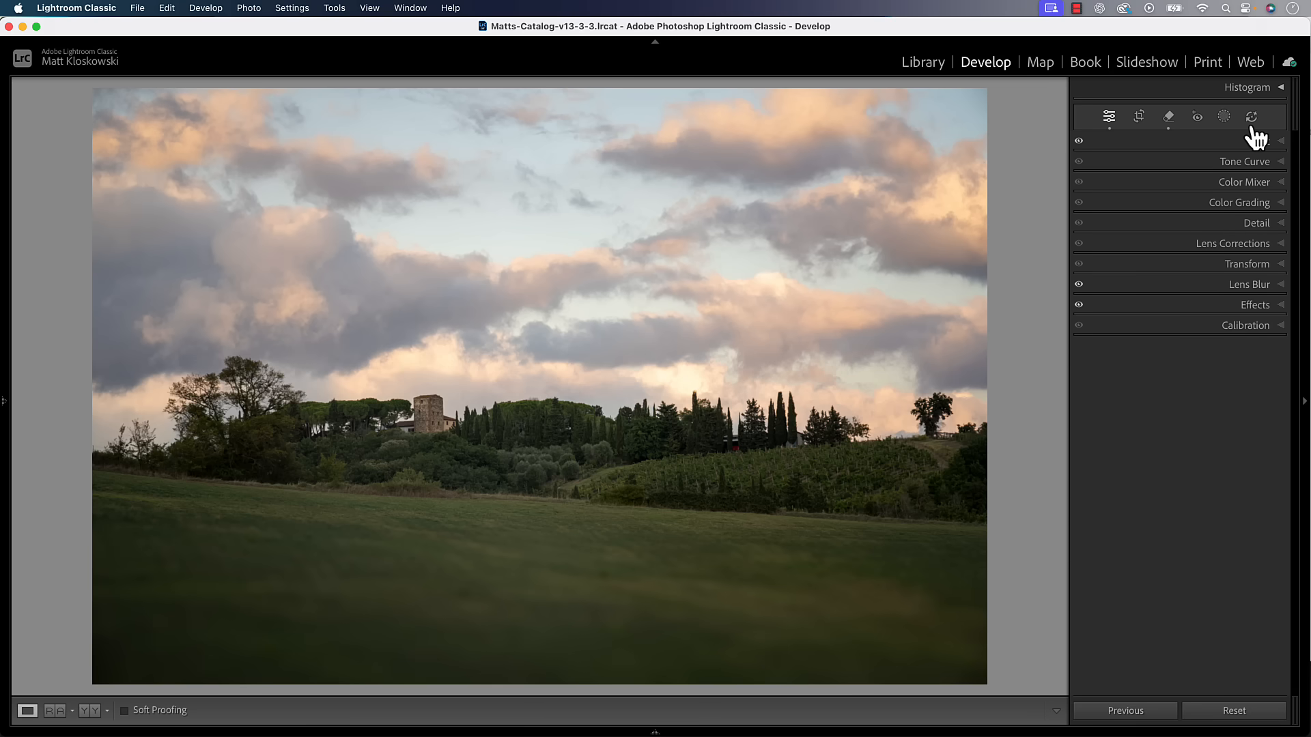
mouse_move(1252, 116)
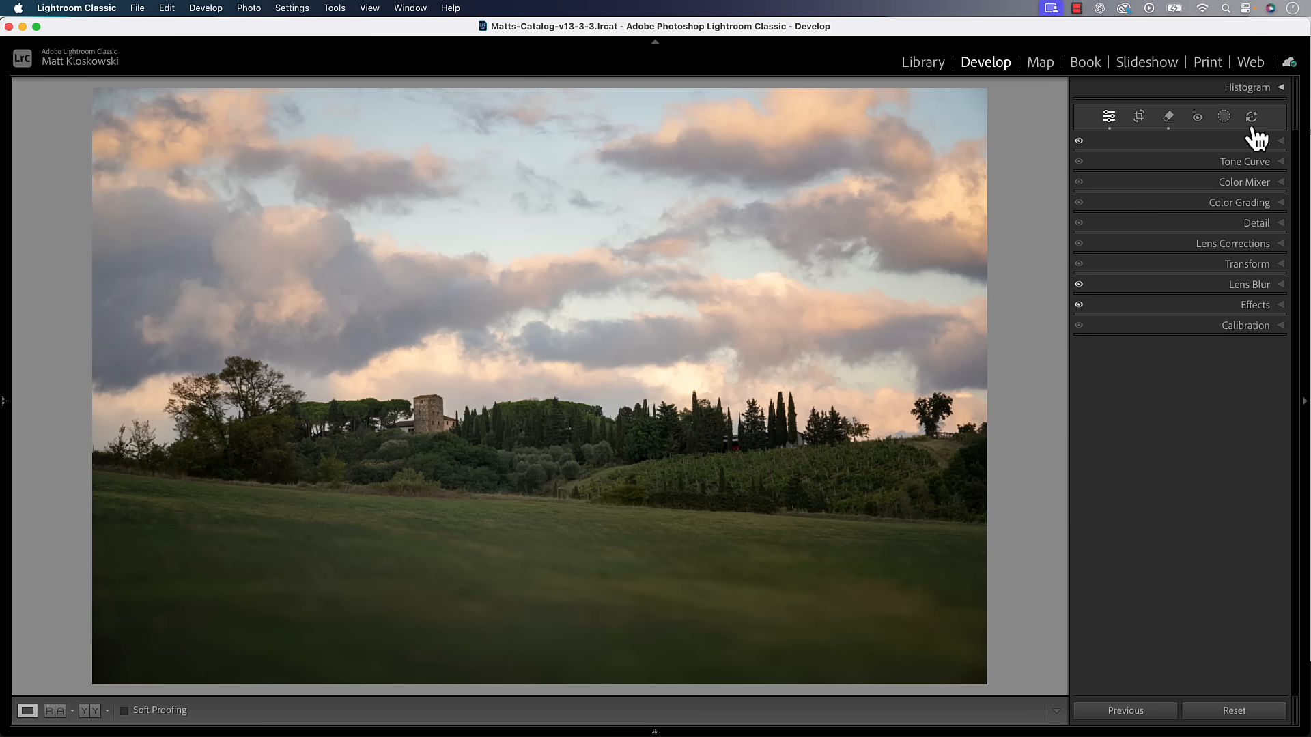
mouse_move(1258, 134)
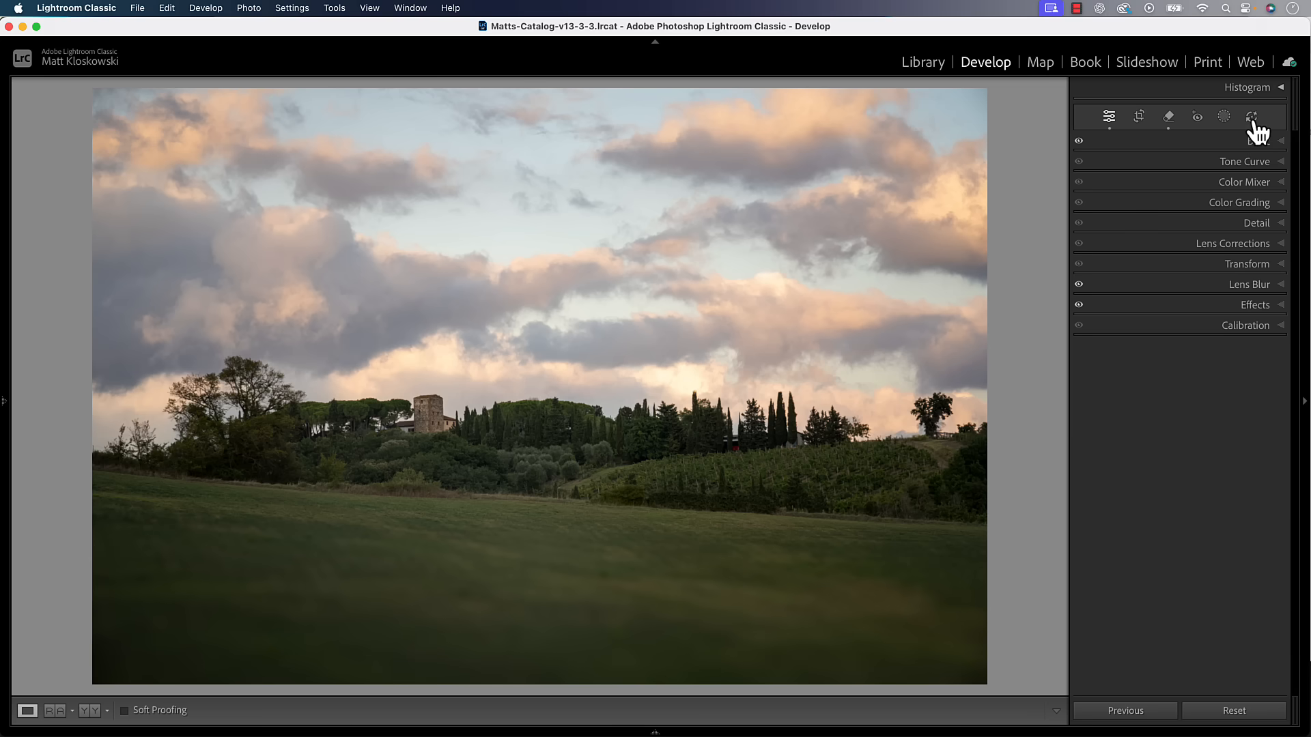
left_click(1252, 117)
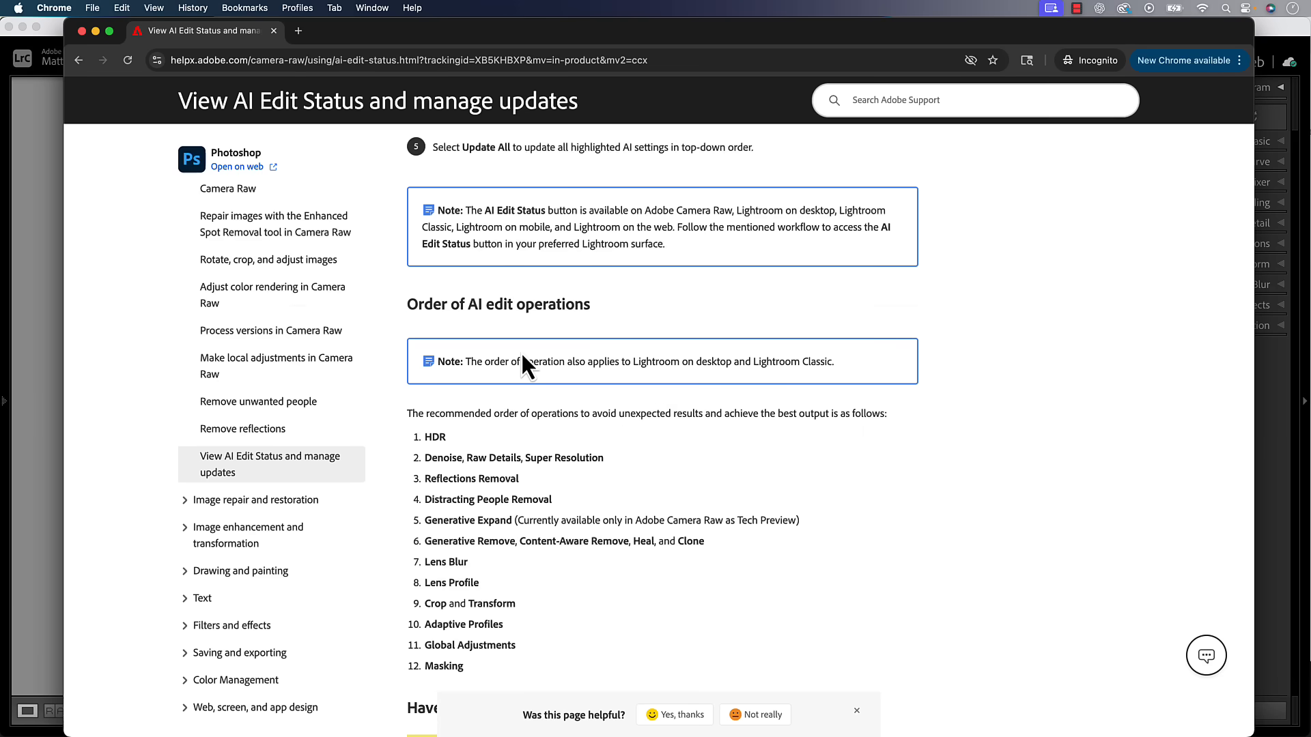
scroll("down", 3)
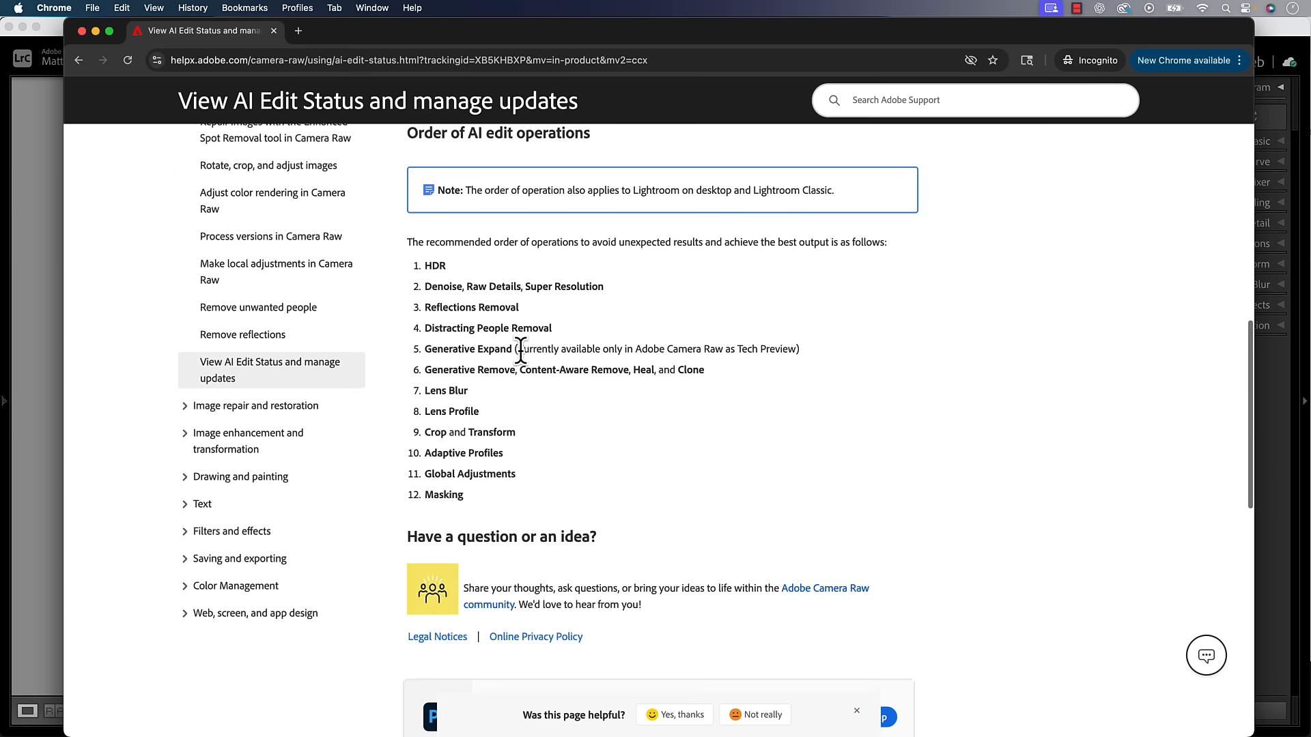
scroll("down", 3)
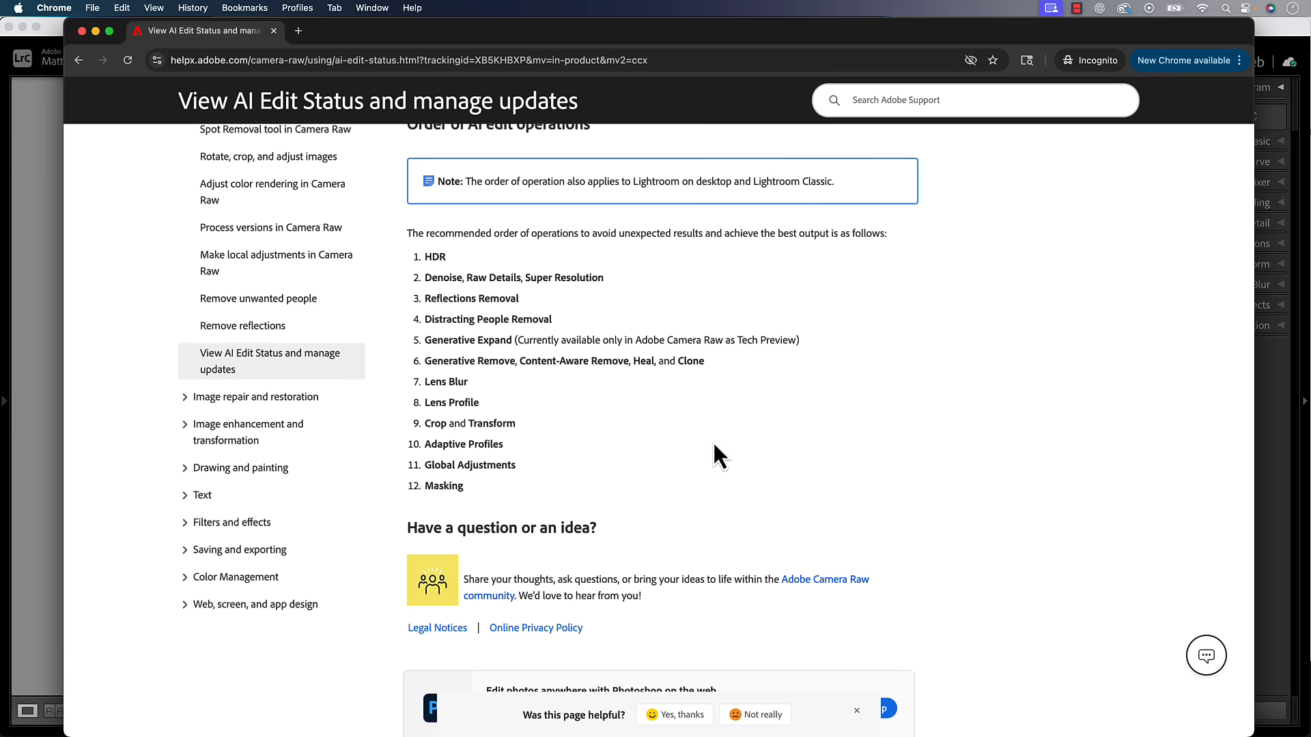
scroll("down", 3)
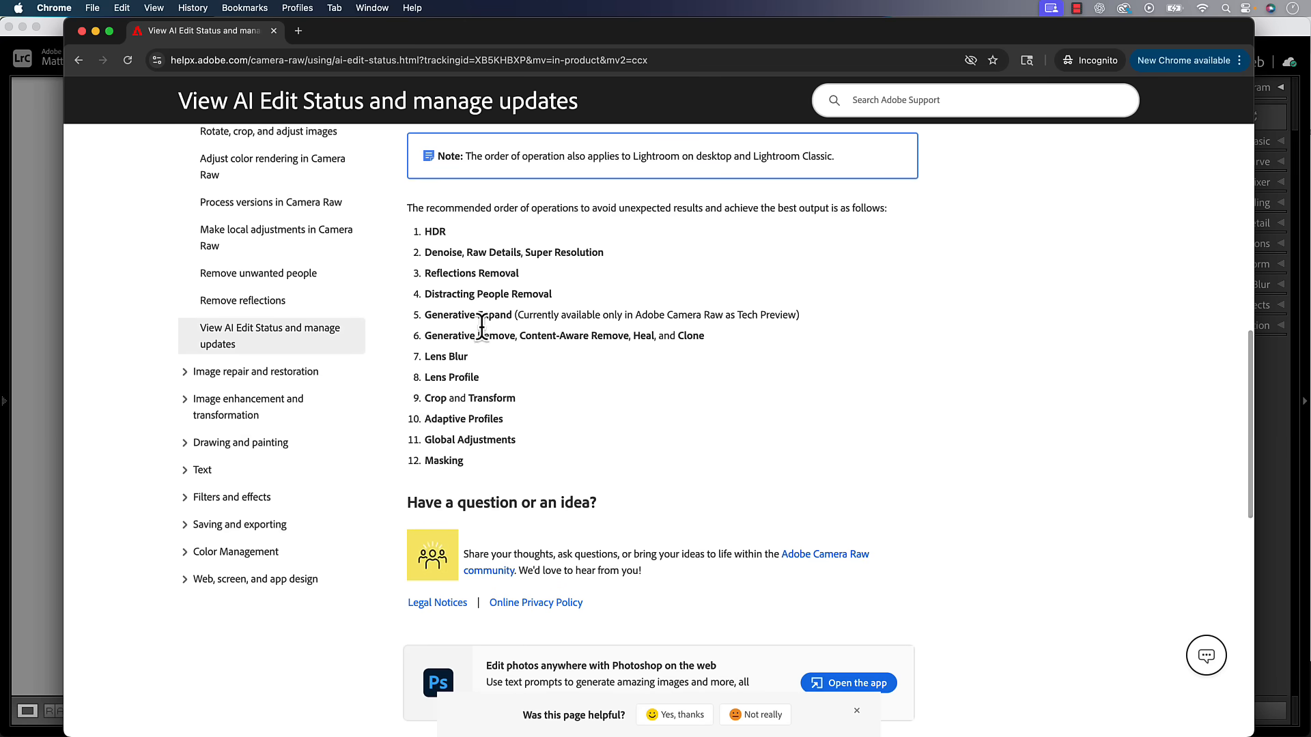
mouse_move(861, 233)
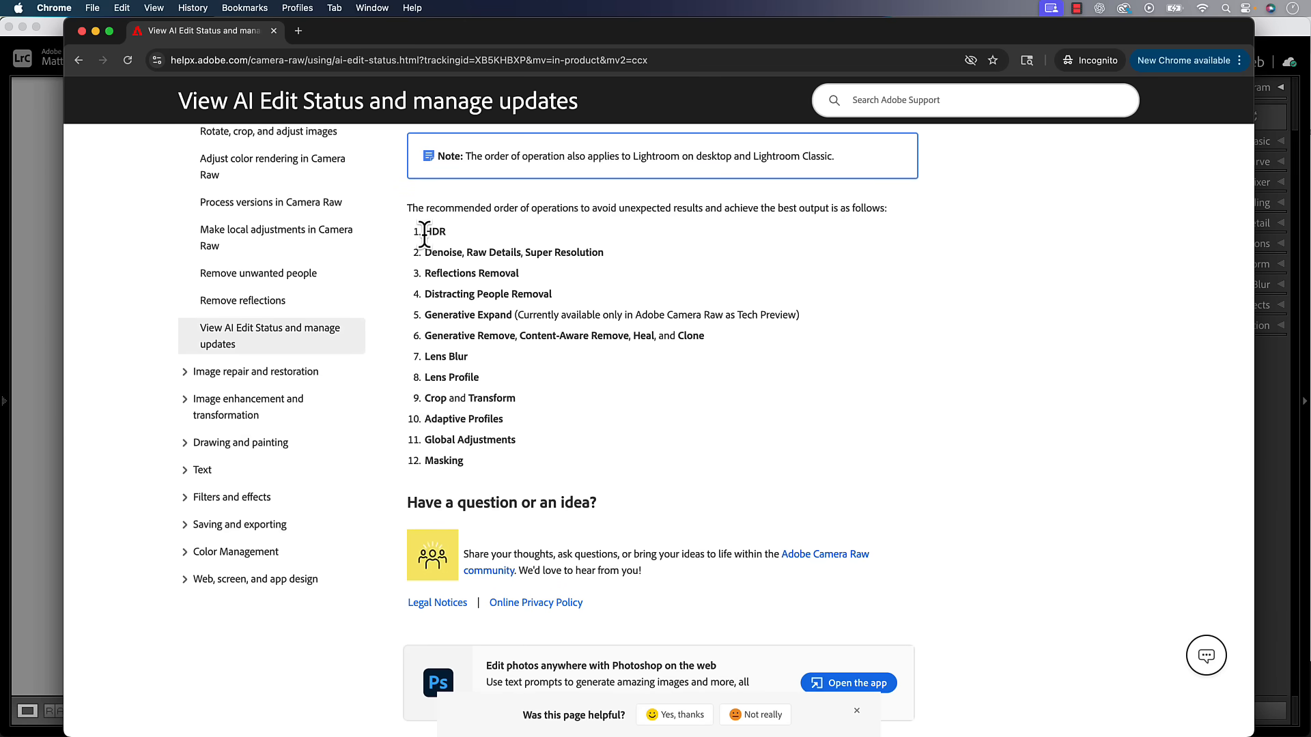
mouse_move(471, 255)
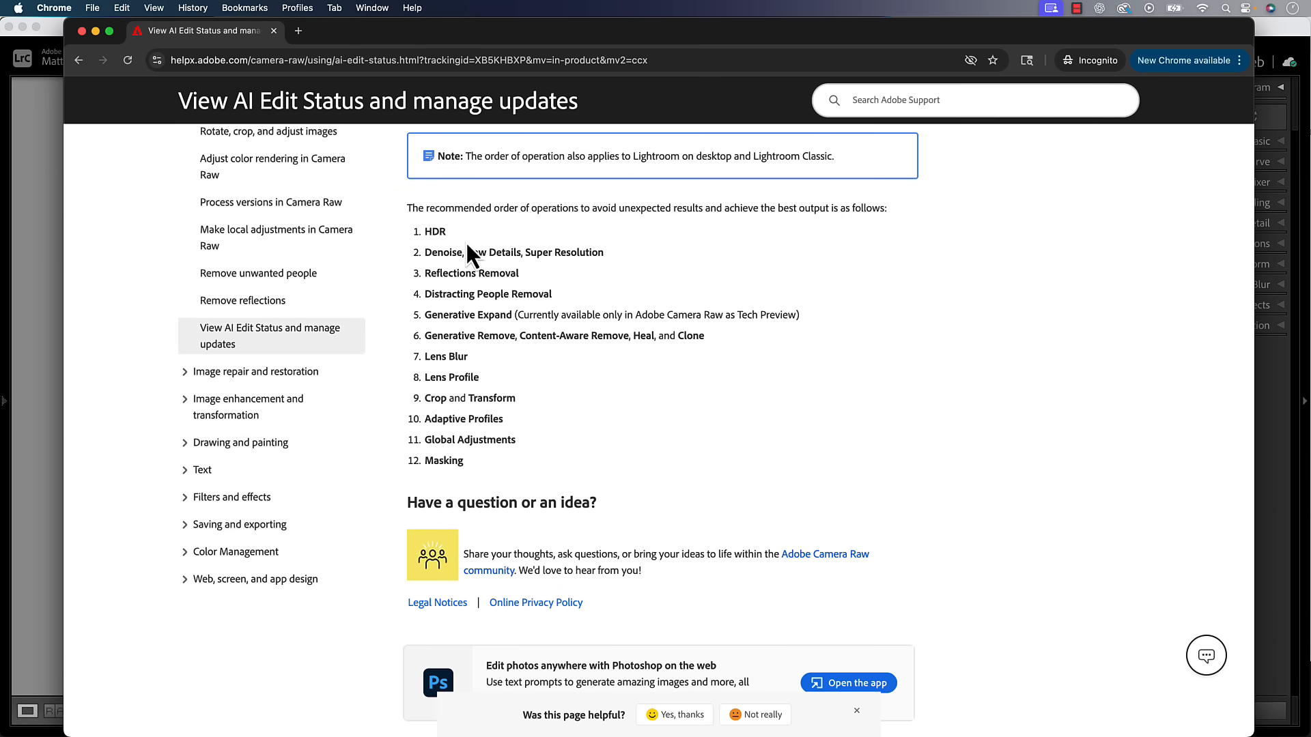
mouse_move(445, 568)
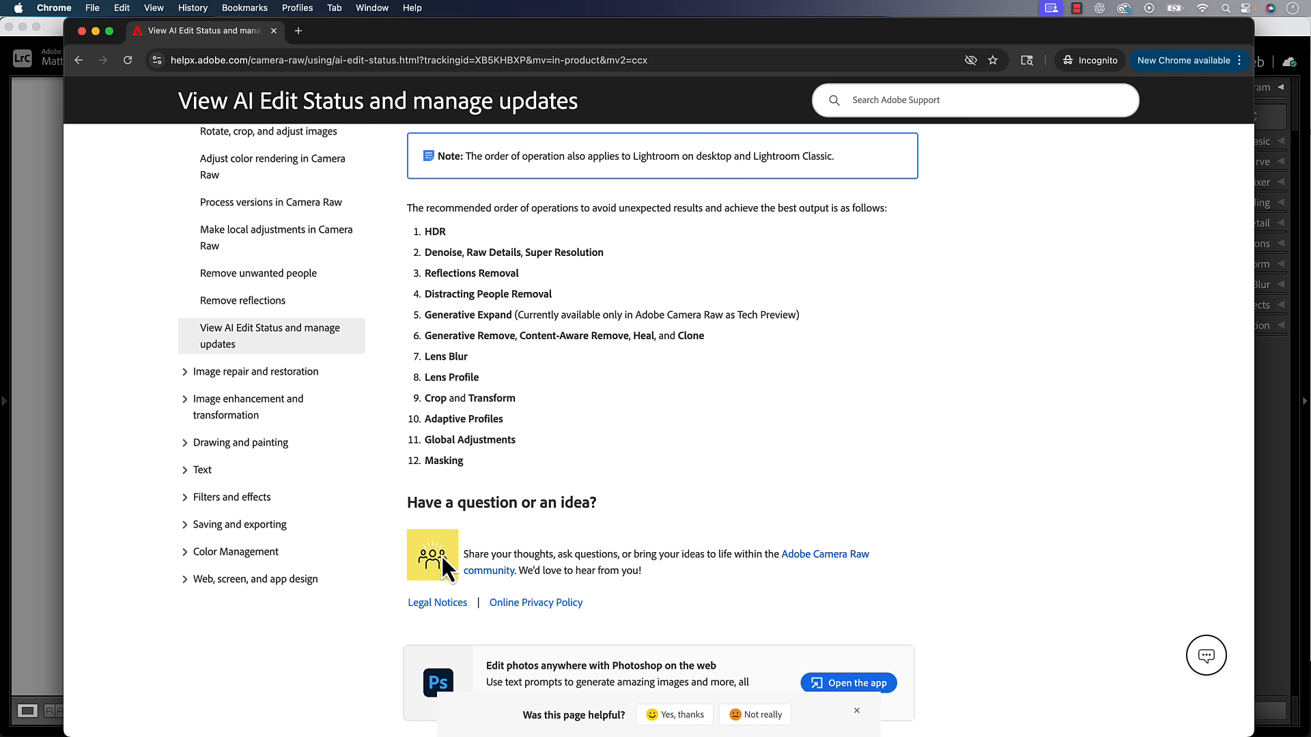
mouse_move(552, 407)
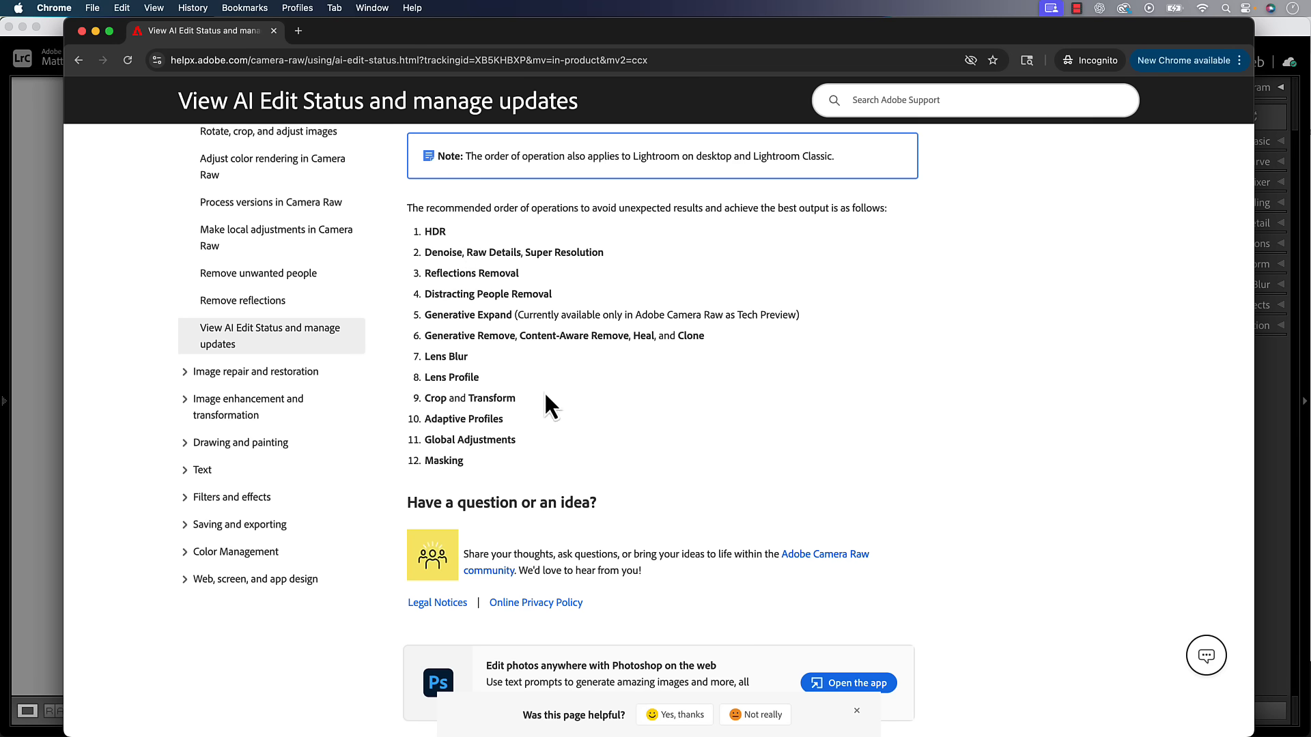
mouse_move(664, 467)
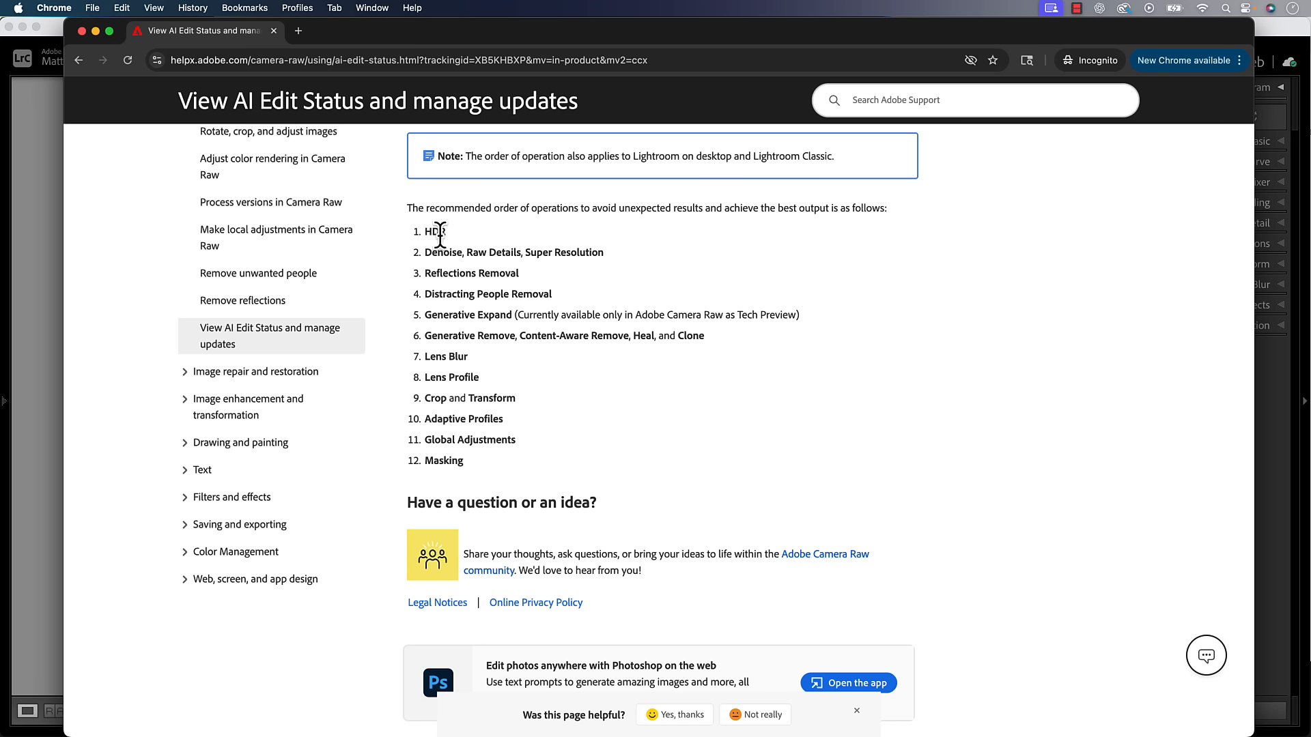
mouse_move(626, 269)
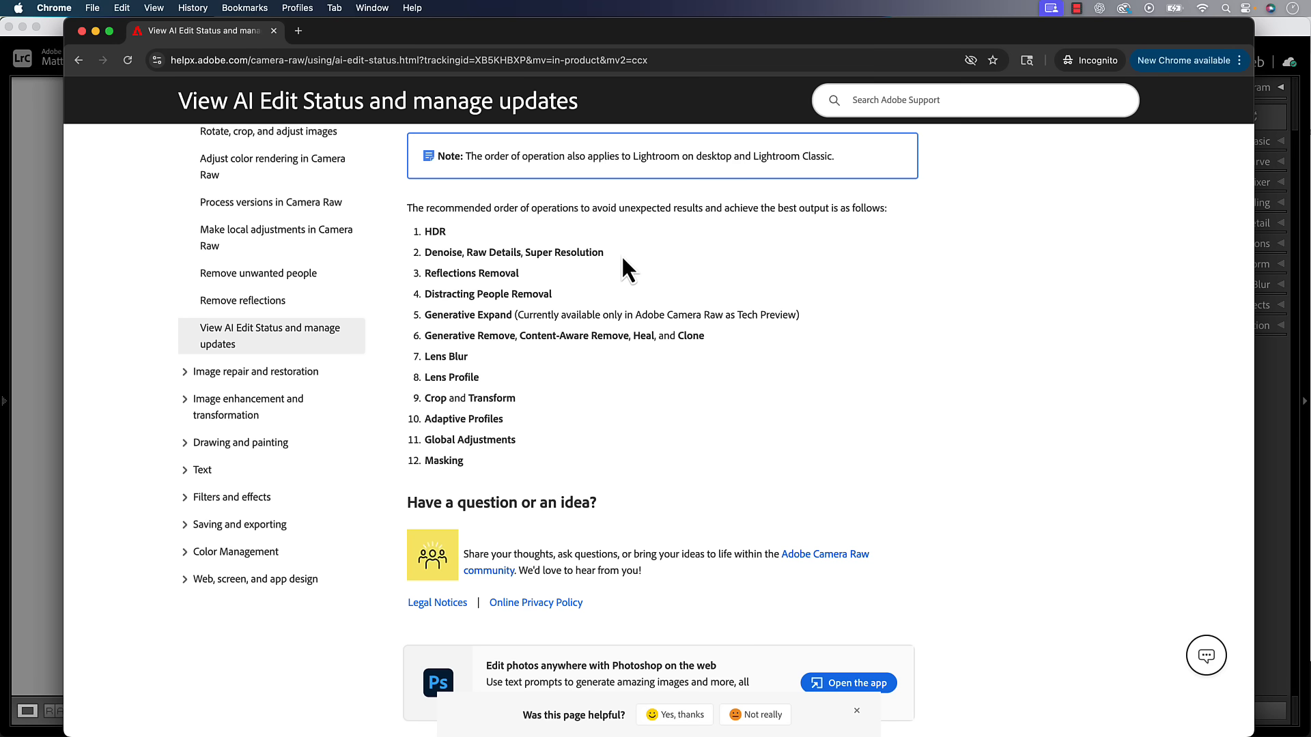
mouse_move(572, 292)
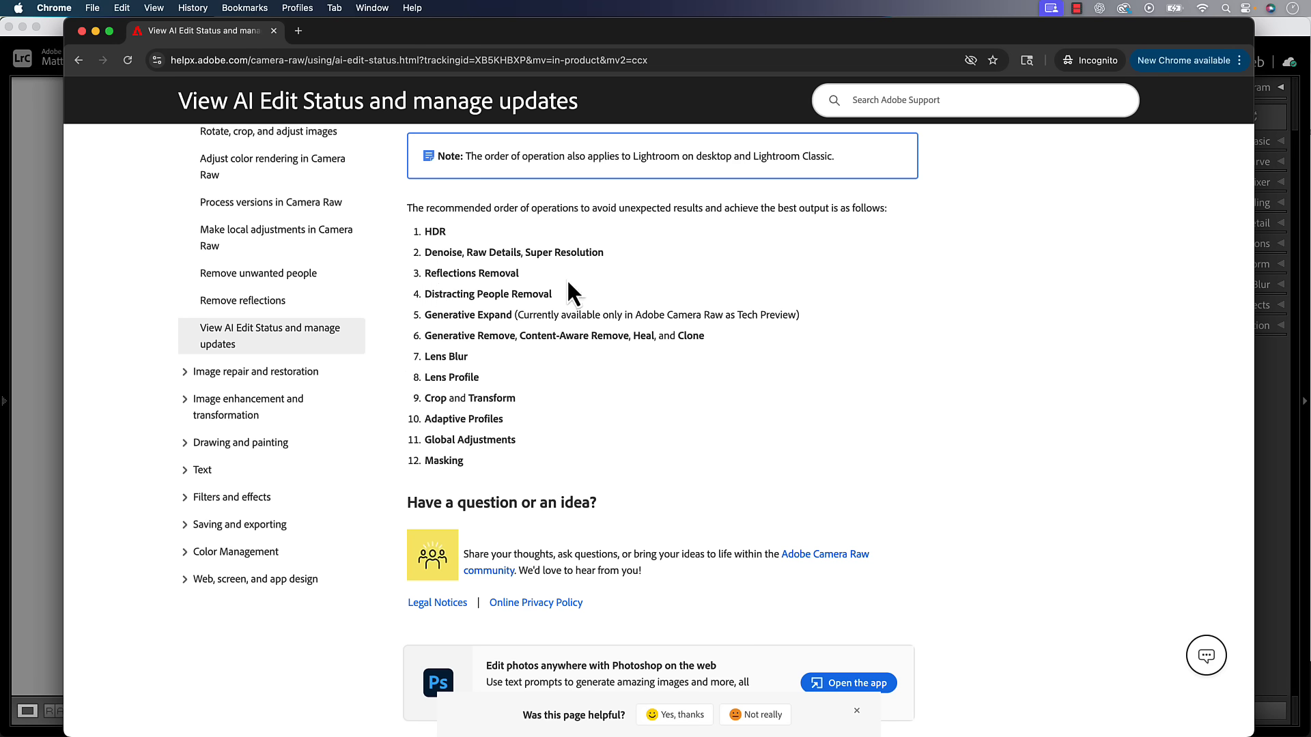
mouse_move(492, 304)
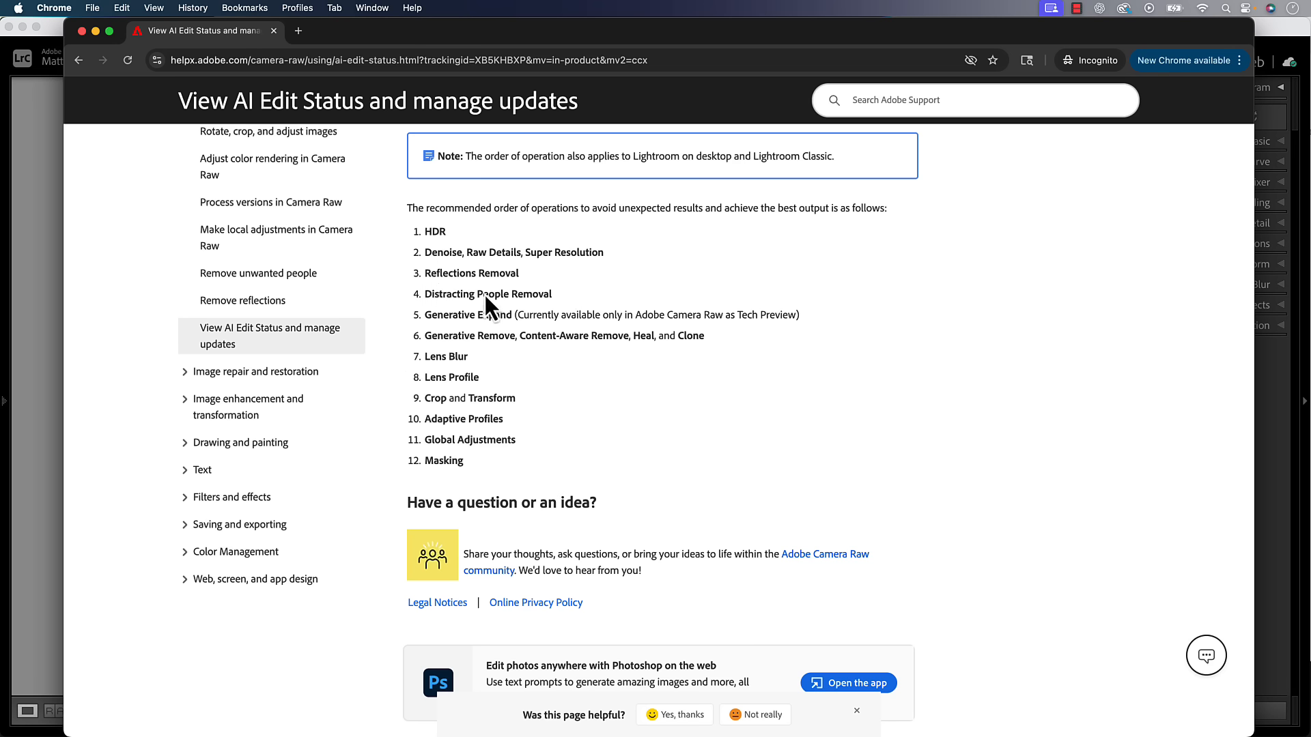
mouse_move(560, 477)
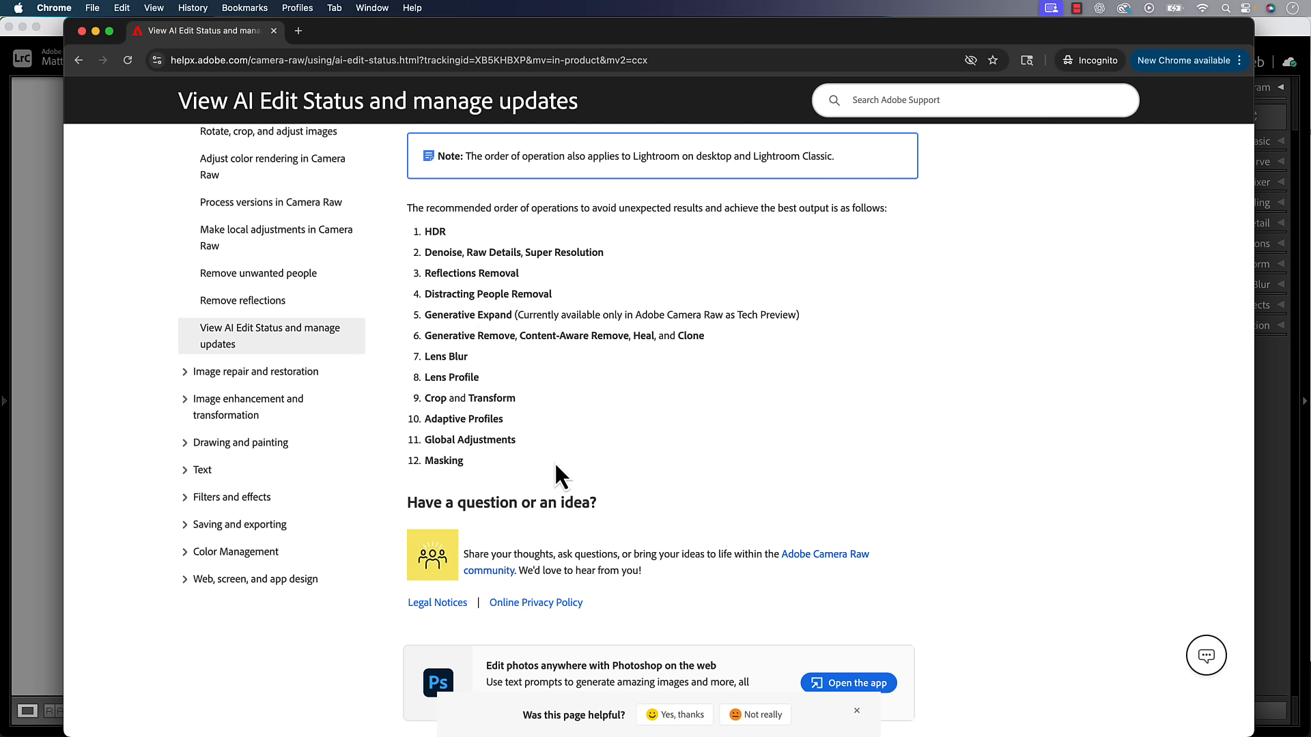
mouse_move(430, 233)
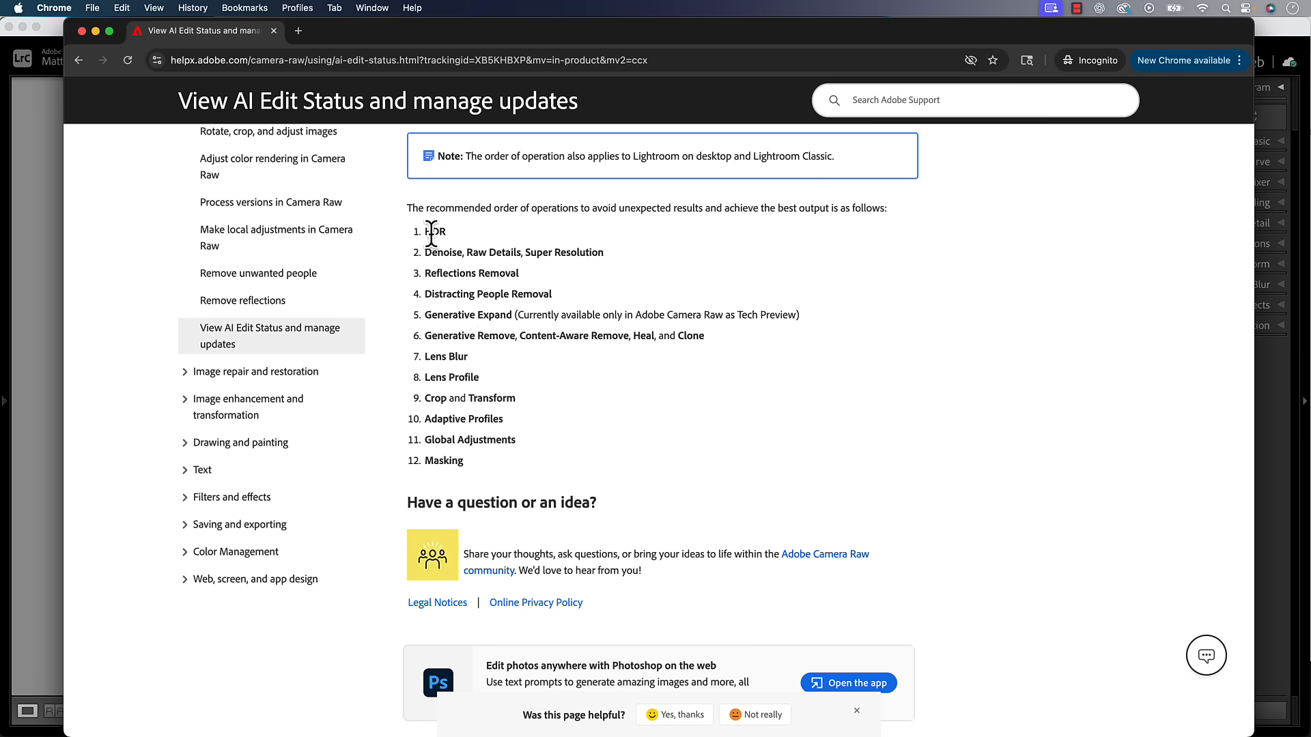
mouse_move(429, 497)
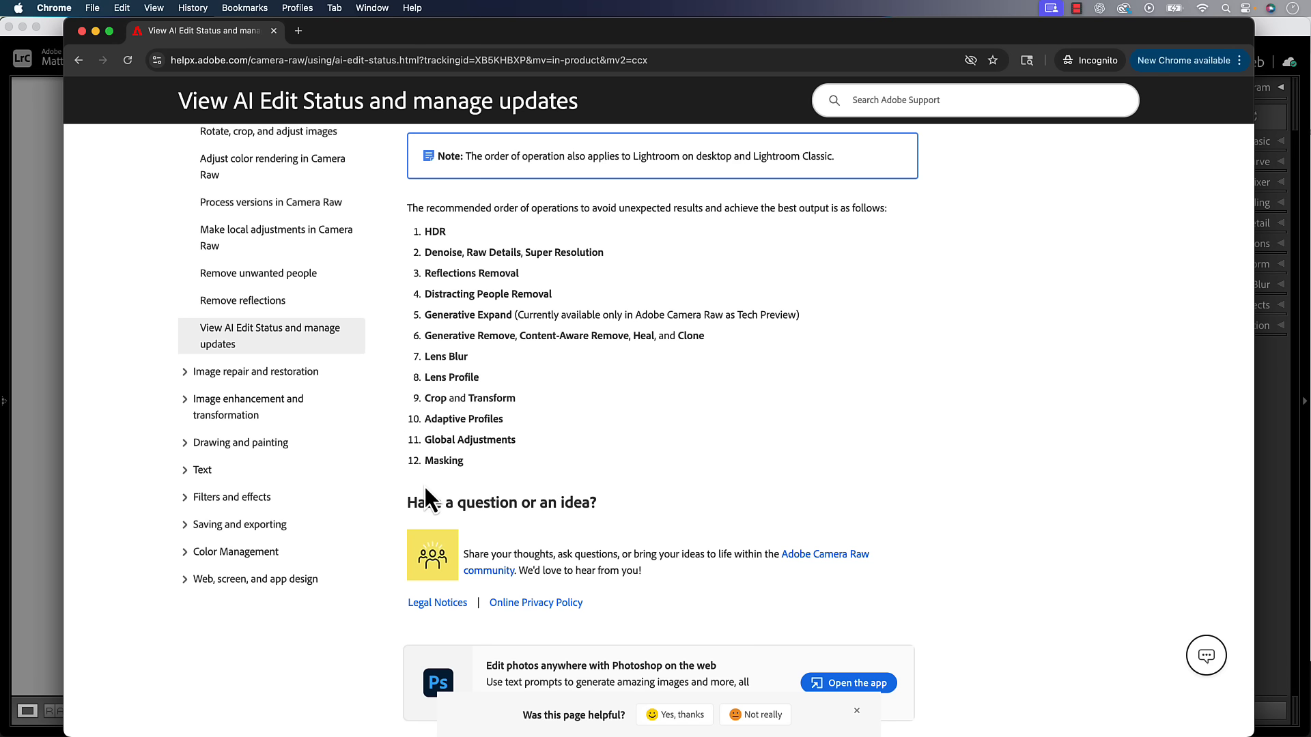
mouse_move(429, 338)
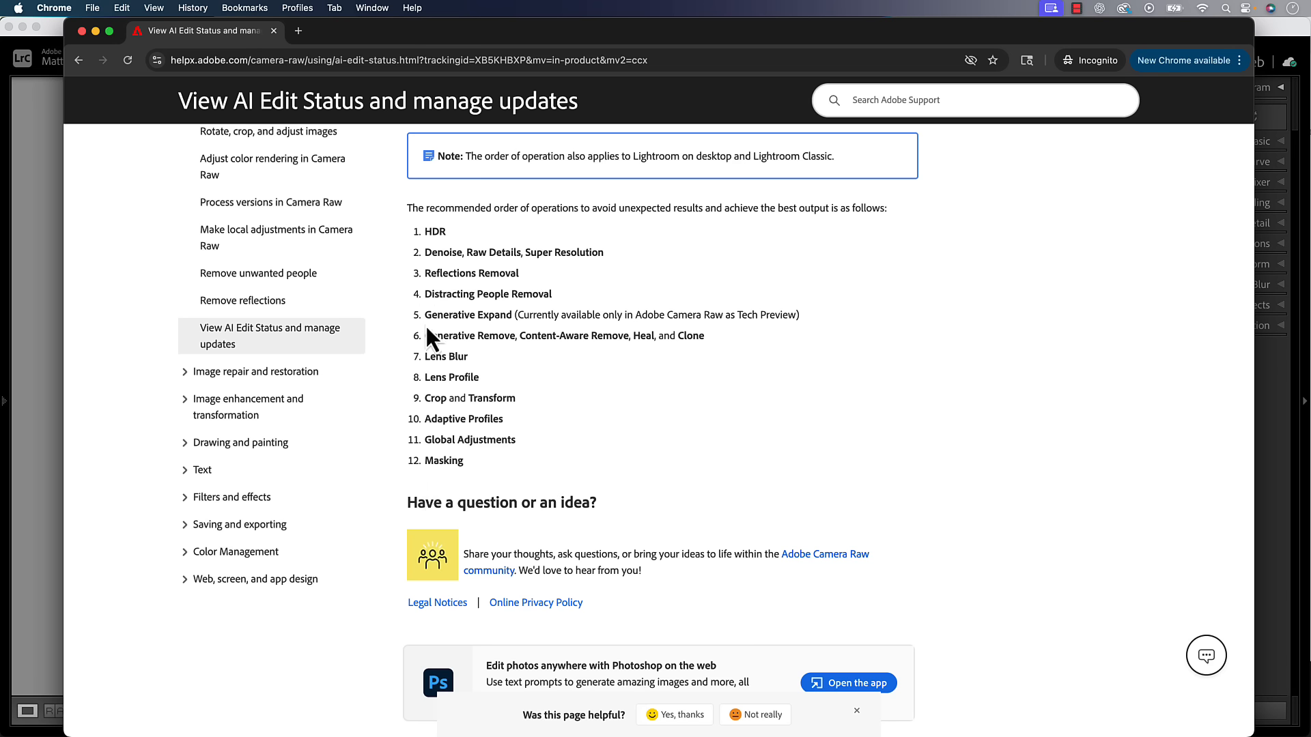
left_click_drag(426, 336, 622, 336)
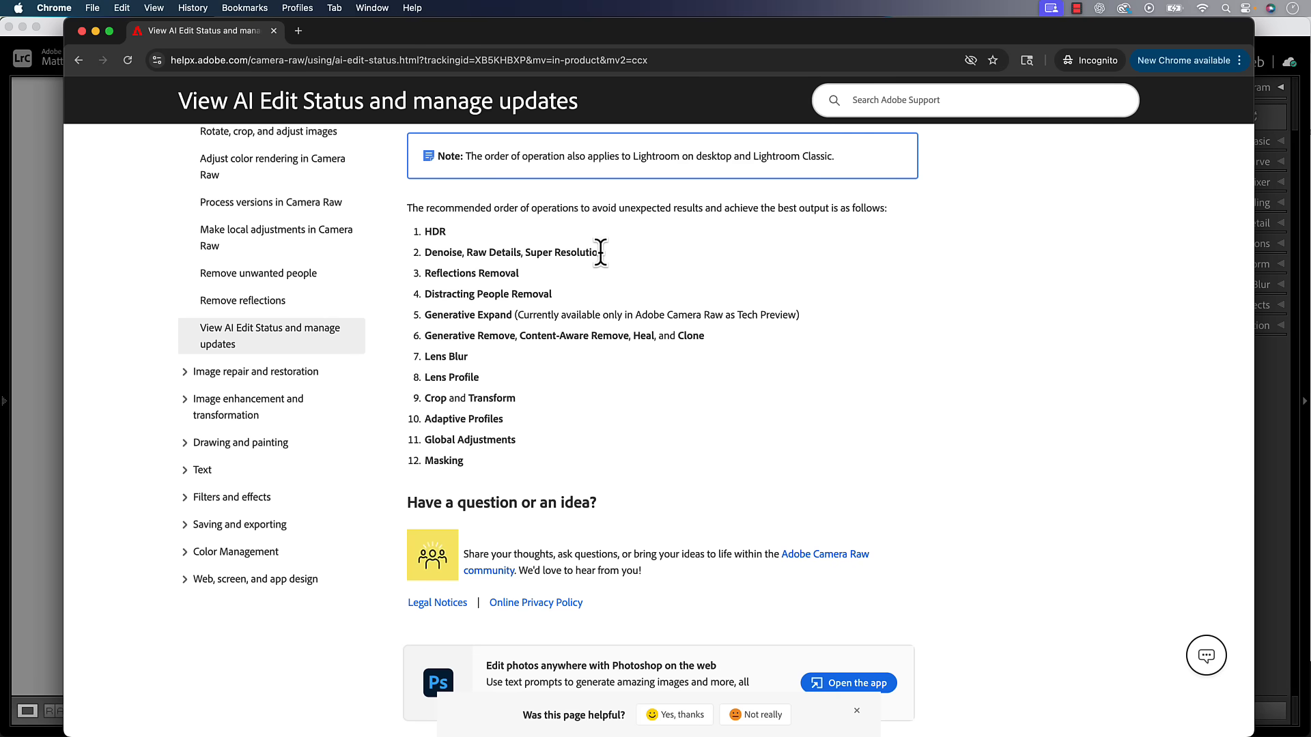
mouse_move(457, 423)
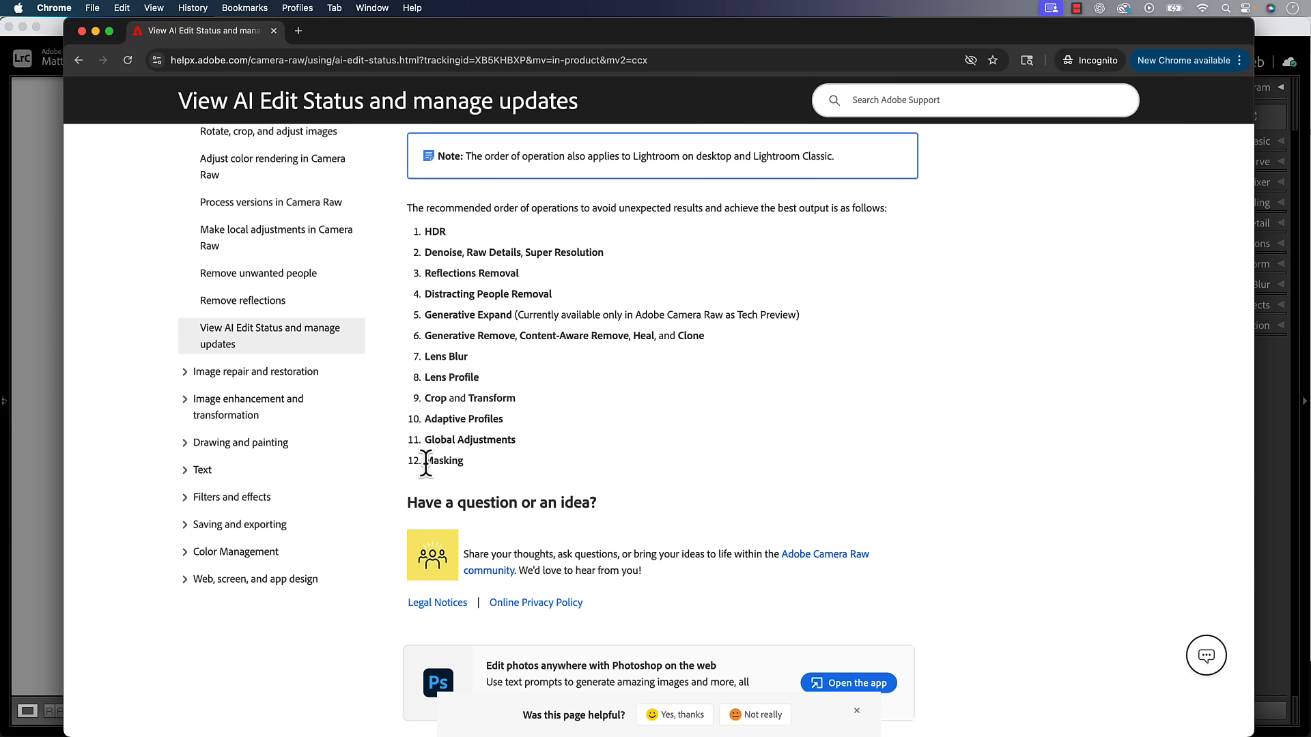
double_click(444, 460)
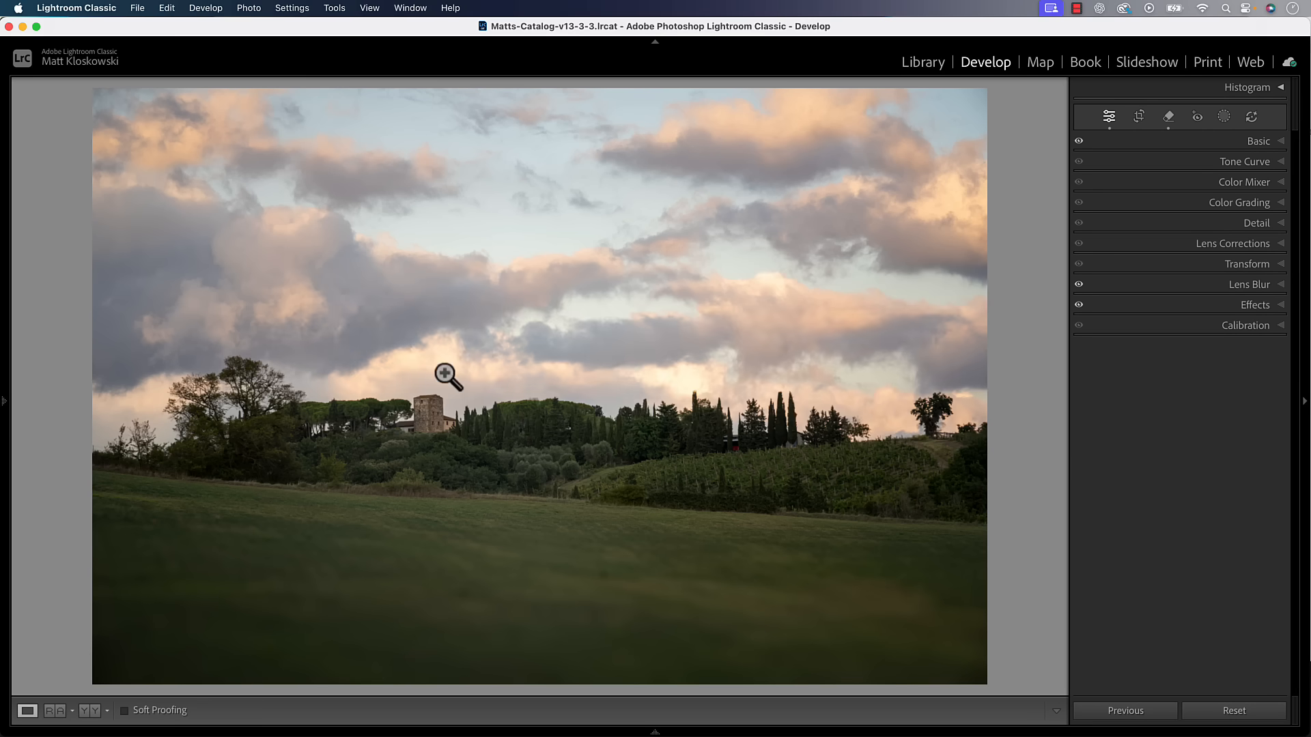
- Switch off Lens Blur and reset the Basic tone sliders to zero
left_click(1248, 284)
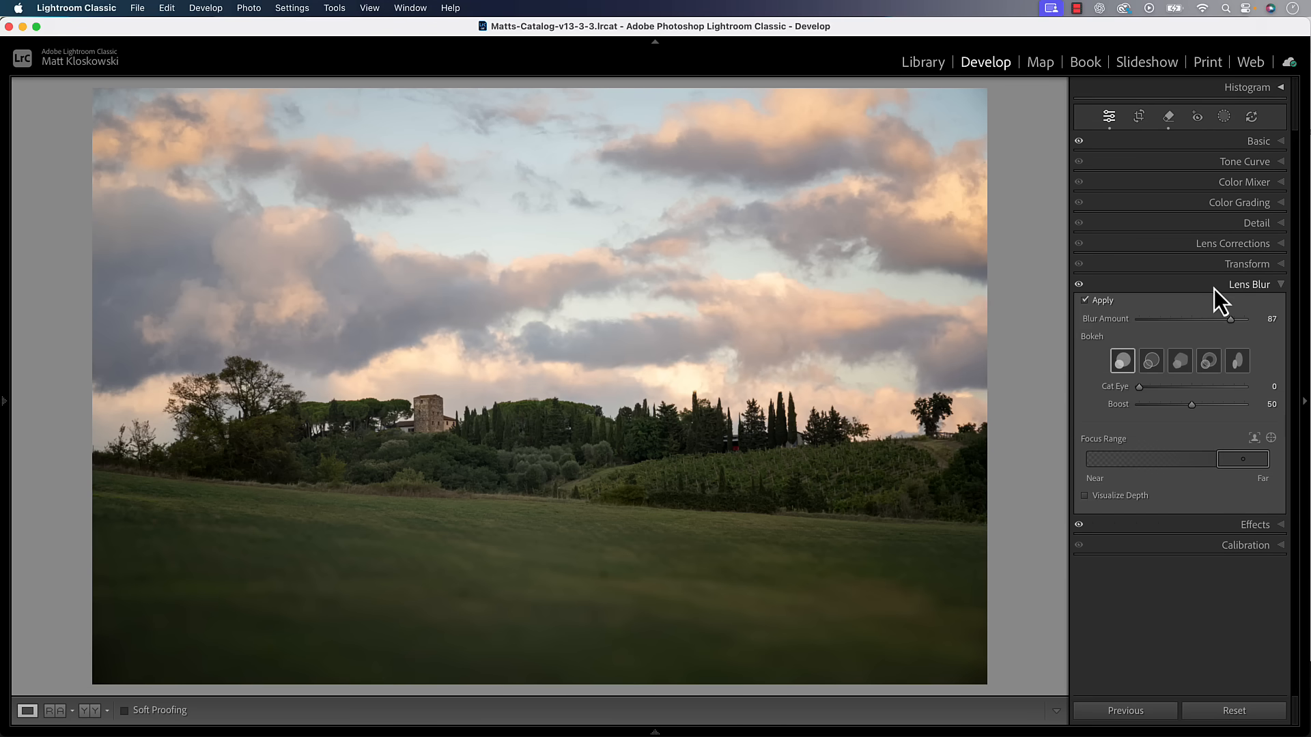
left_click(1168, 116)
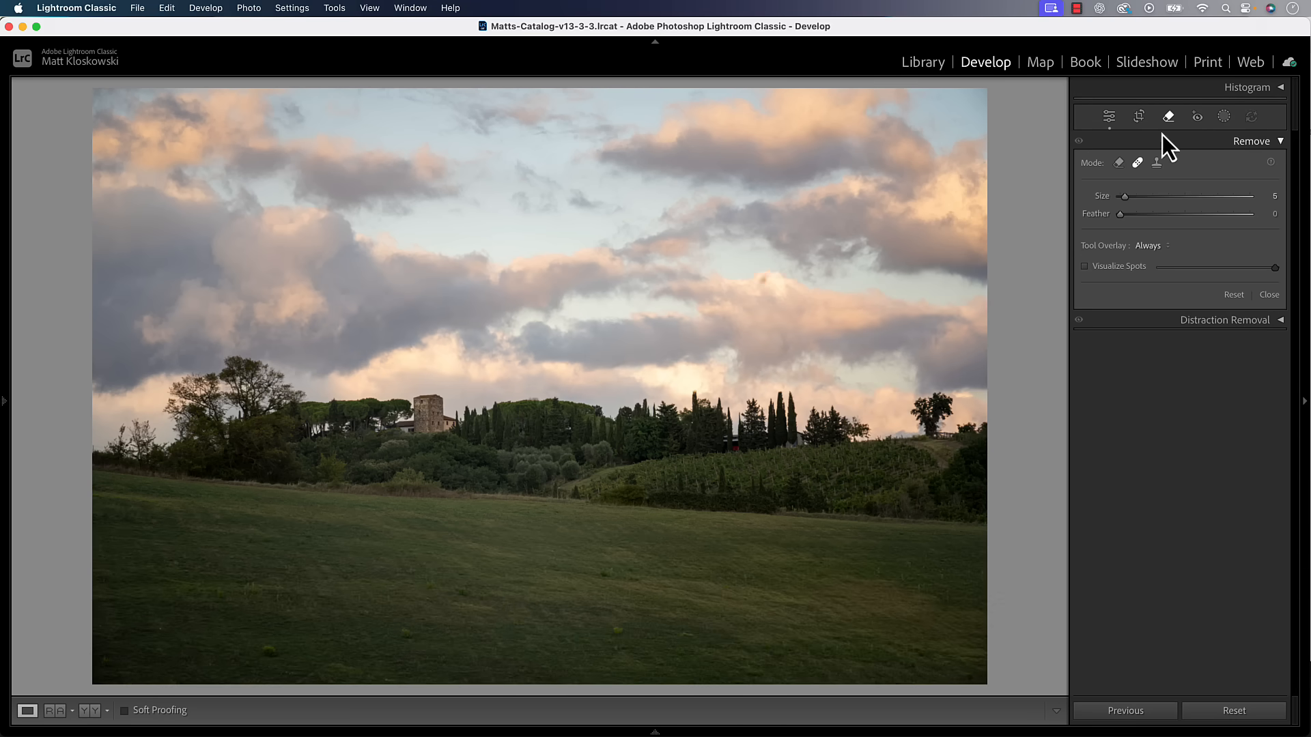
left_click(1108, 116)
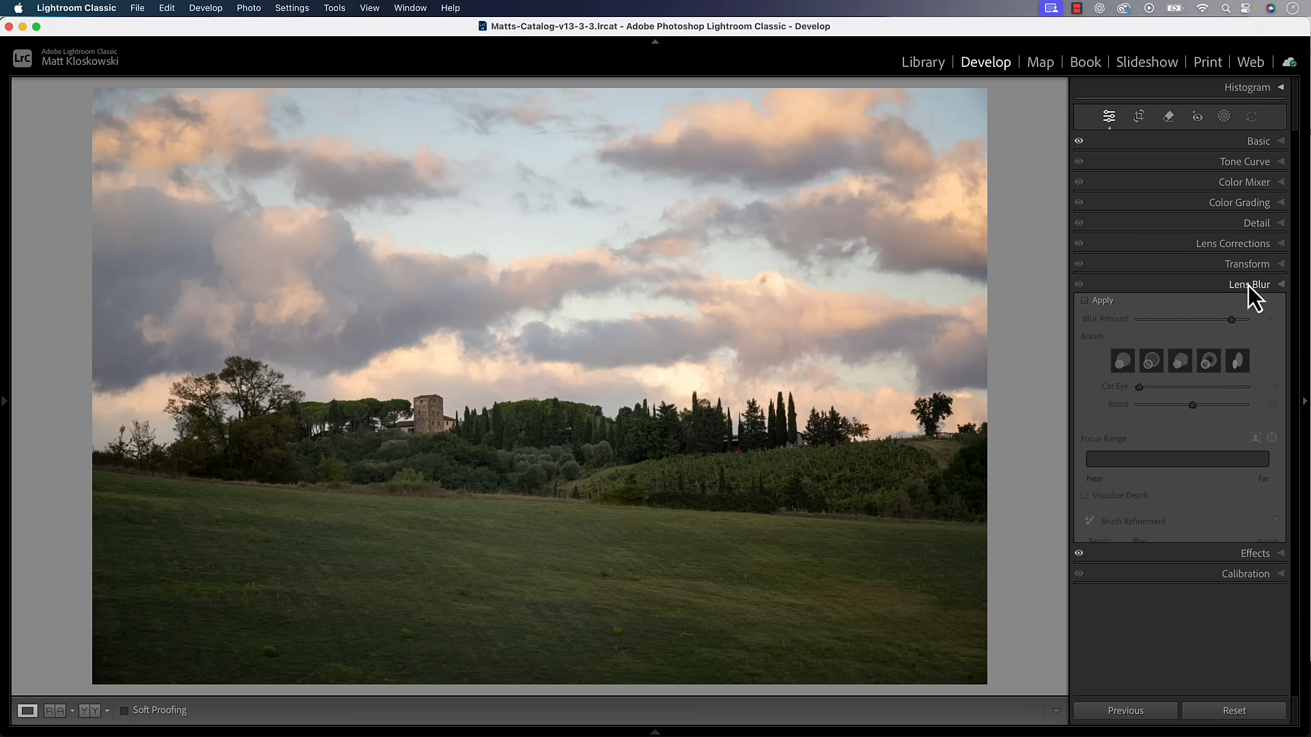
left_click(1257, 140)
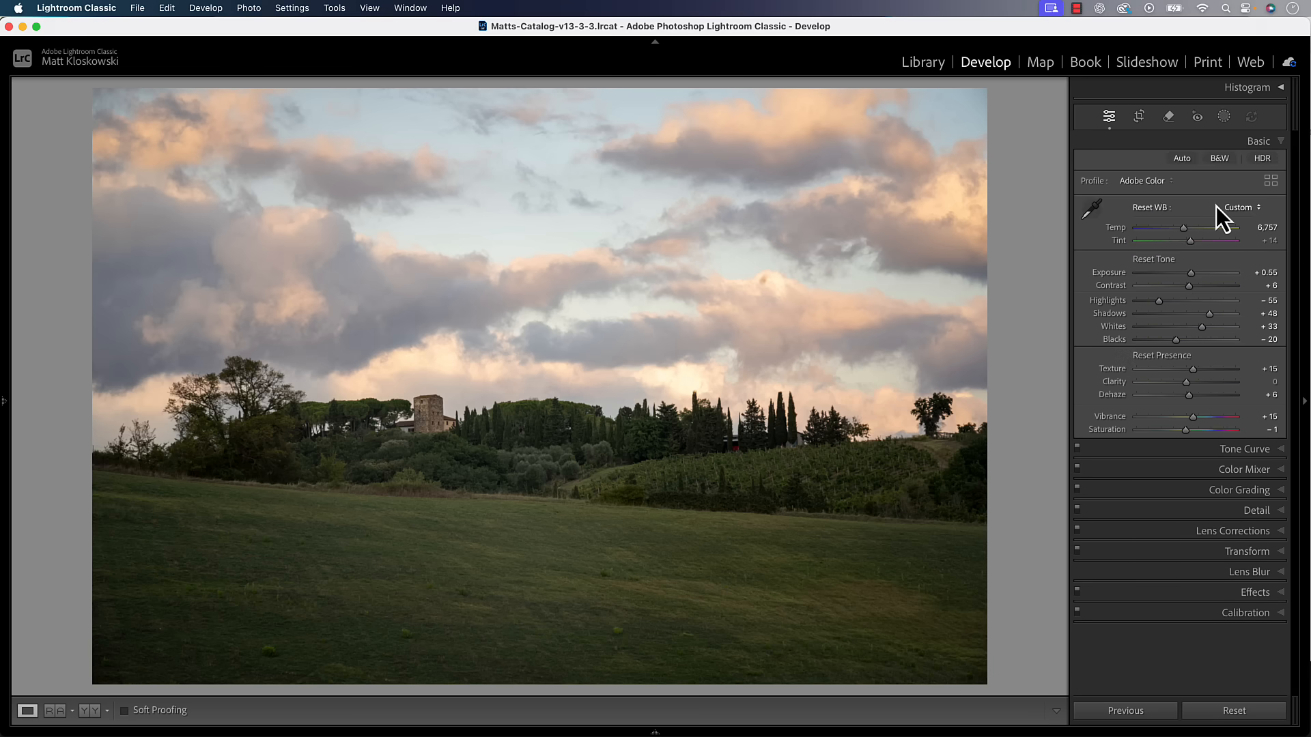
left_click(1154, 259)
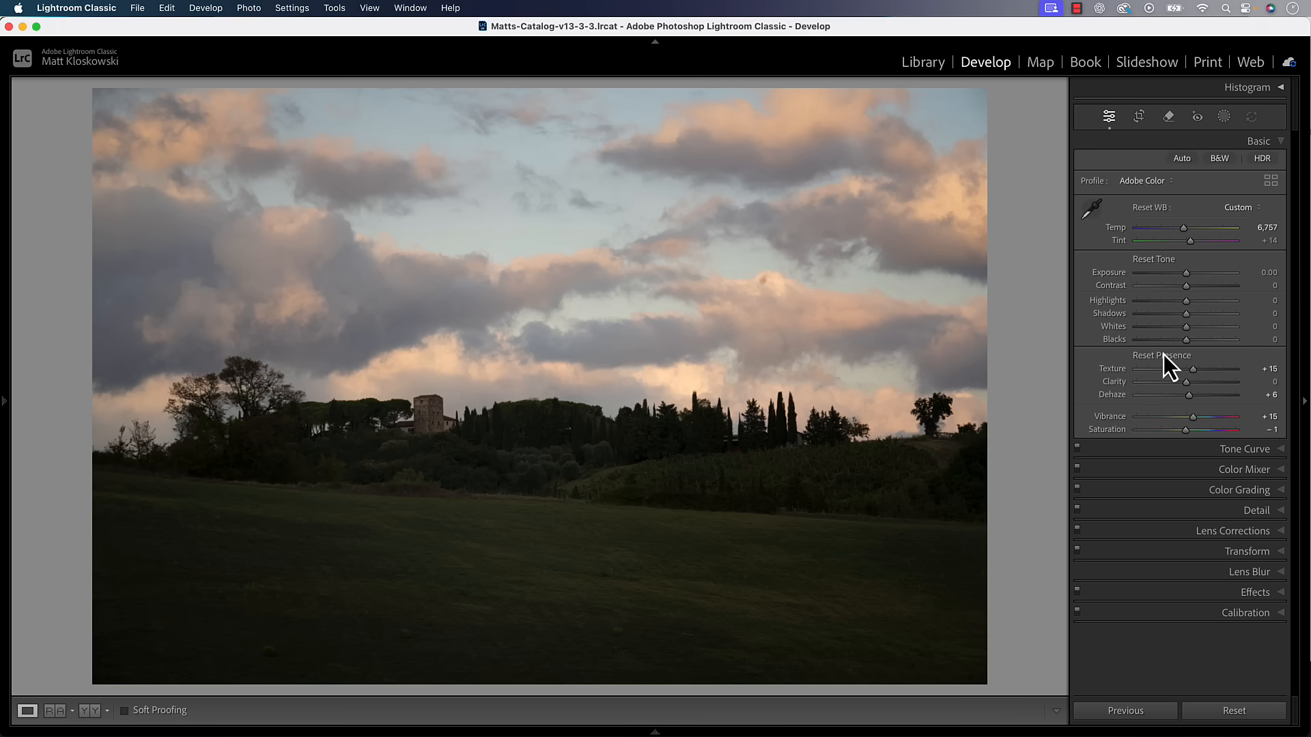
mouse_move(1162, 275)
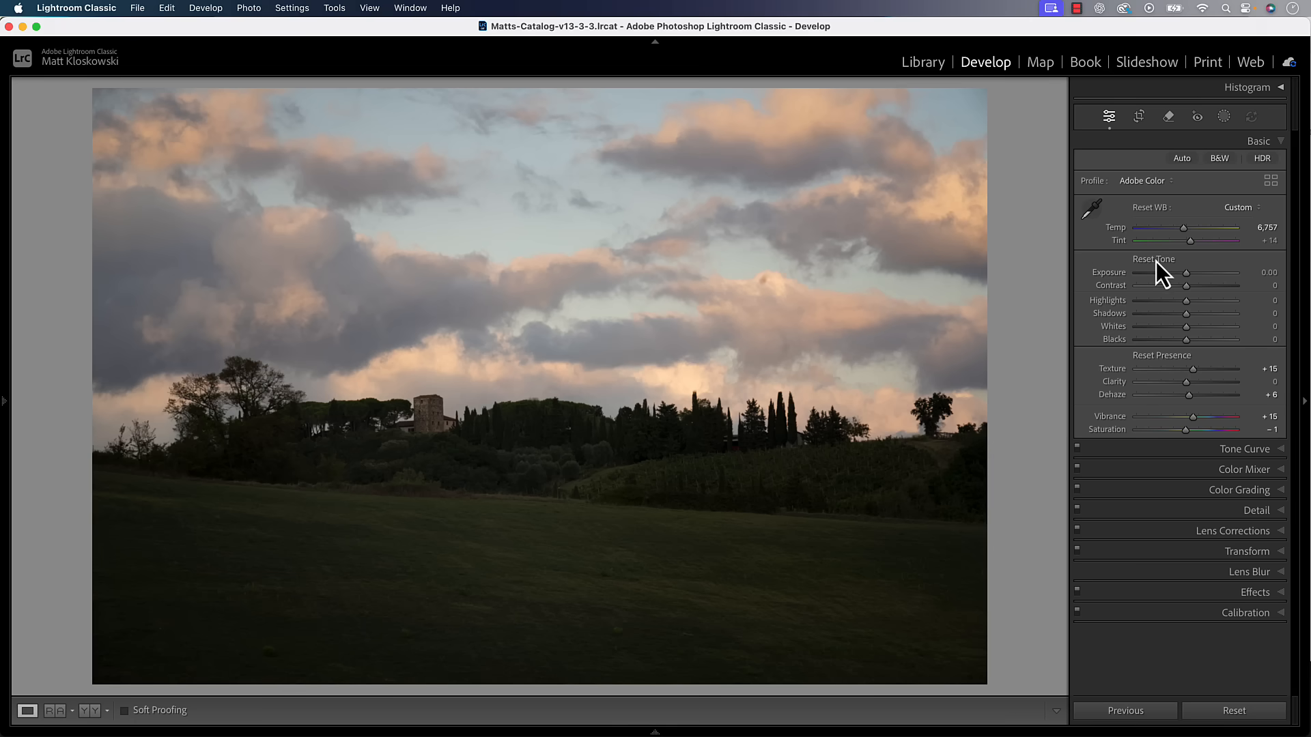
mouse_move(1165, 371)
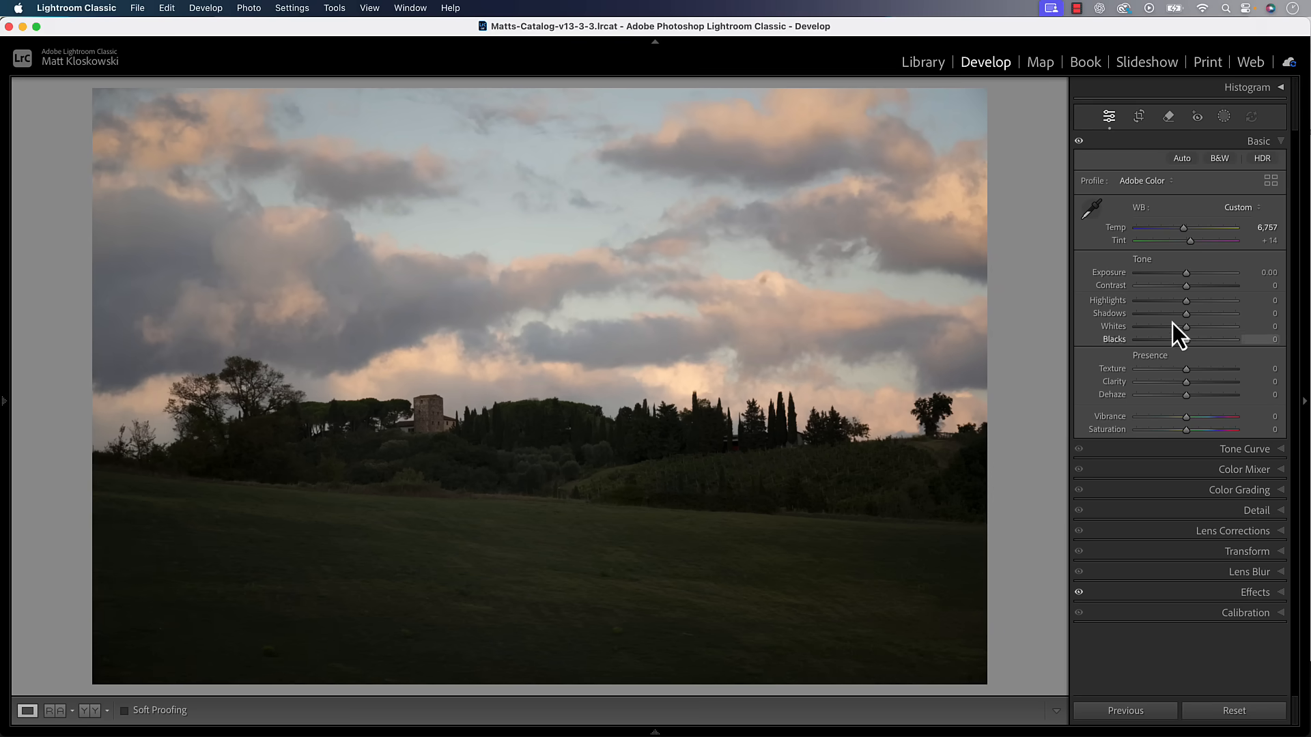
mouse_move(1154, 197)
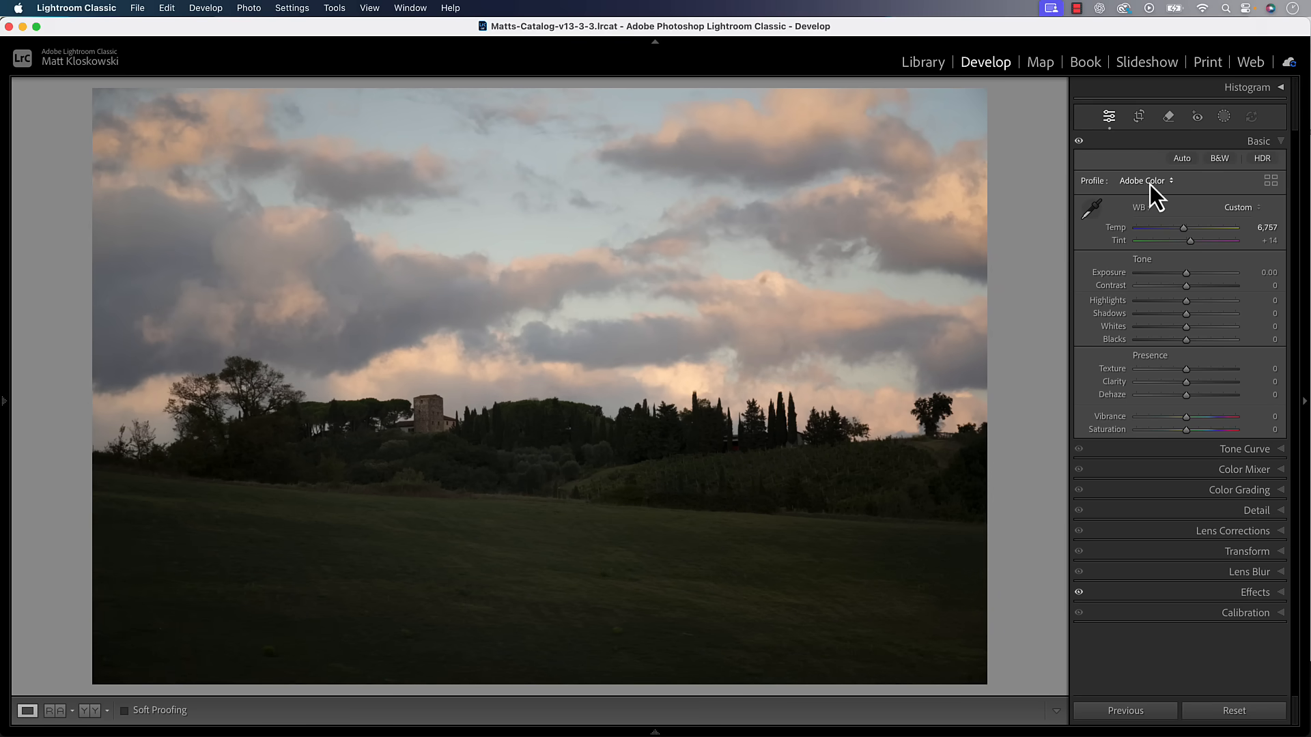
- Apply the Adaptive Color profile to the castle landscape
left_click(1144, 180)
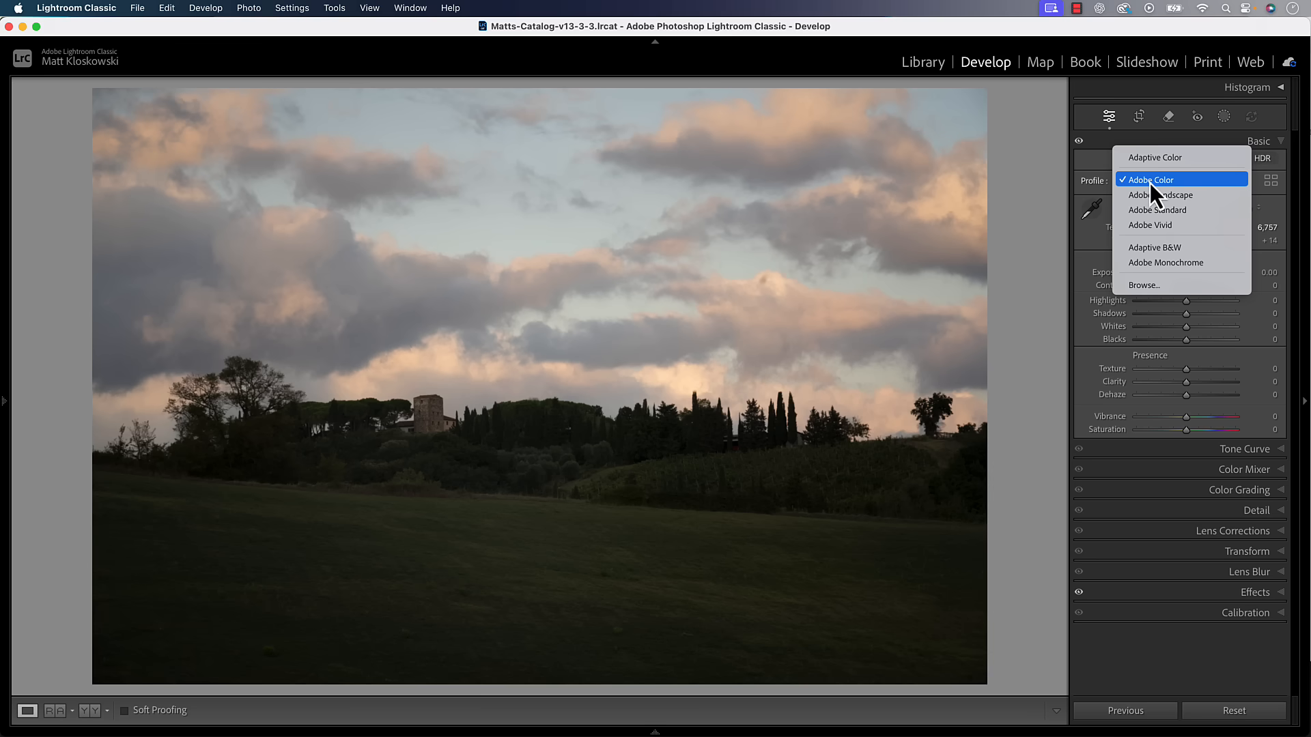
mouse_move(1183, 157)
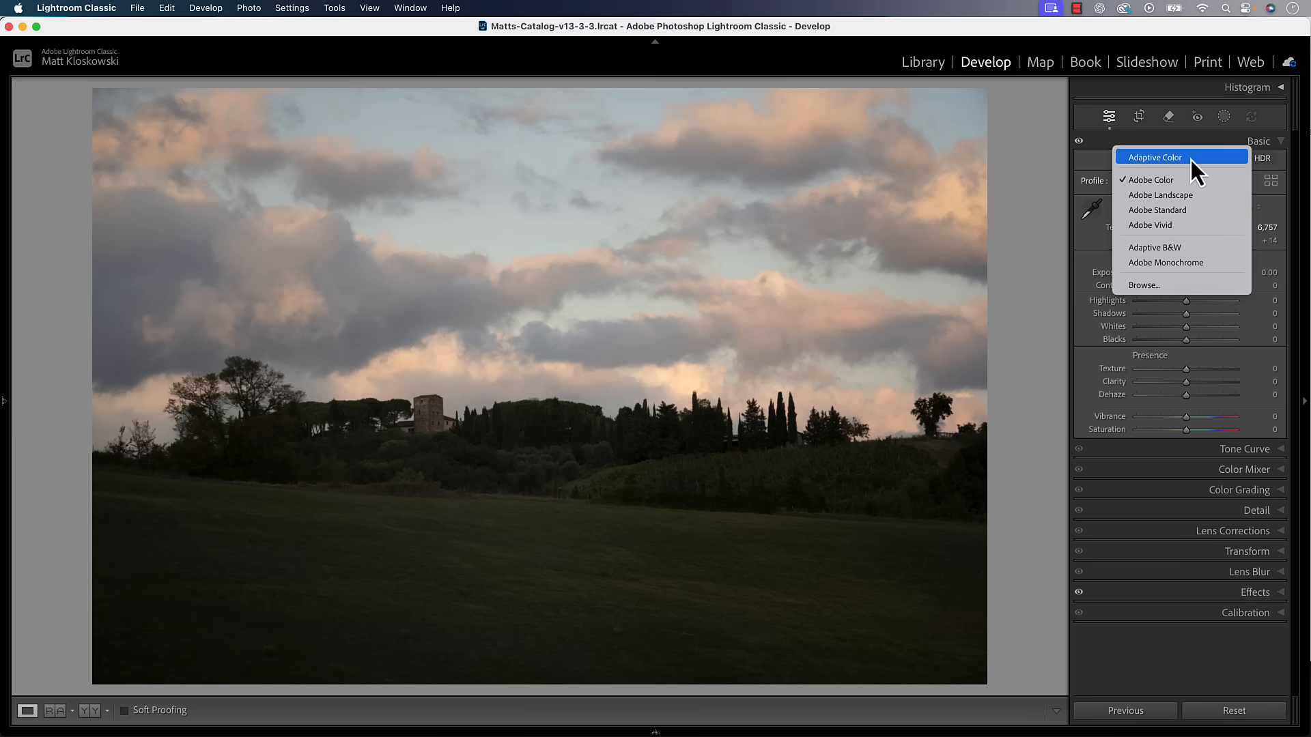
left_click(1156, 157)
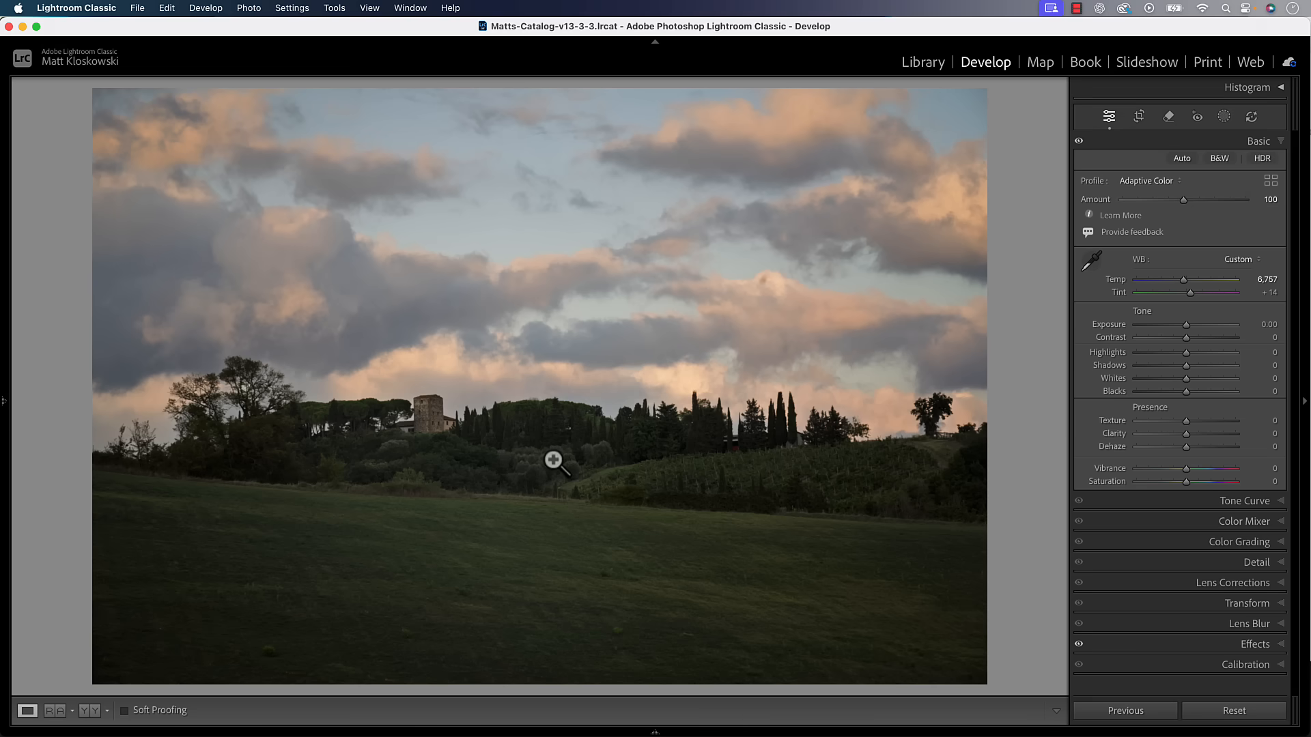
mouse_move(1189, 333)
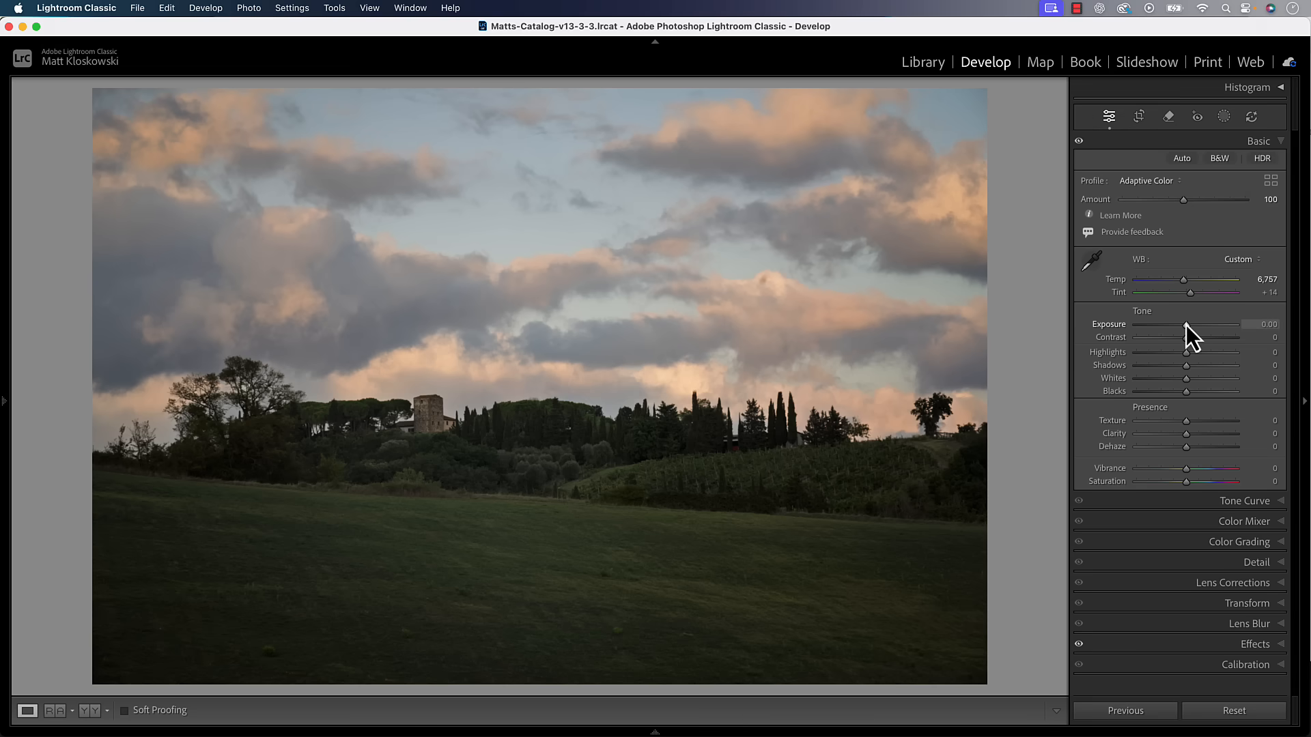
- Nudge exposure and whites, raise saturation to +7, and collapse Basic to show Detail
left_click_drag(1185, 327, 1187, 326)
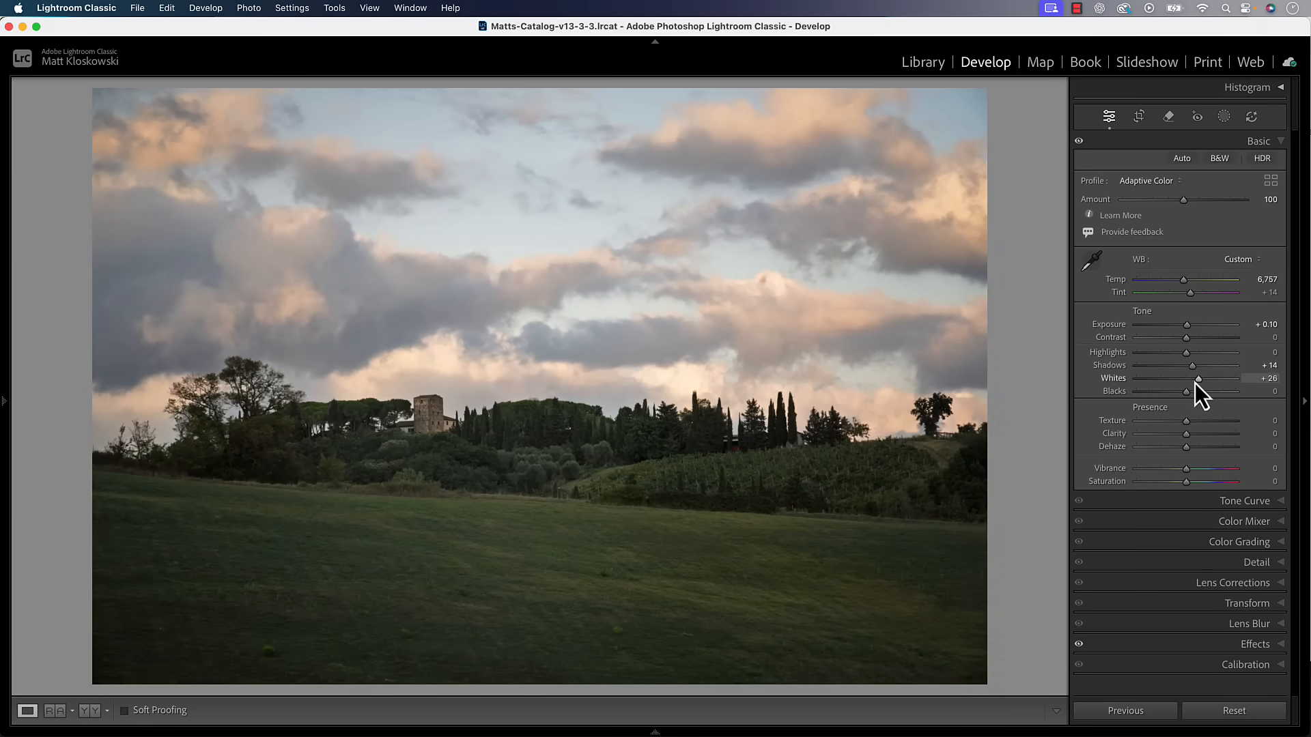
left_click_drag(1191, 390, 1178, 391)
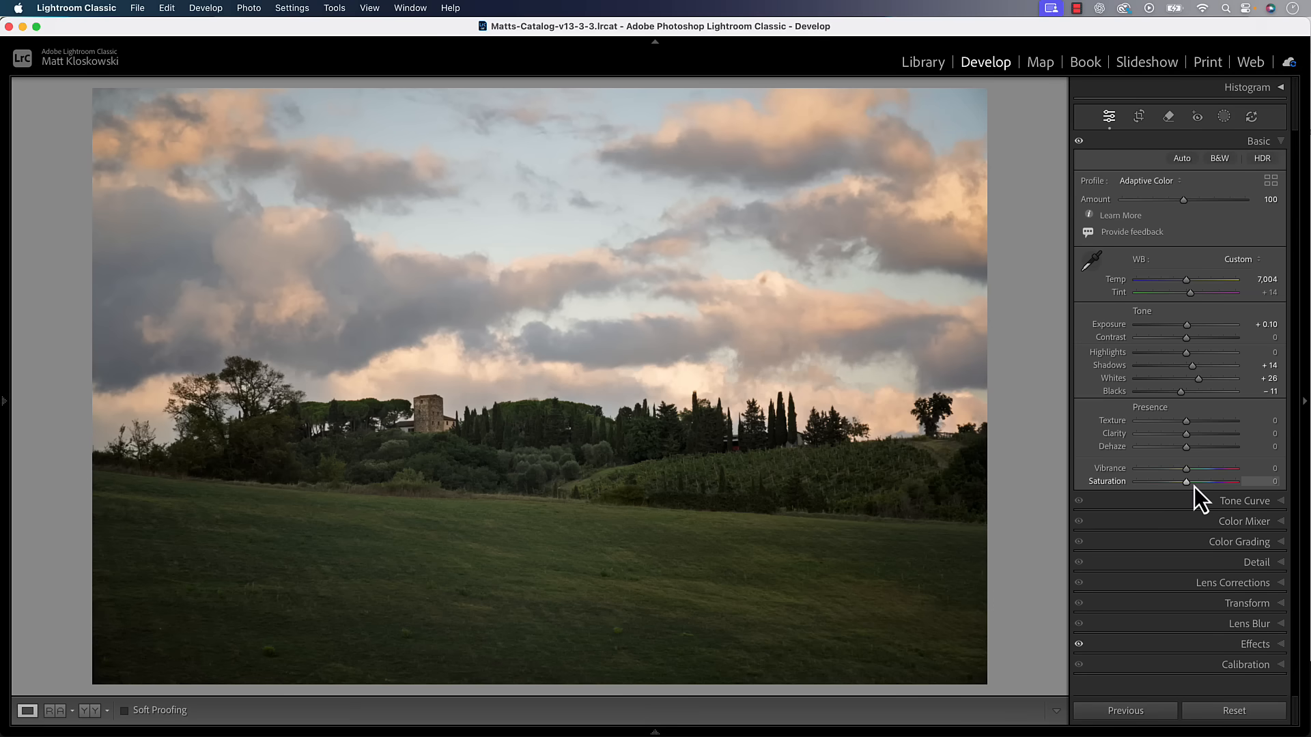
left_click_drag(1185, 481, 1197, 482)
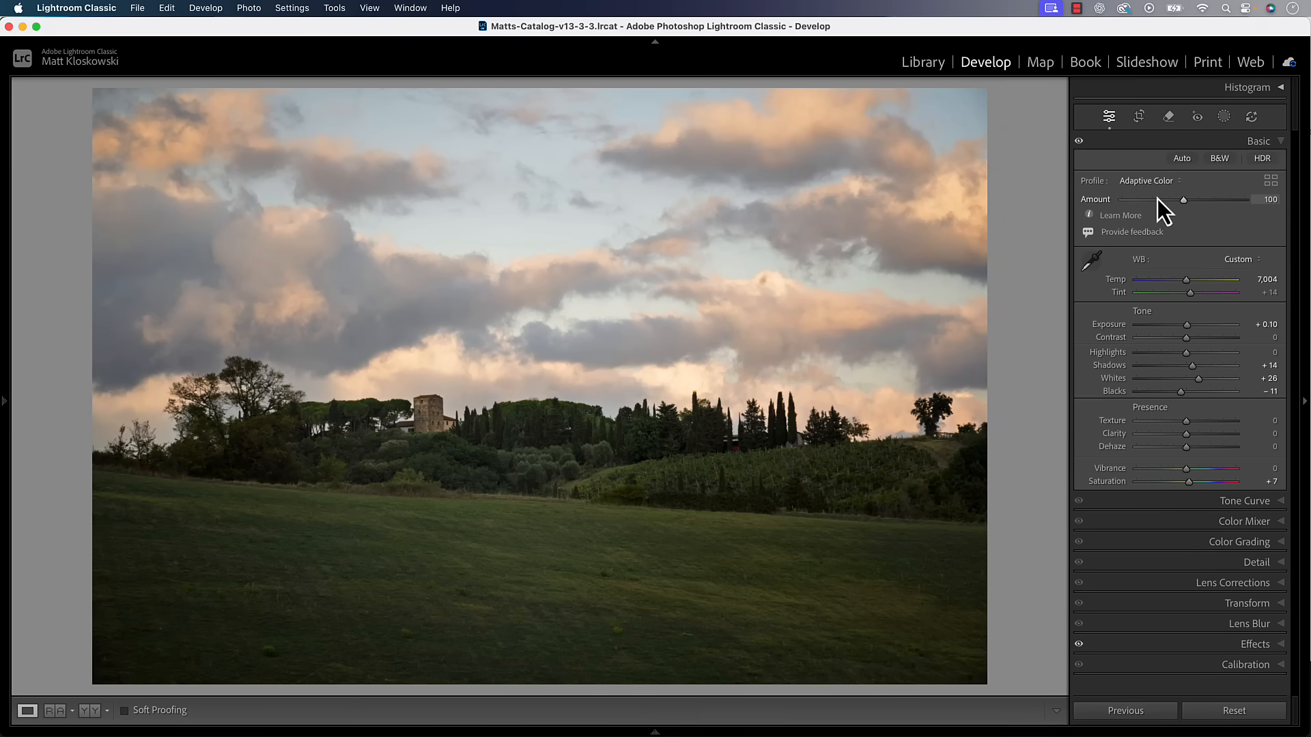
left_click(1256, 222)
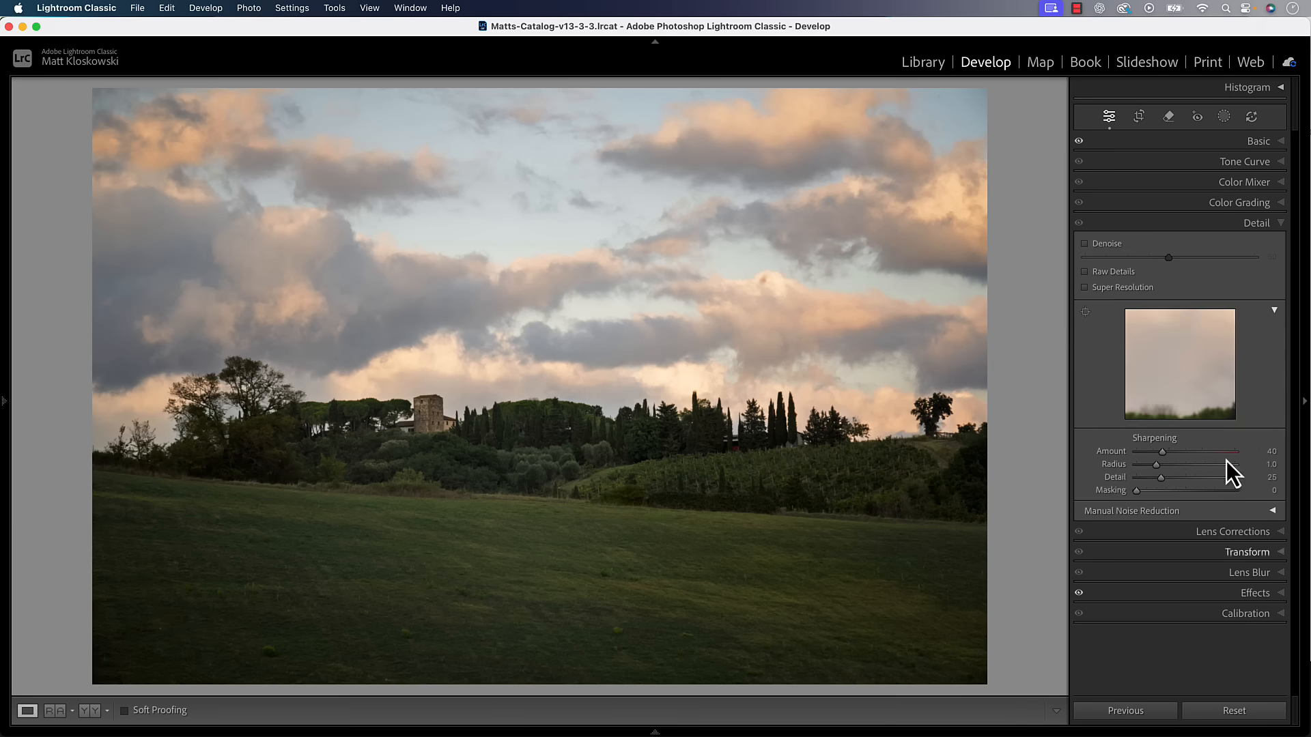
- Switch on Denoise at 50 in the Detail panel
left_click(1086, 243)
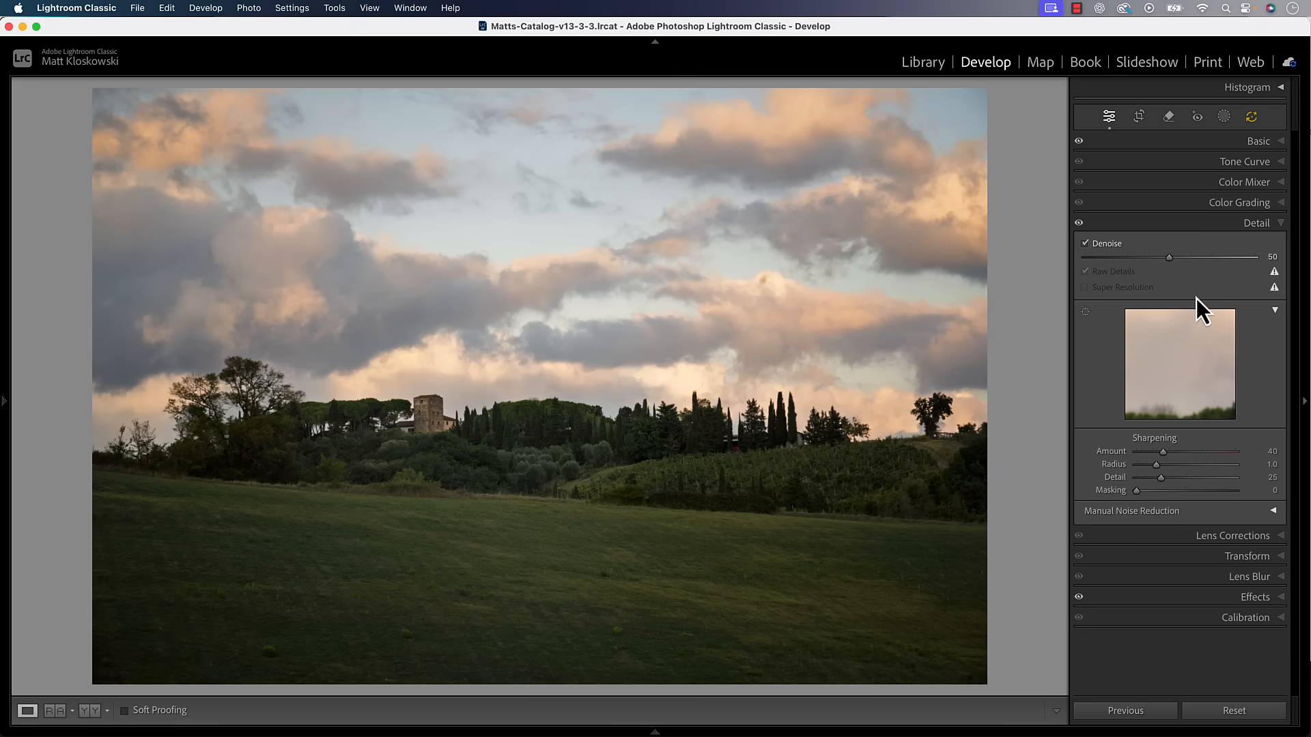
mouse_move(1187, 316)
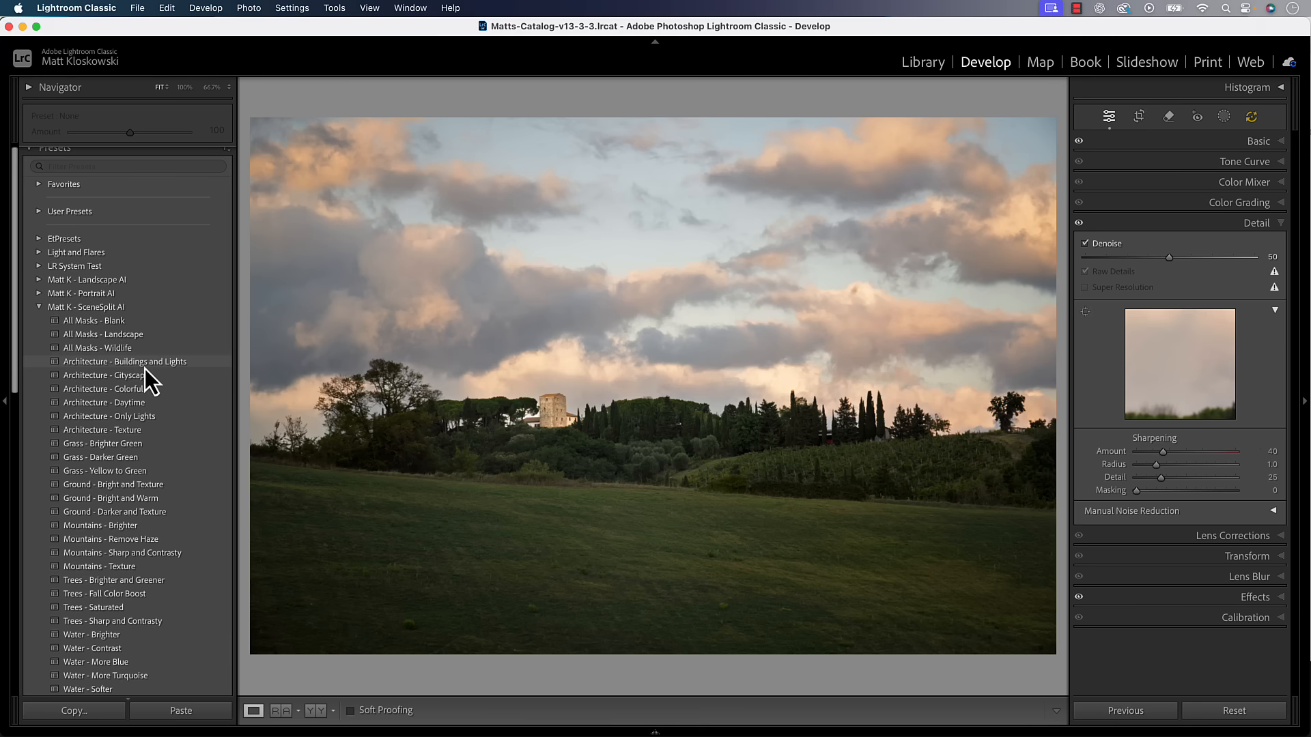
- Apply the Architecture - Buildings and Lights and Grass - Brighter Green presets and view their masks
left_click(126, 361)
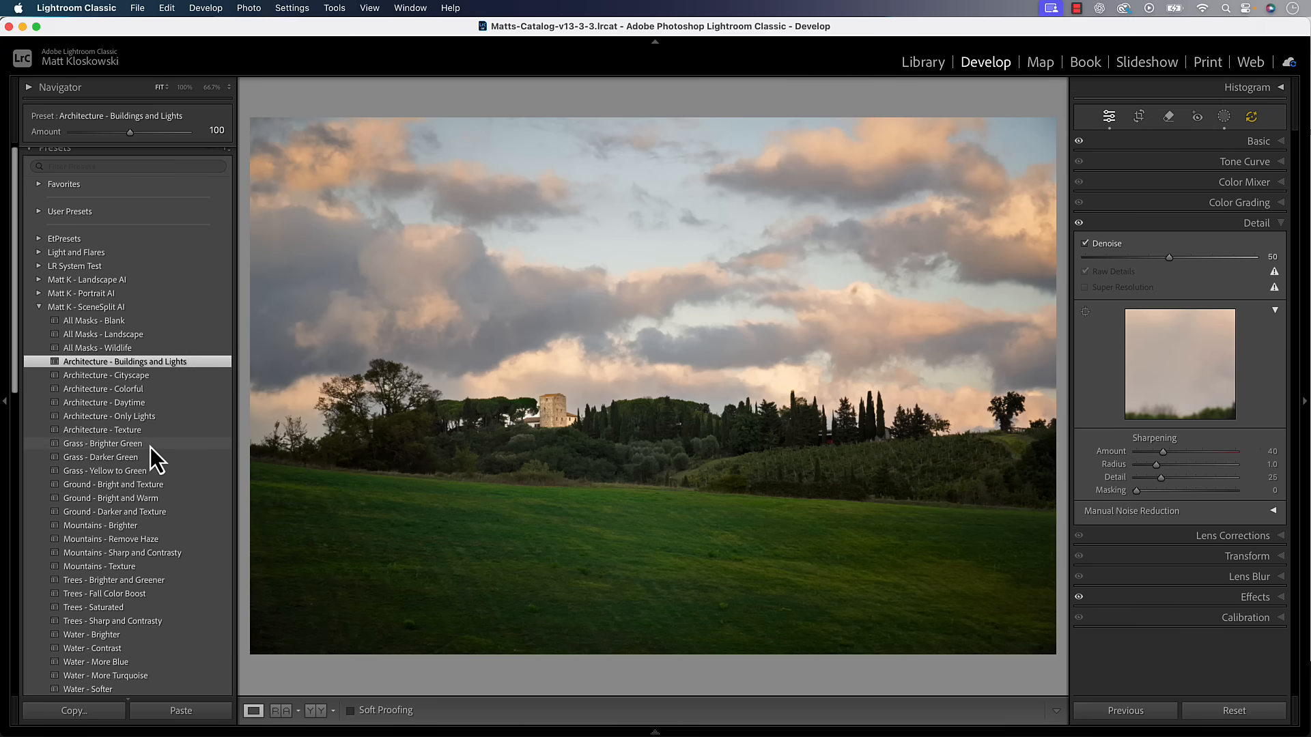
left_click(103, 442)
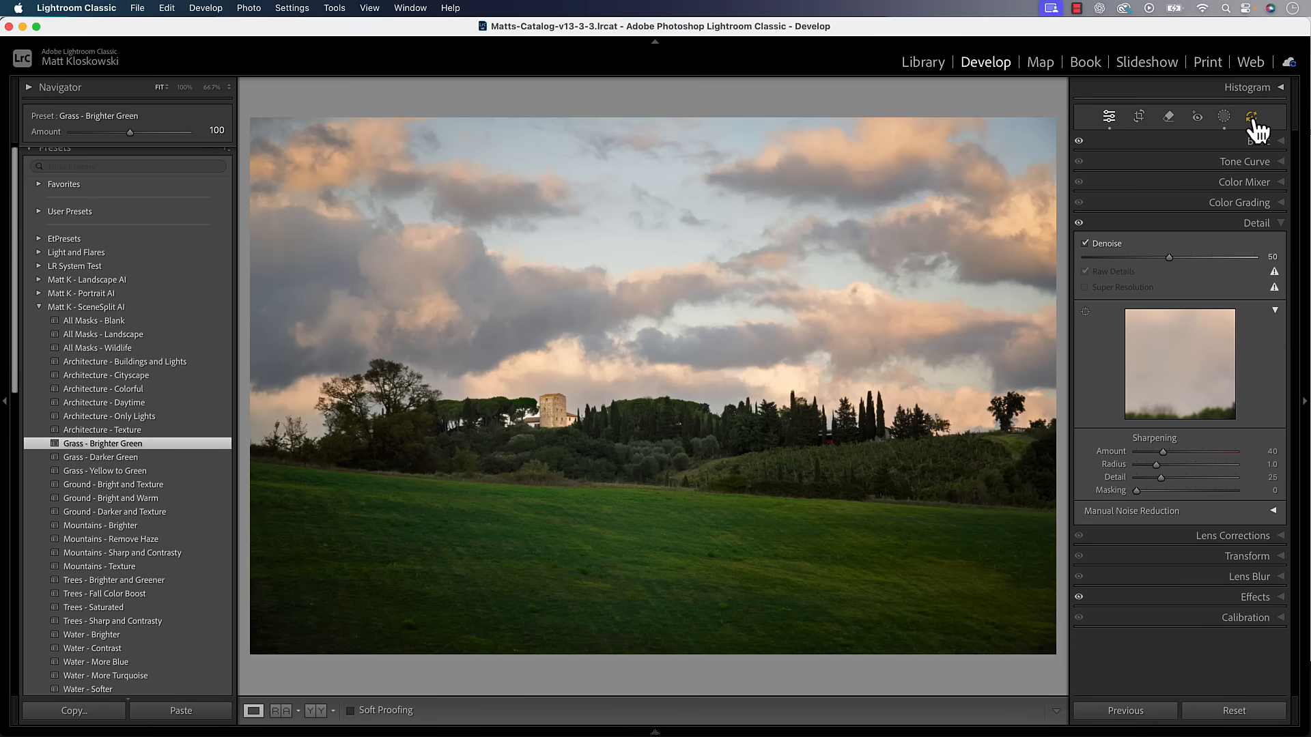
left_click(1252, 116)
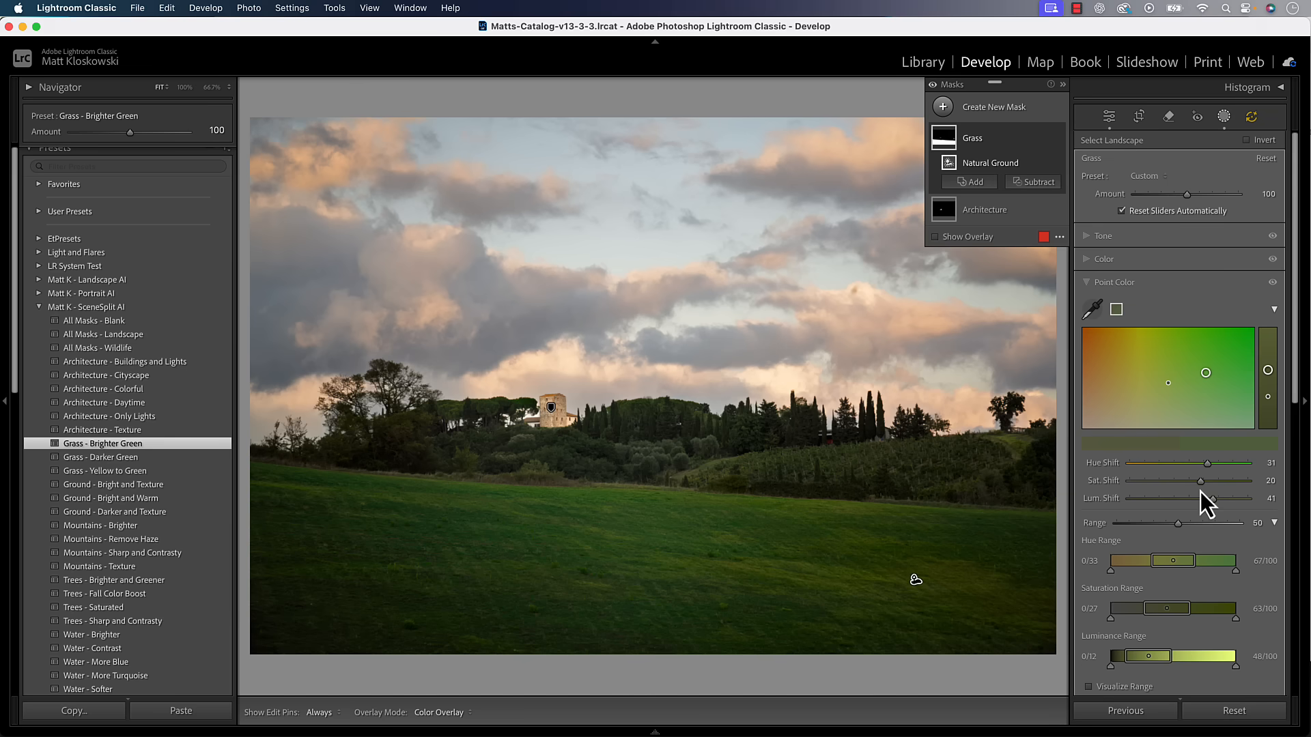
- Soften the grass mask's point color to saturation shift 9 and hue shift 26
left_click_drag(1223, 481, 1201, 480)
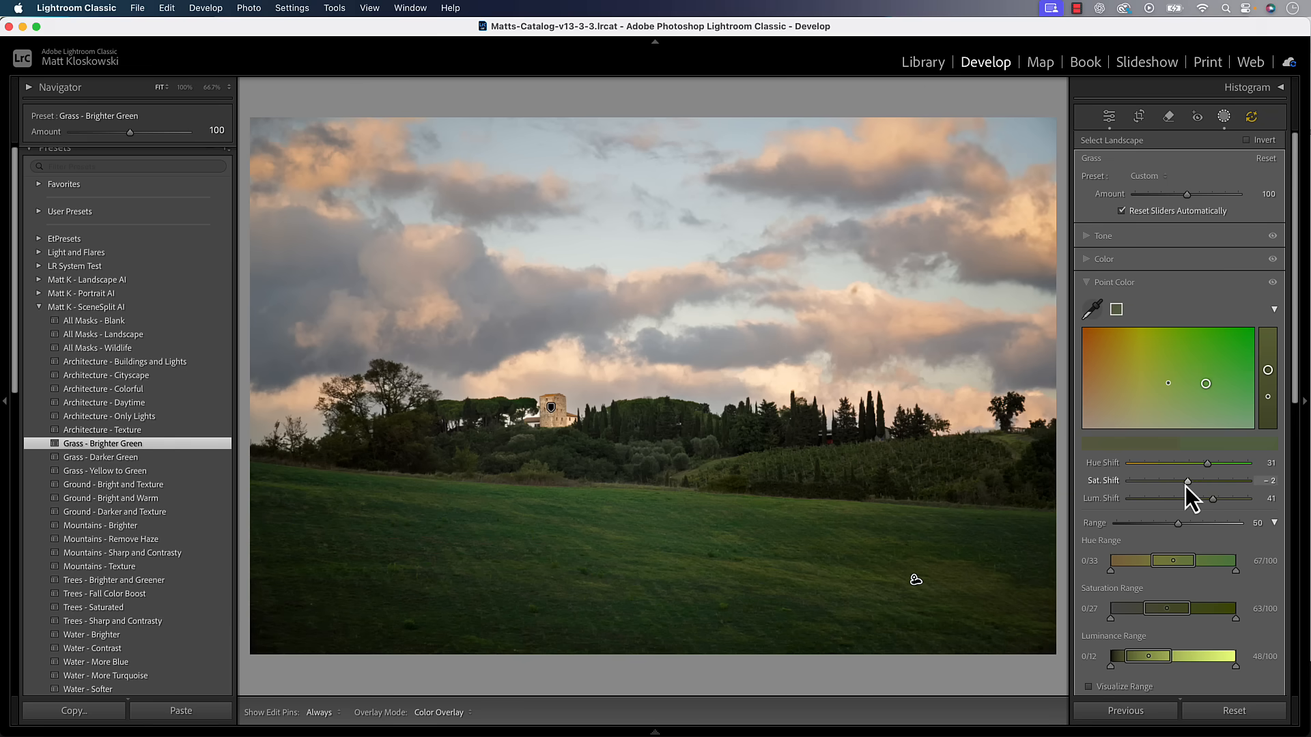
left_click_drag(1185, 479, 1215, 479)
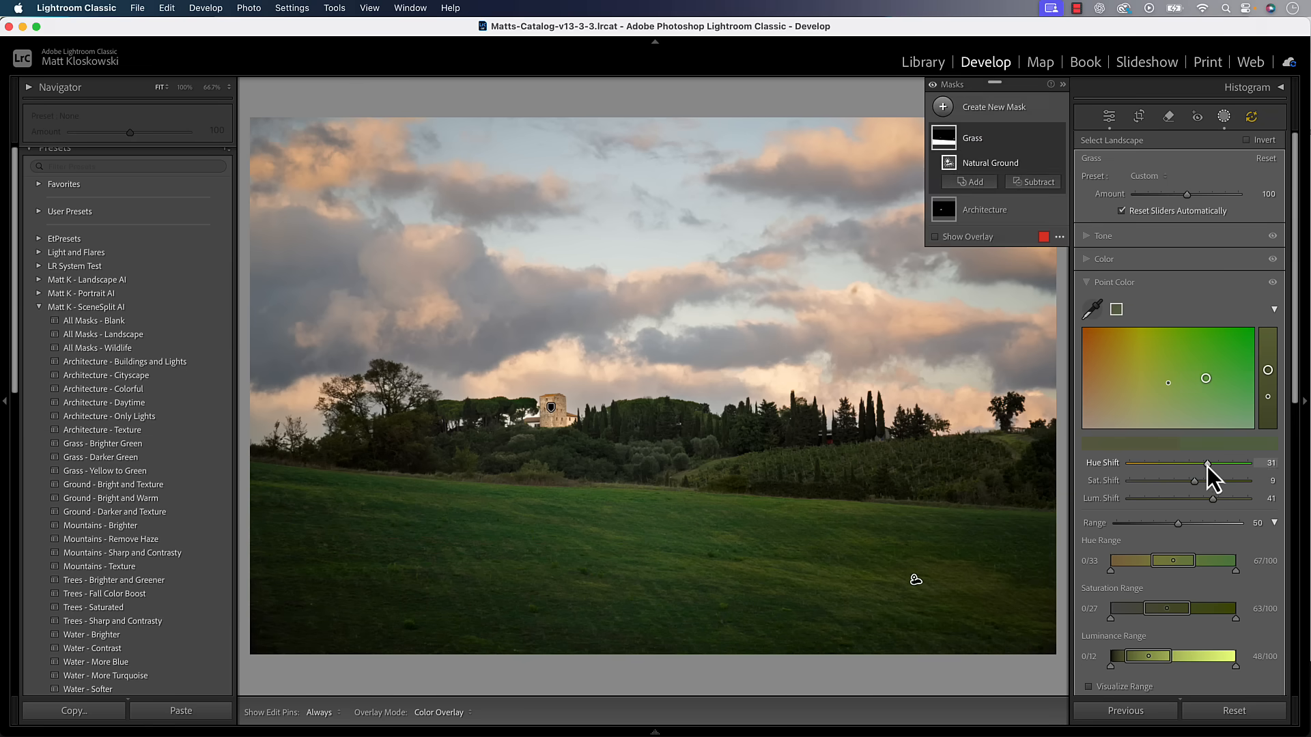
left_click_drag(1227, 463, 1204, 463)
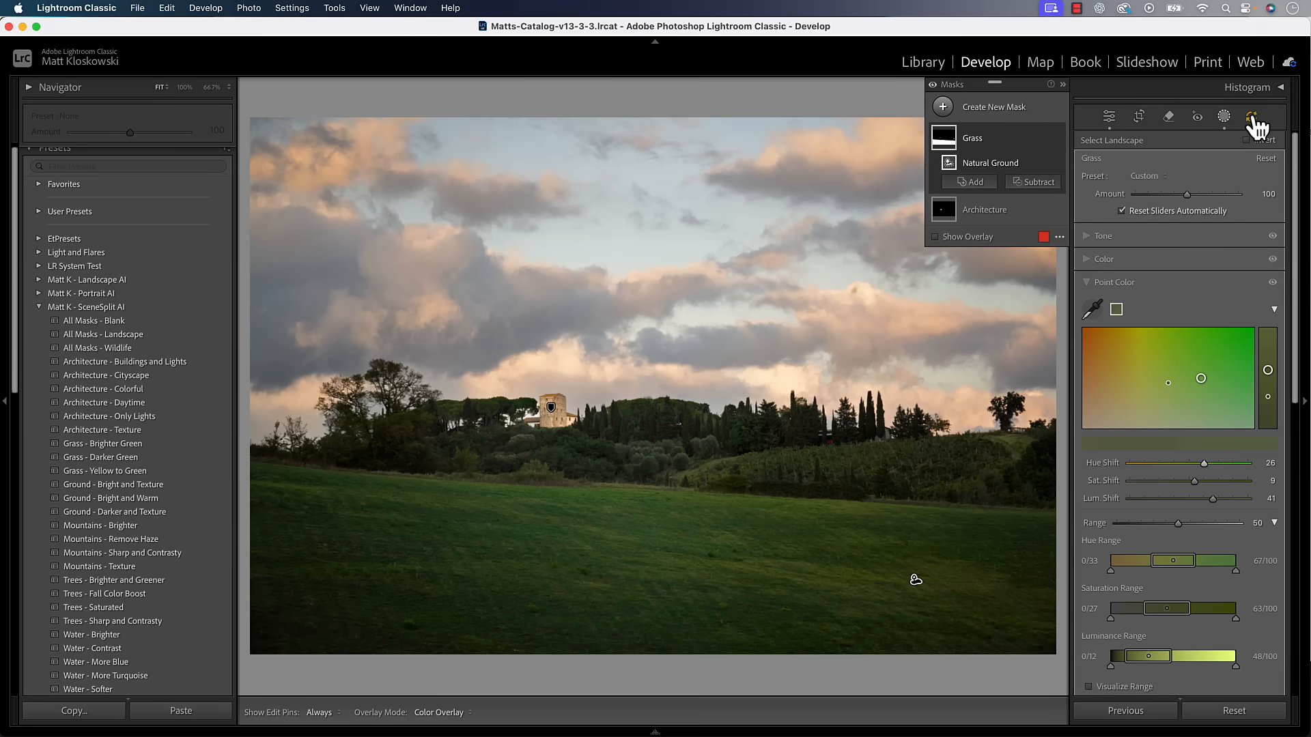
- Enable Lens Blur on the photo and list the AI settings awaiting update
left_click(1261, 116)
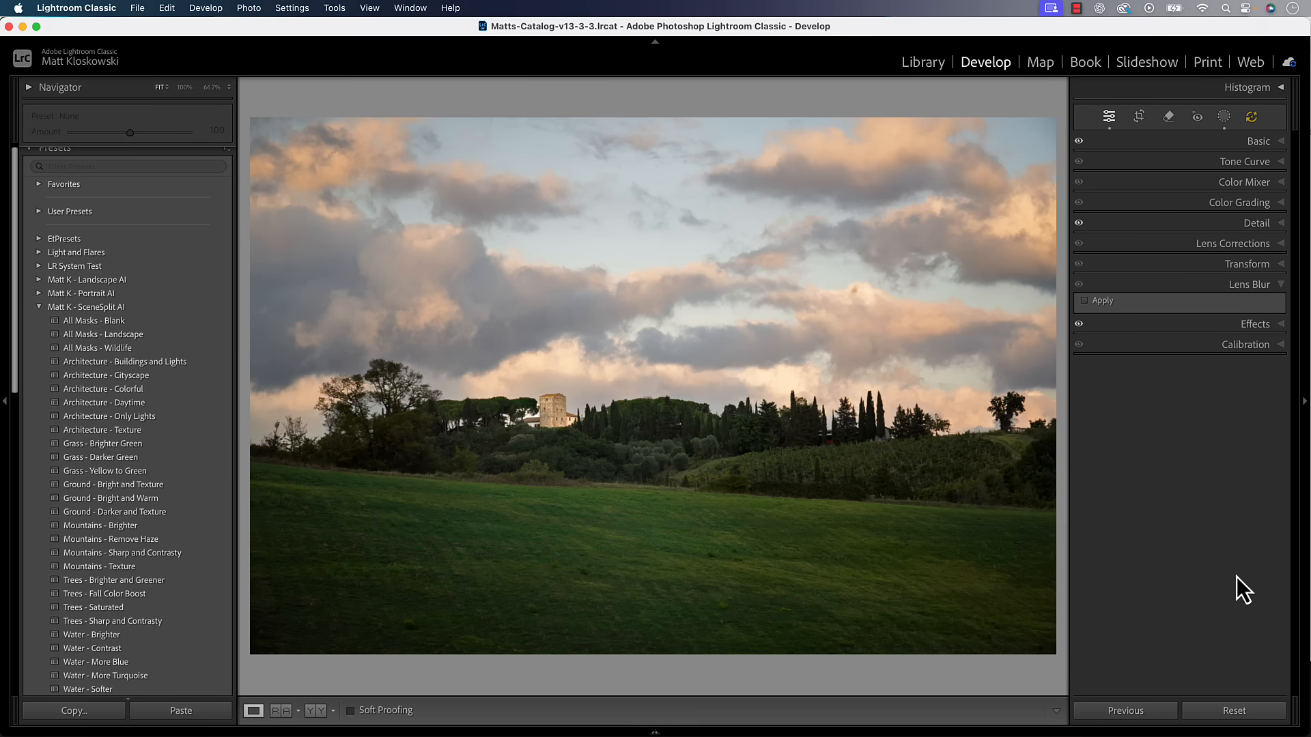
left_click(1248, 284)
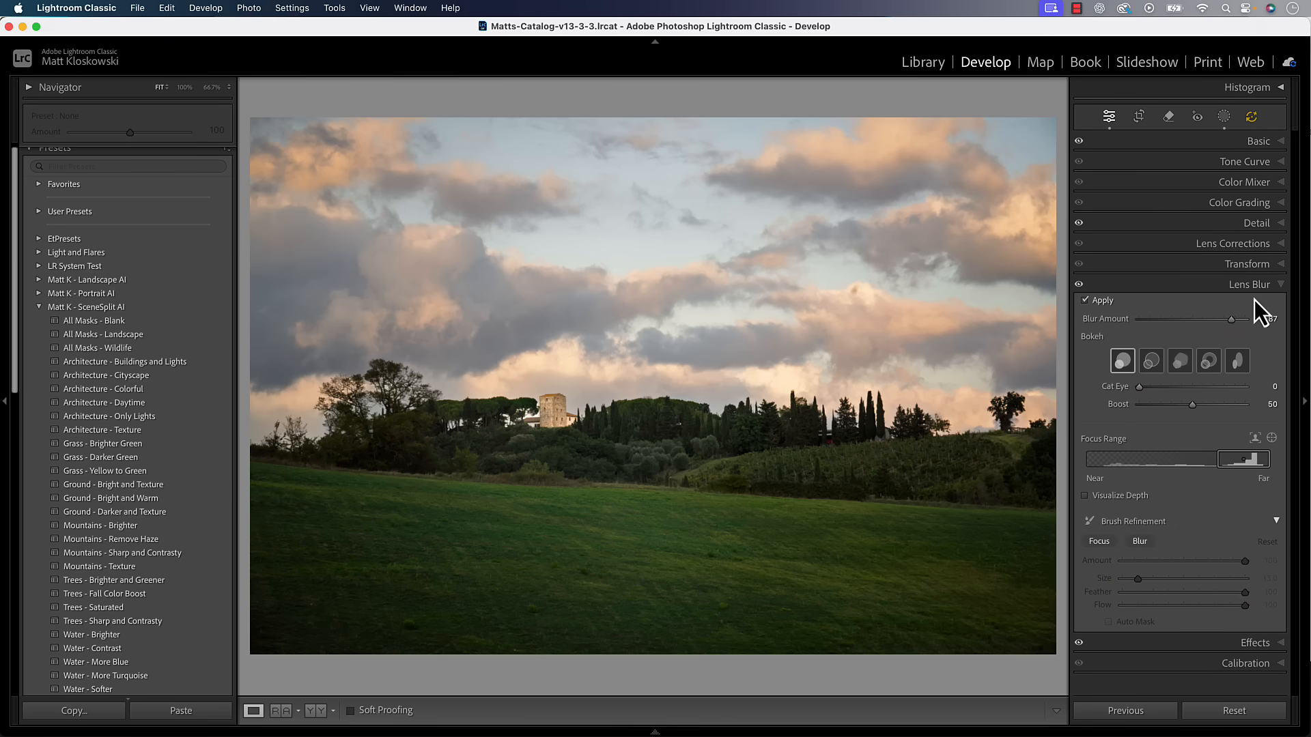
left_click(1249, 284)
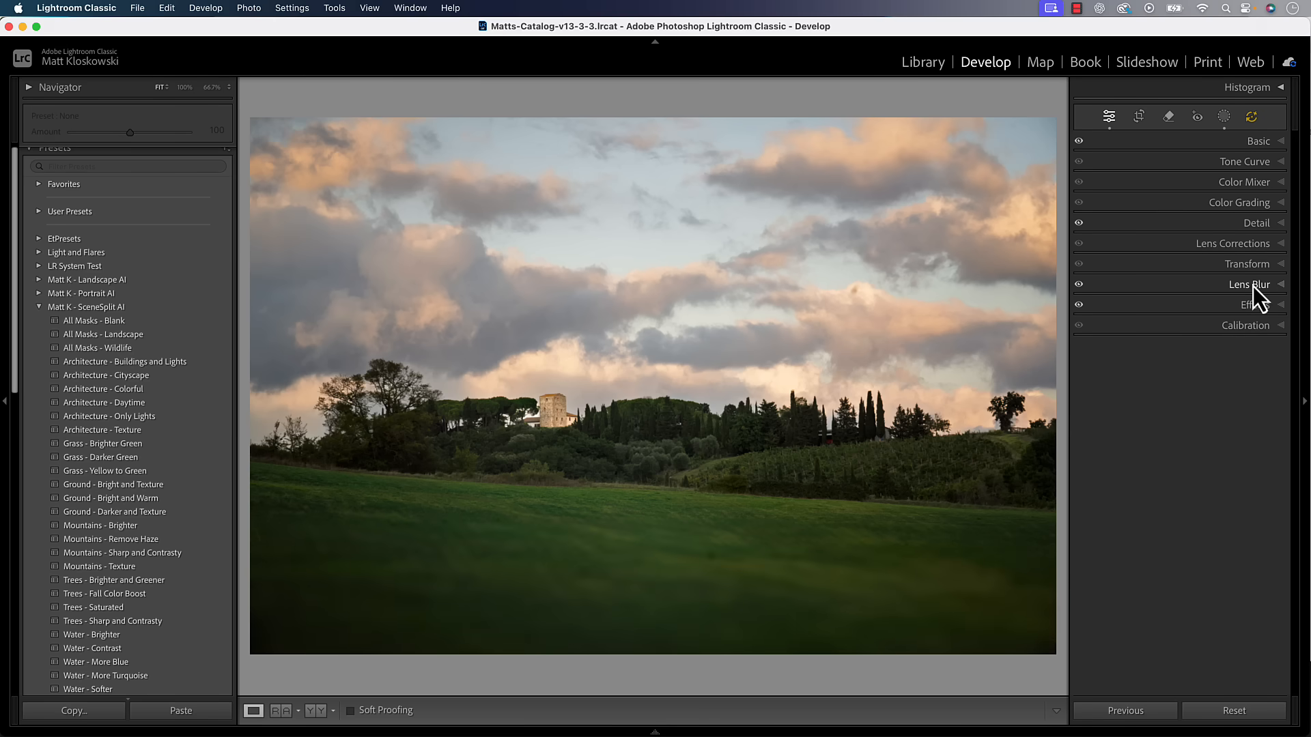
left_click(1252, 116)
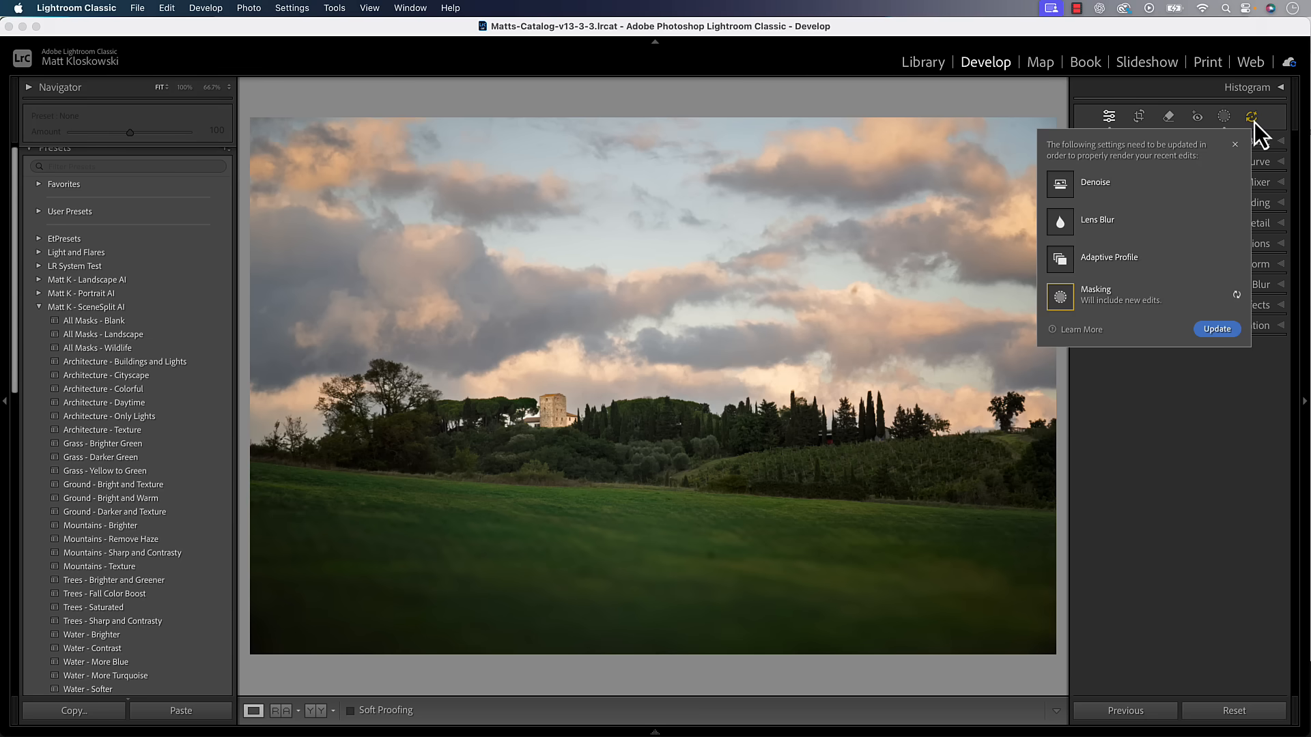
mouse_move(1156, 204)
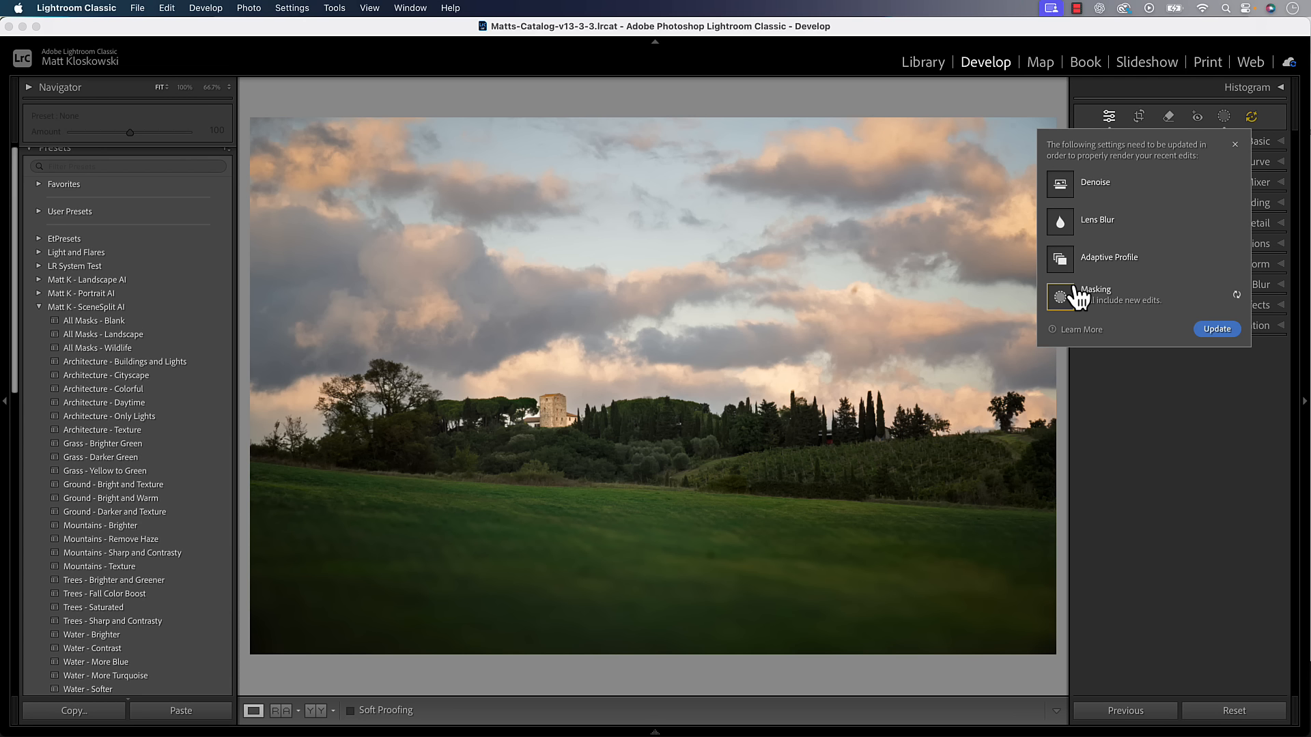
mouse_move(1073, 220)
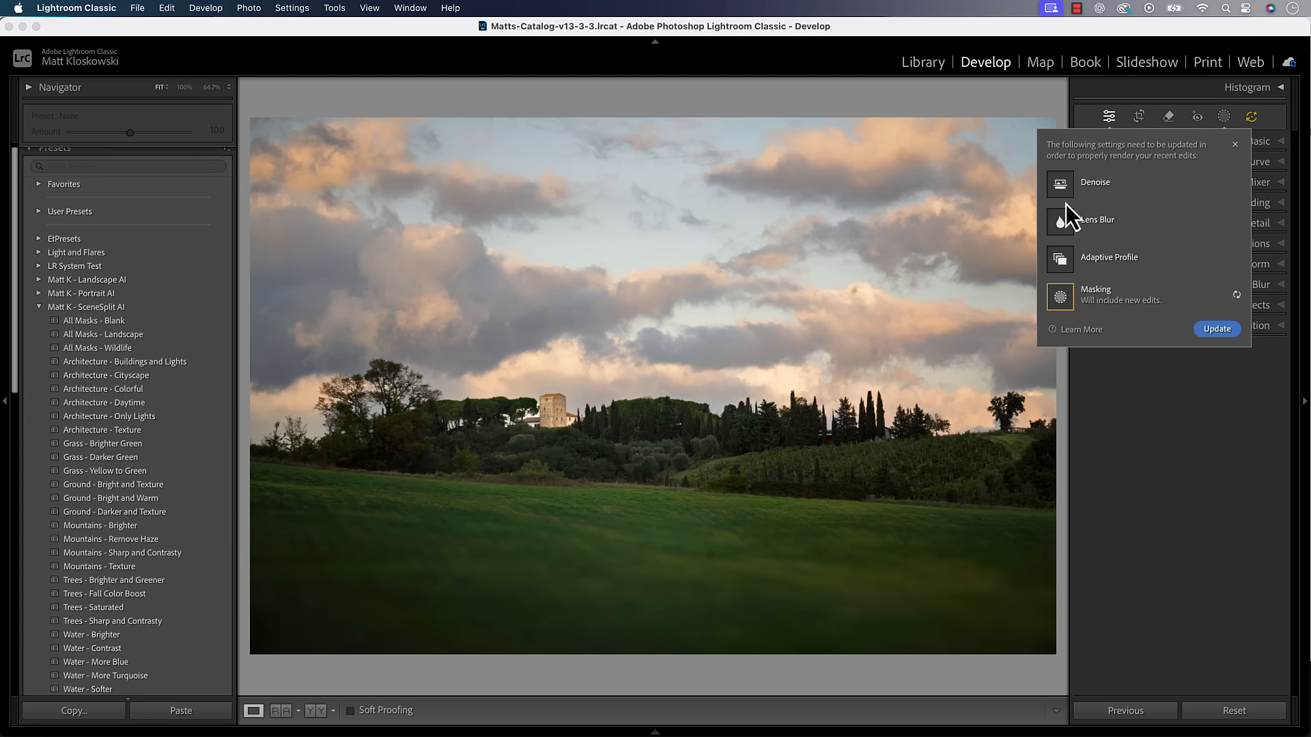
mouse_move(1186, 216)
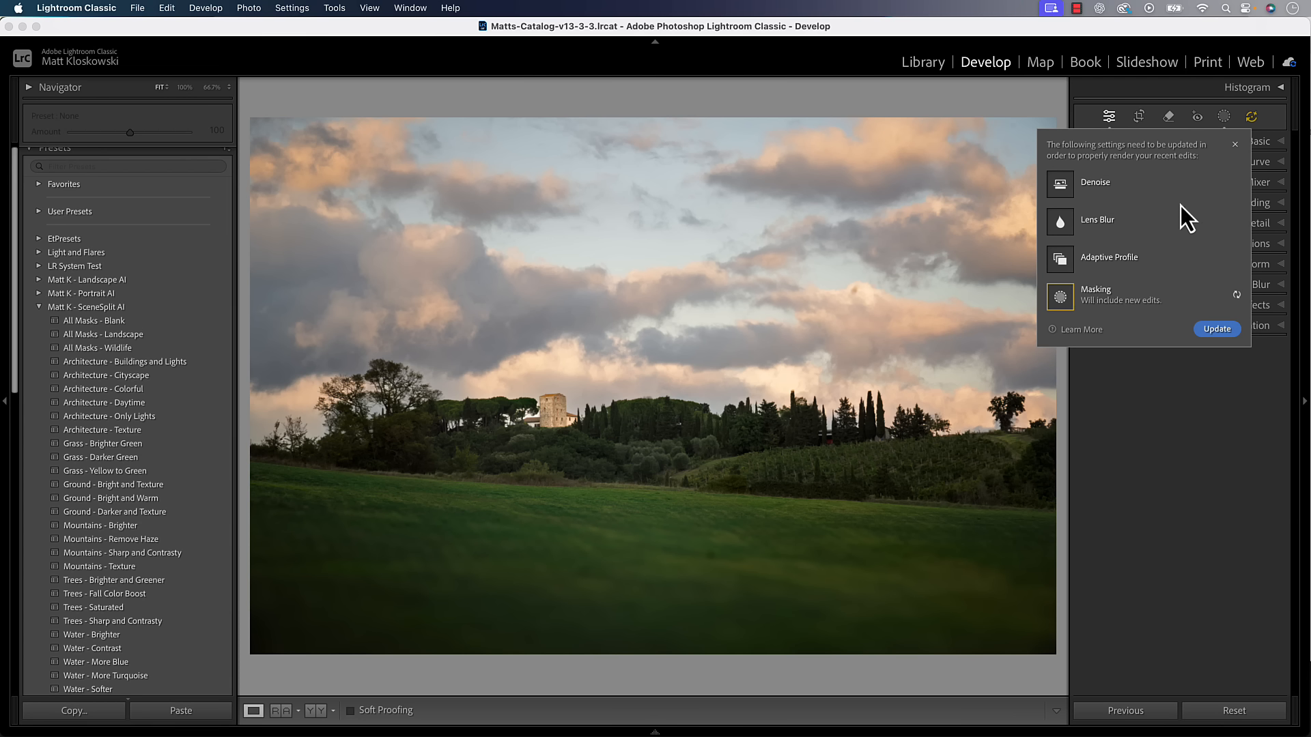
mouse_move(1087, 232)
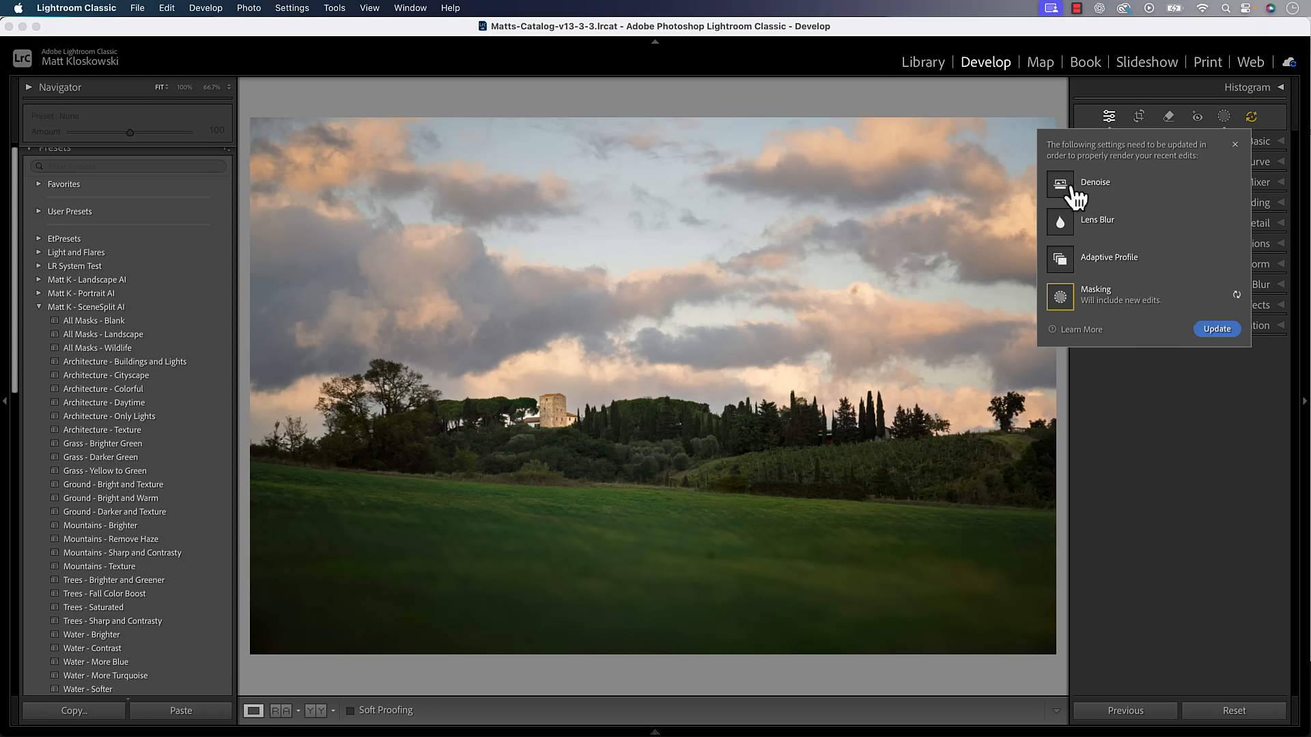
mouse_move(1204, 177)
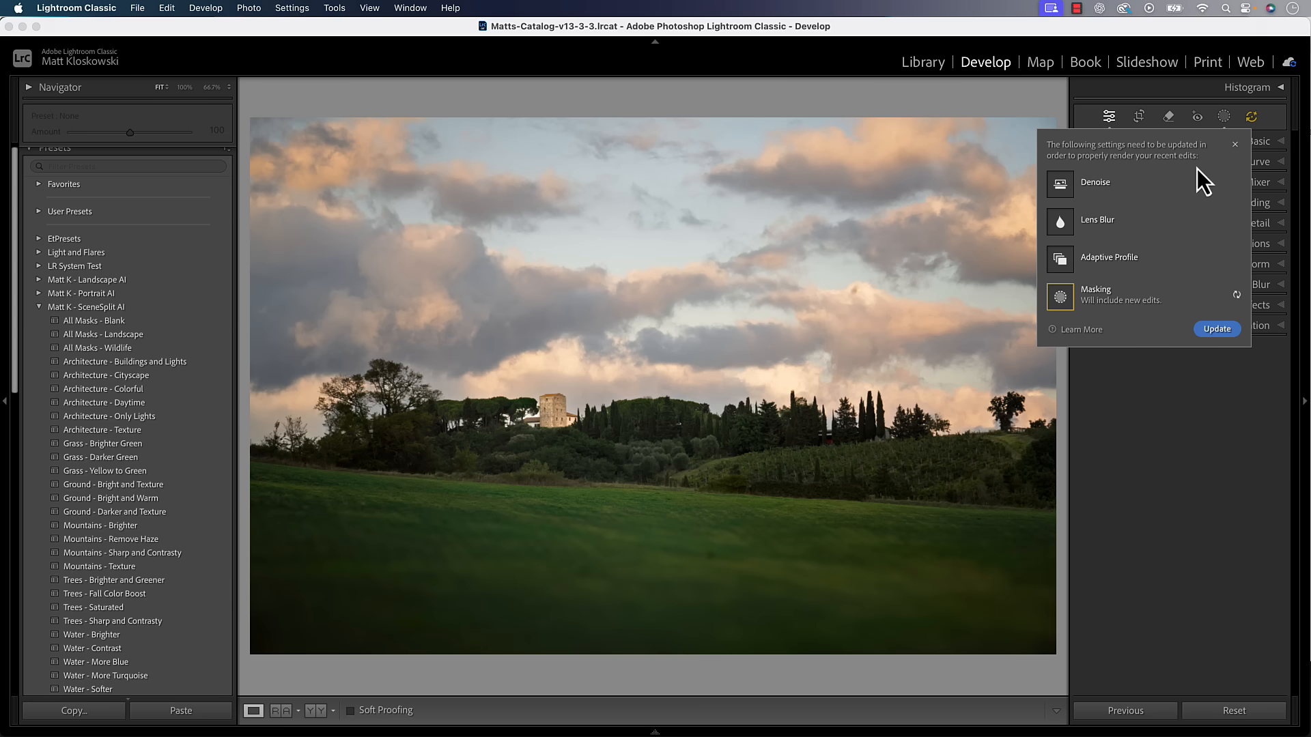
mouse_move(1193, 318)
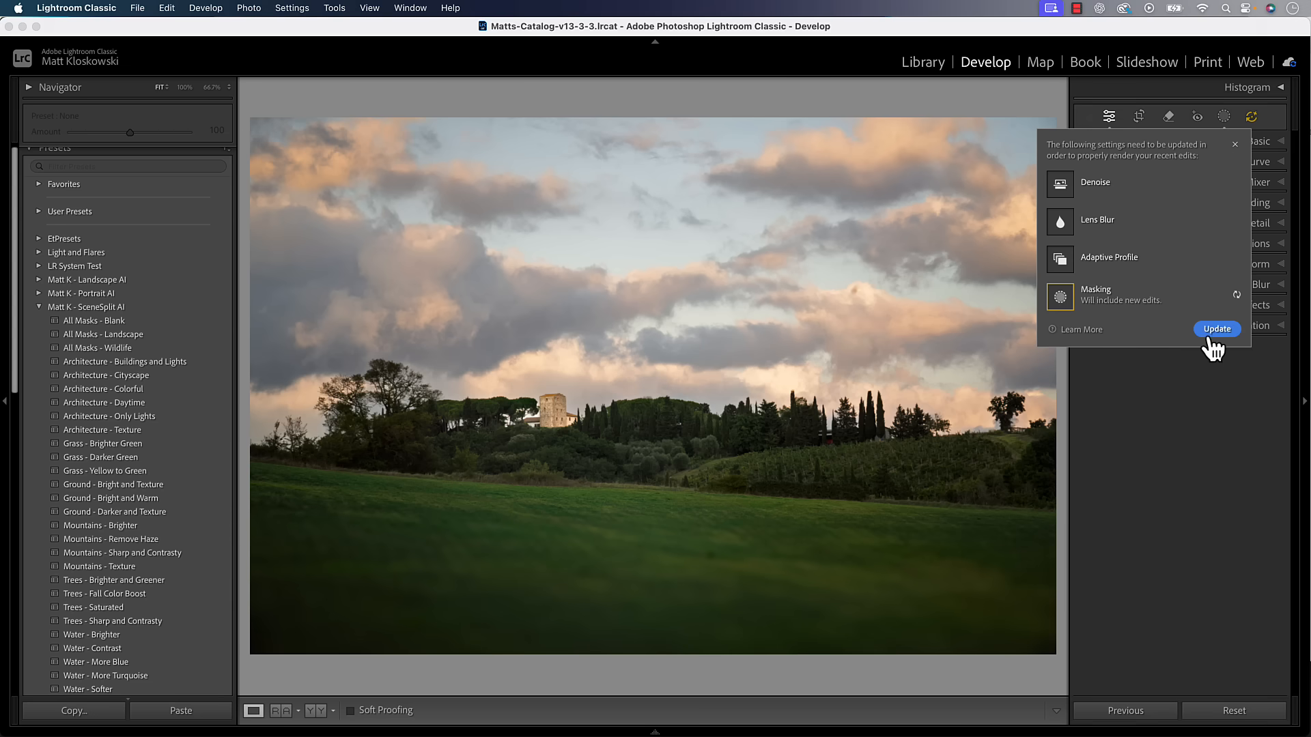
- Update the pending Denoise, Lens Blur, Adaptive Profile and masking AI settings
left_click(1216, 328)
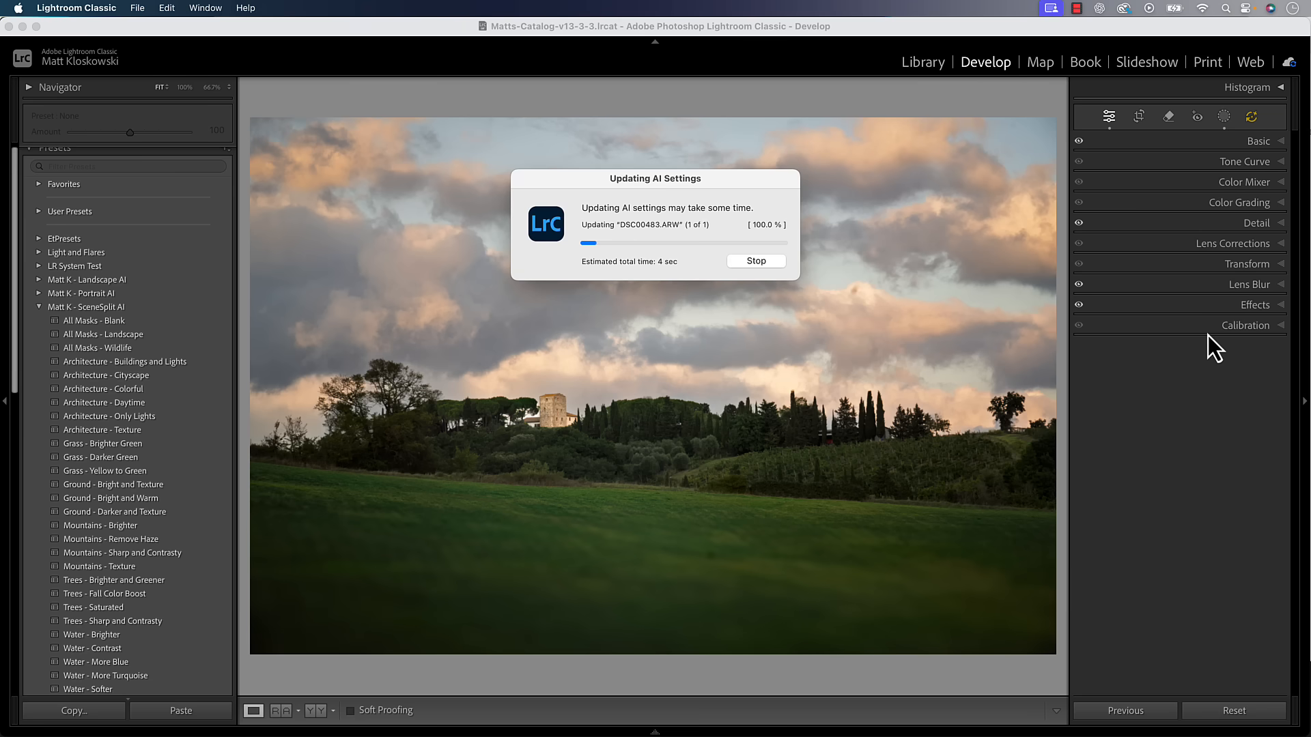